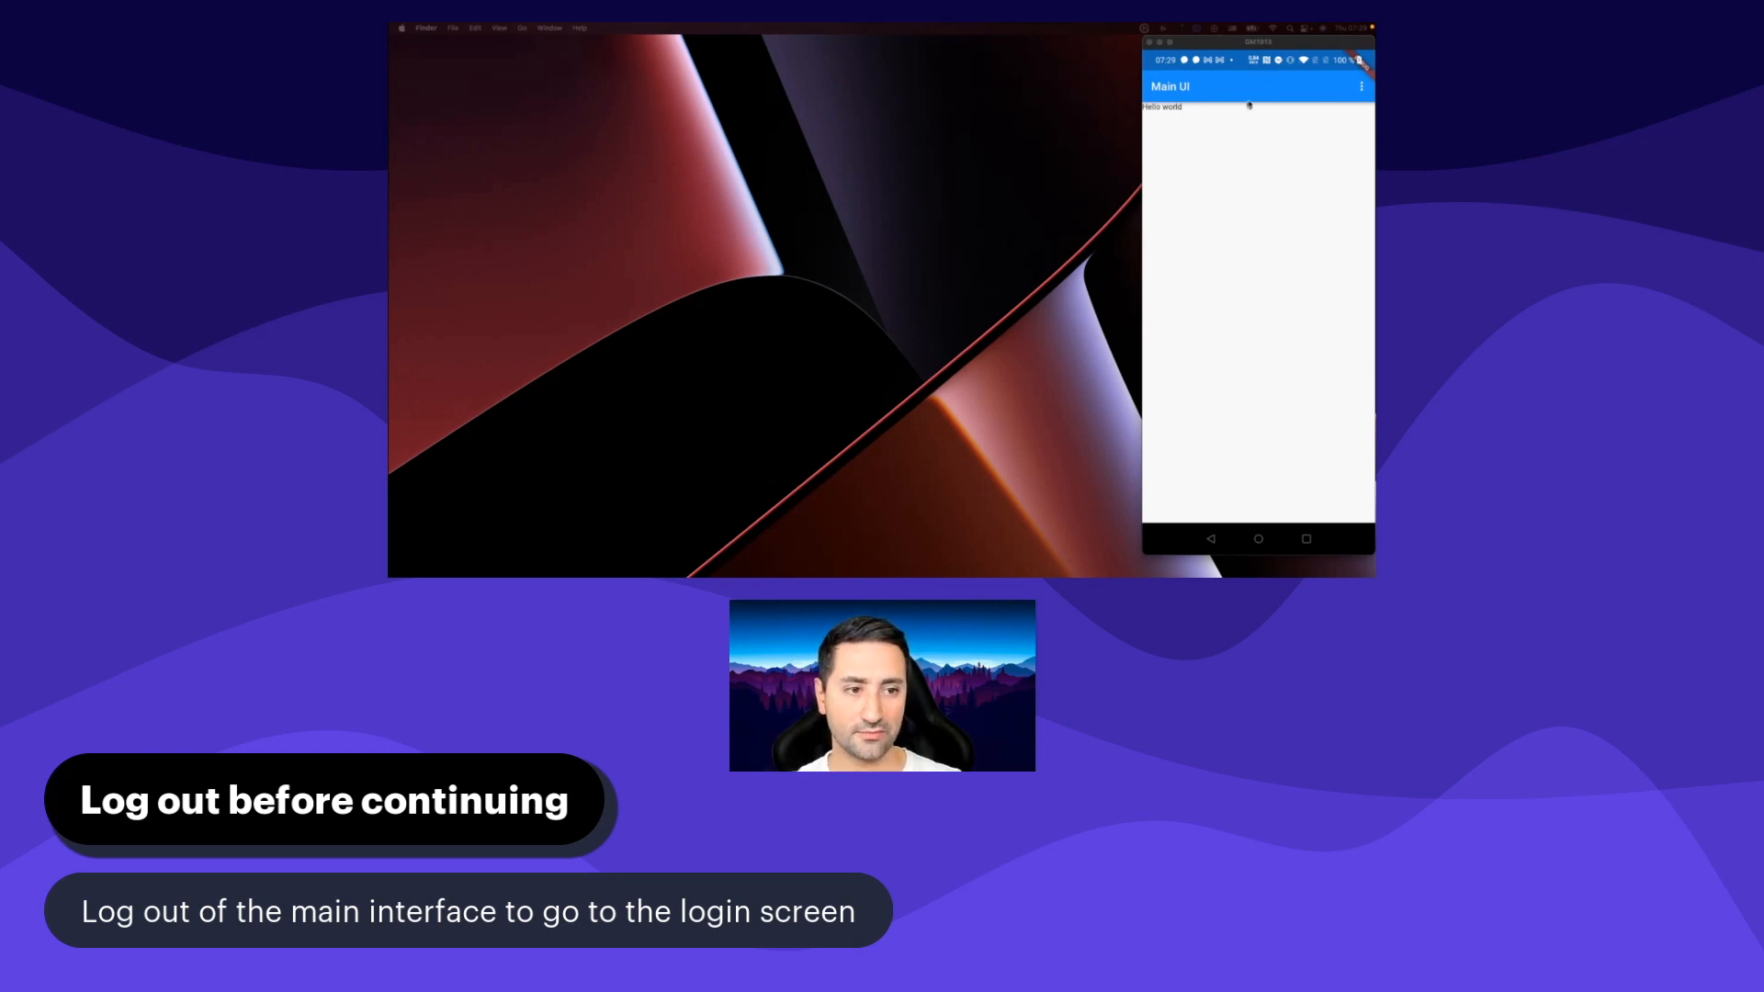
Step: Log out of the mirrored app using the app bar's overflow menu
click(1359, 86)
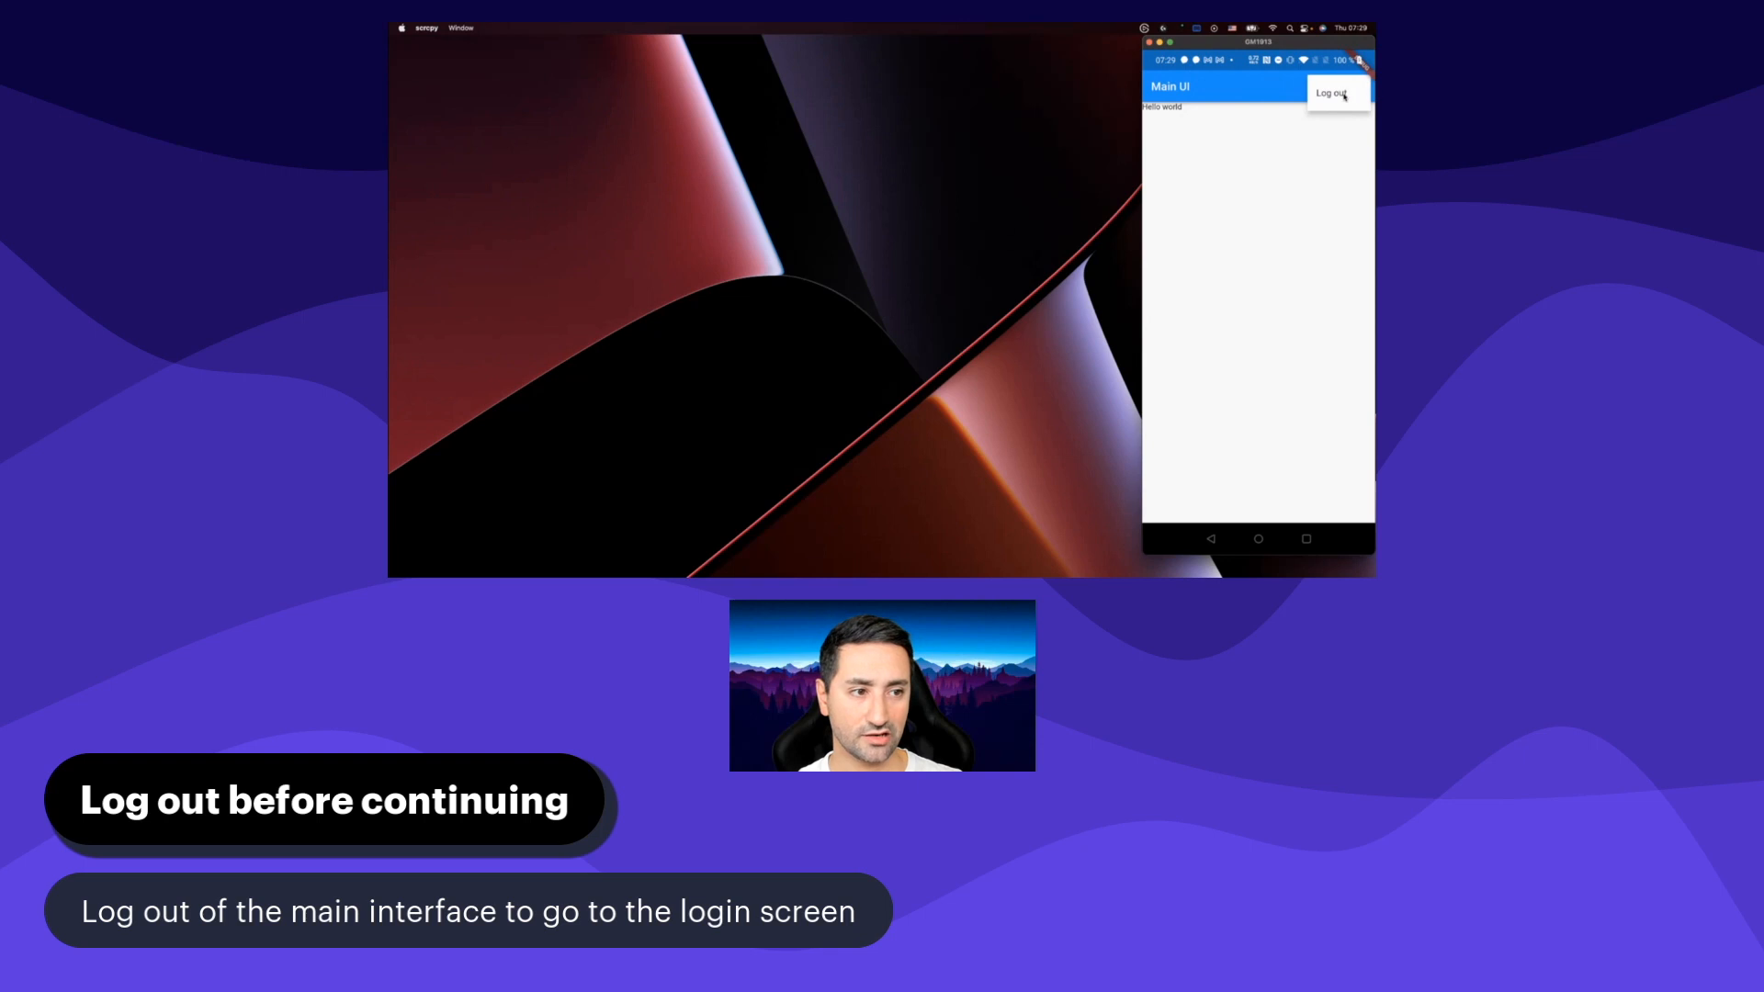
click(1334, 92)
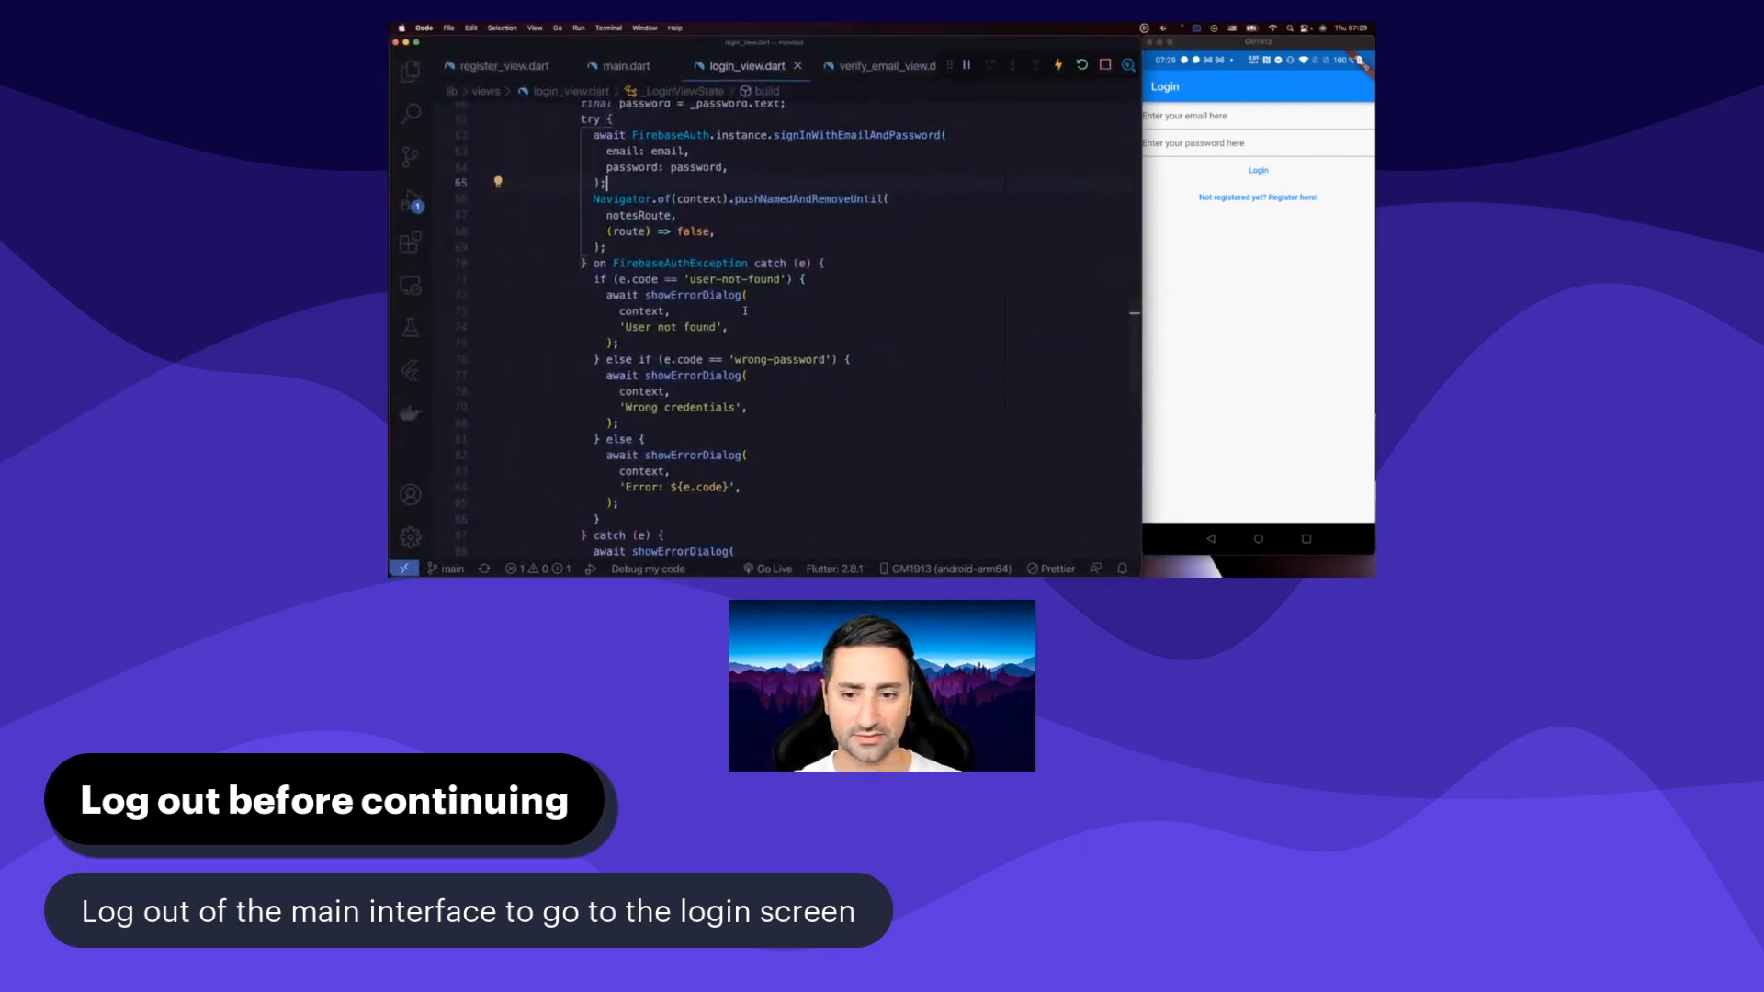
Step: Close all other editor tabs, keeping only login_view.dart open
scroll(down, 3)
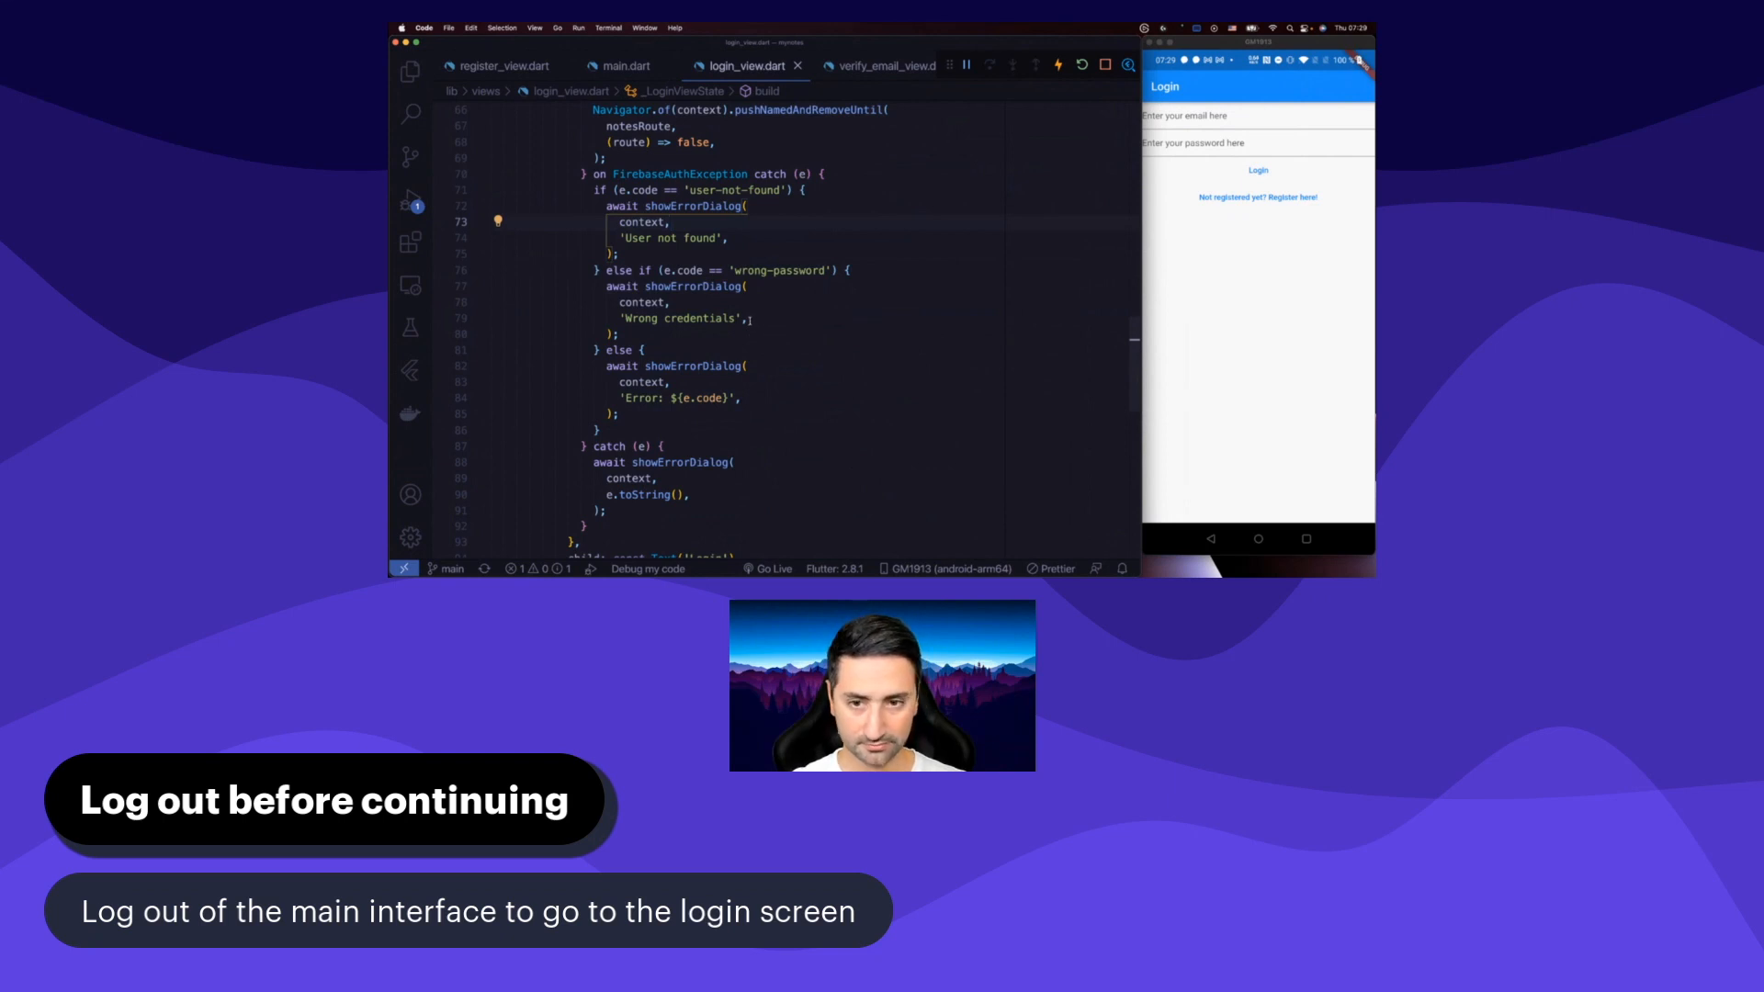
right_click(742, 66)
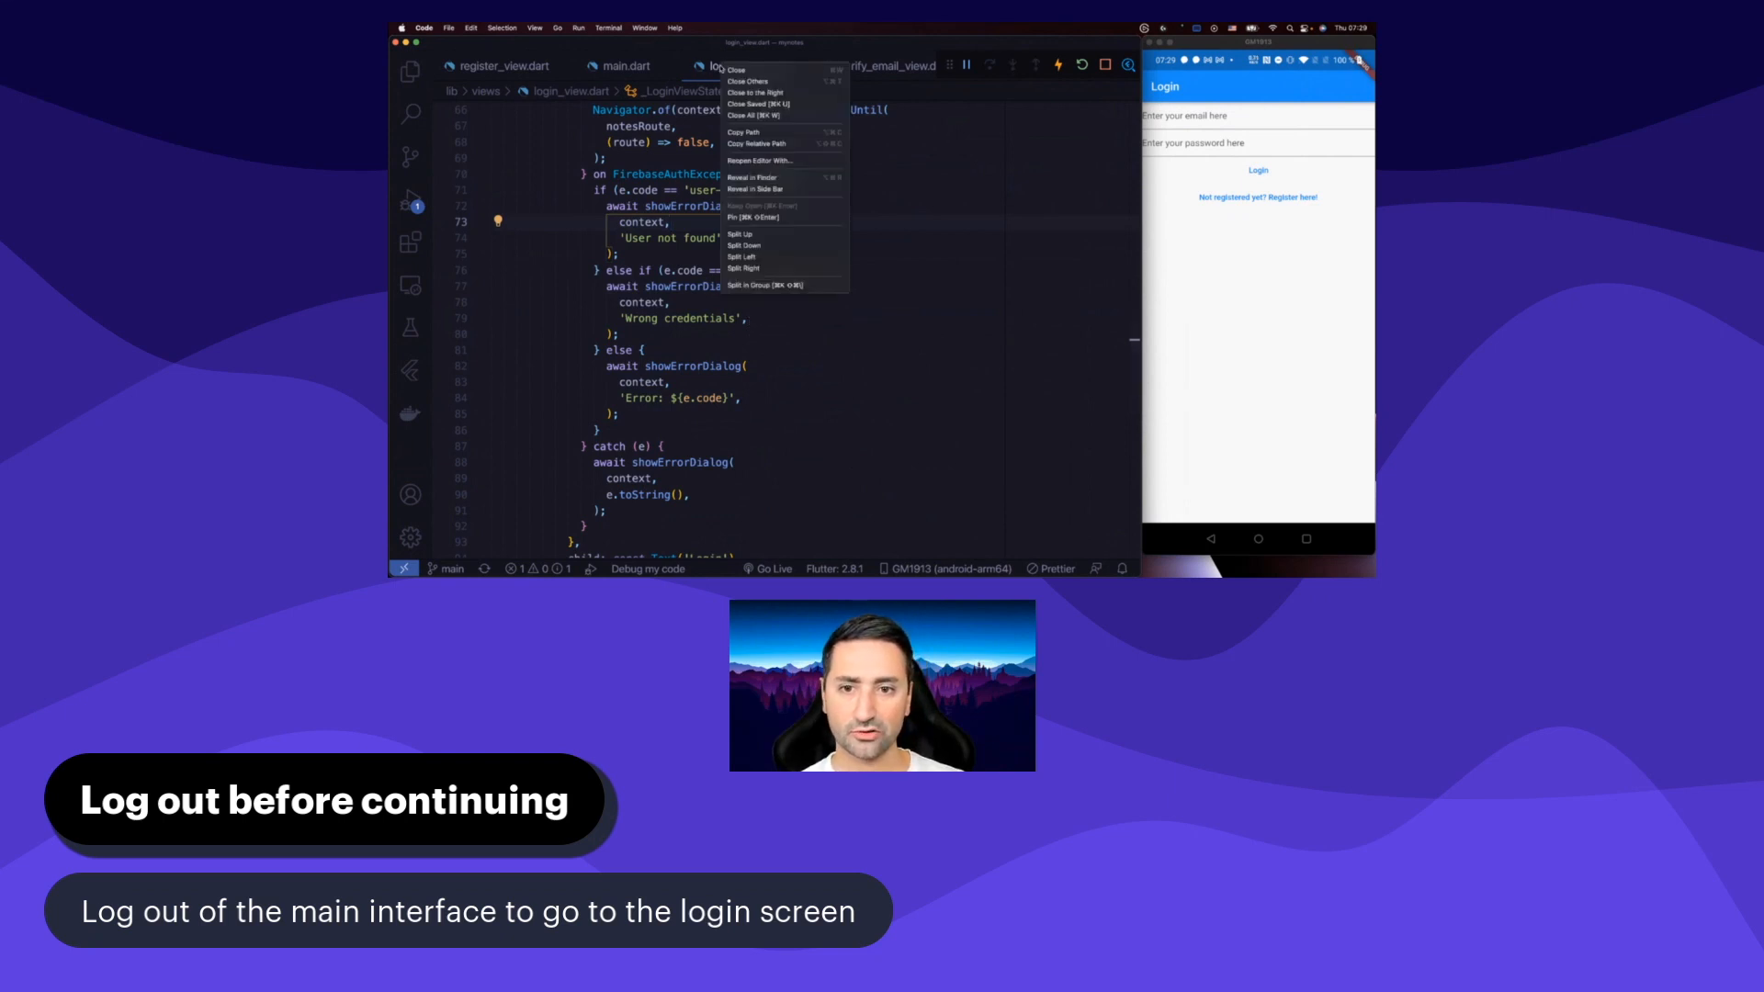
click(746, 80)
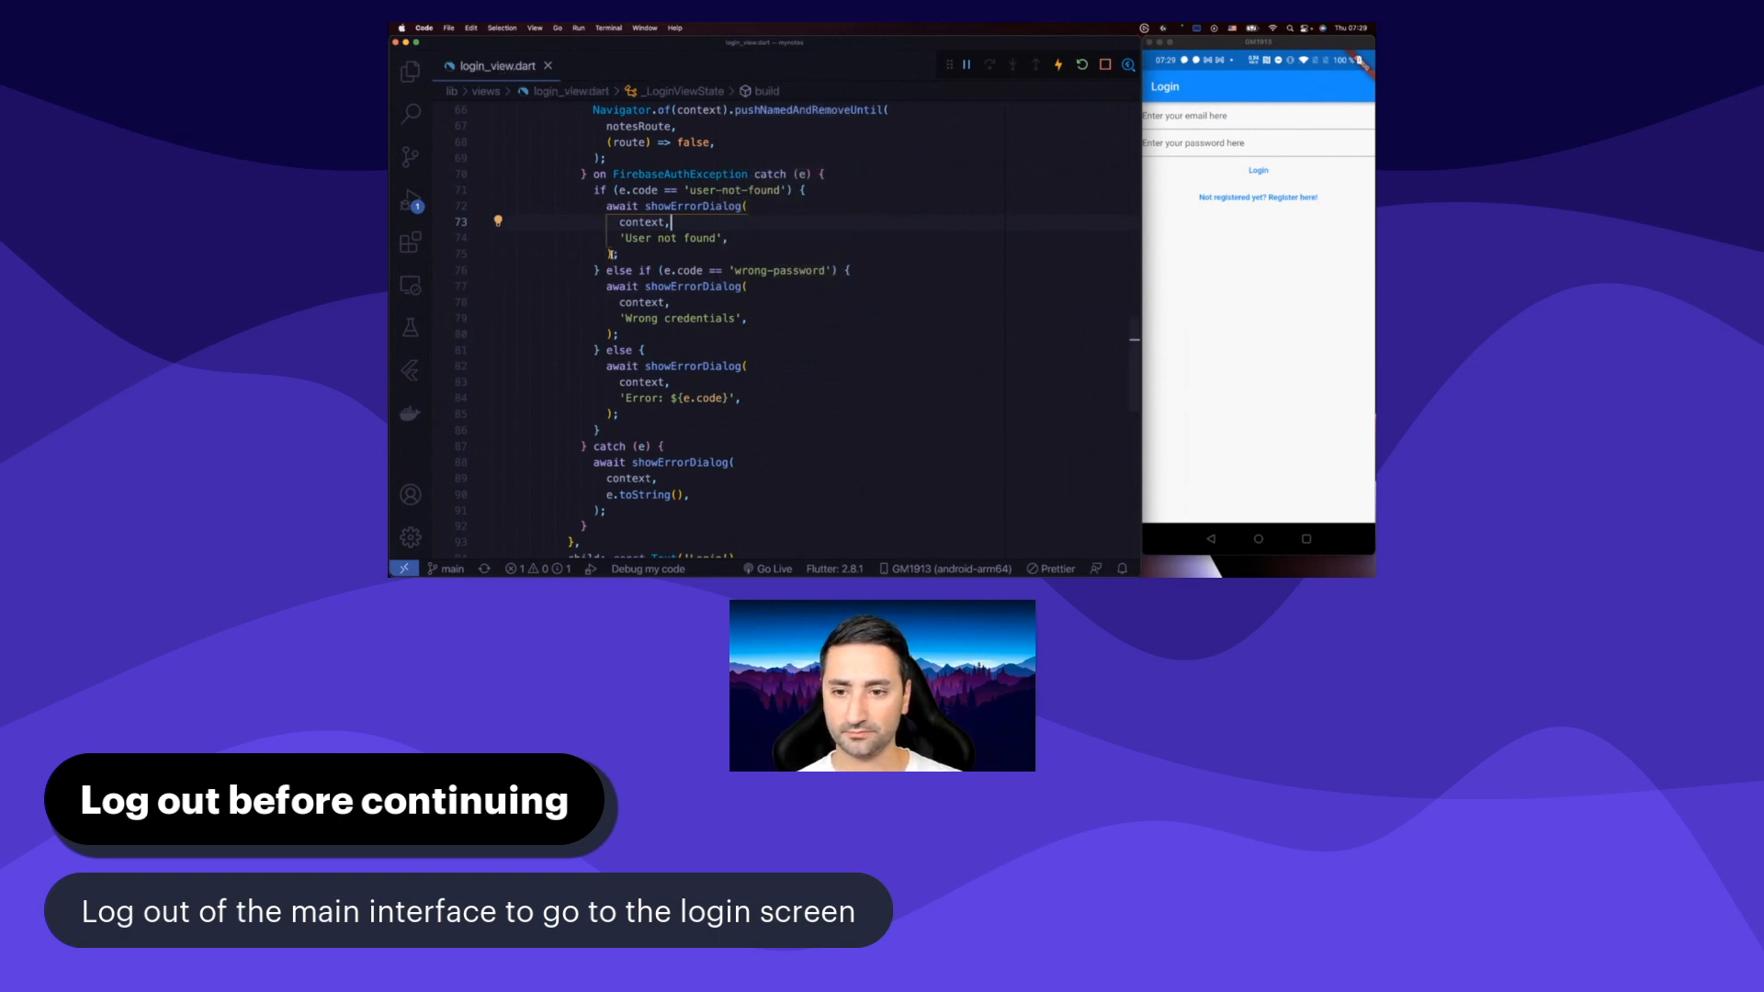
scroll(up, 3)
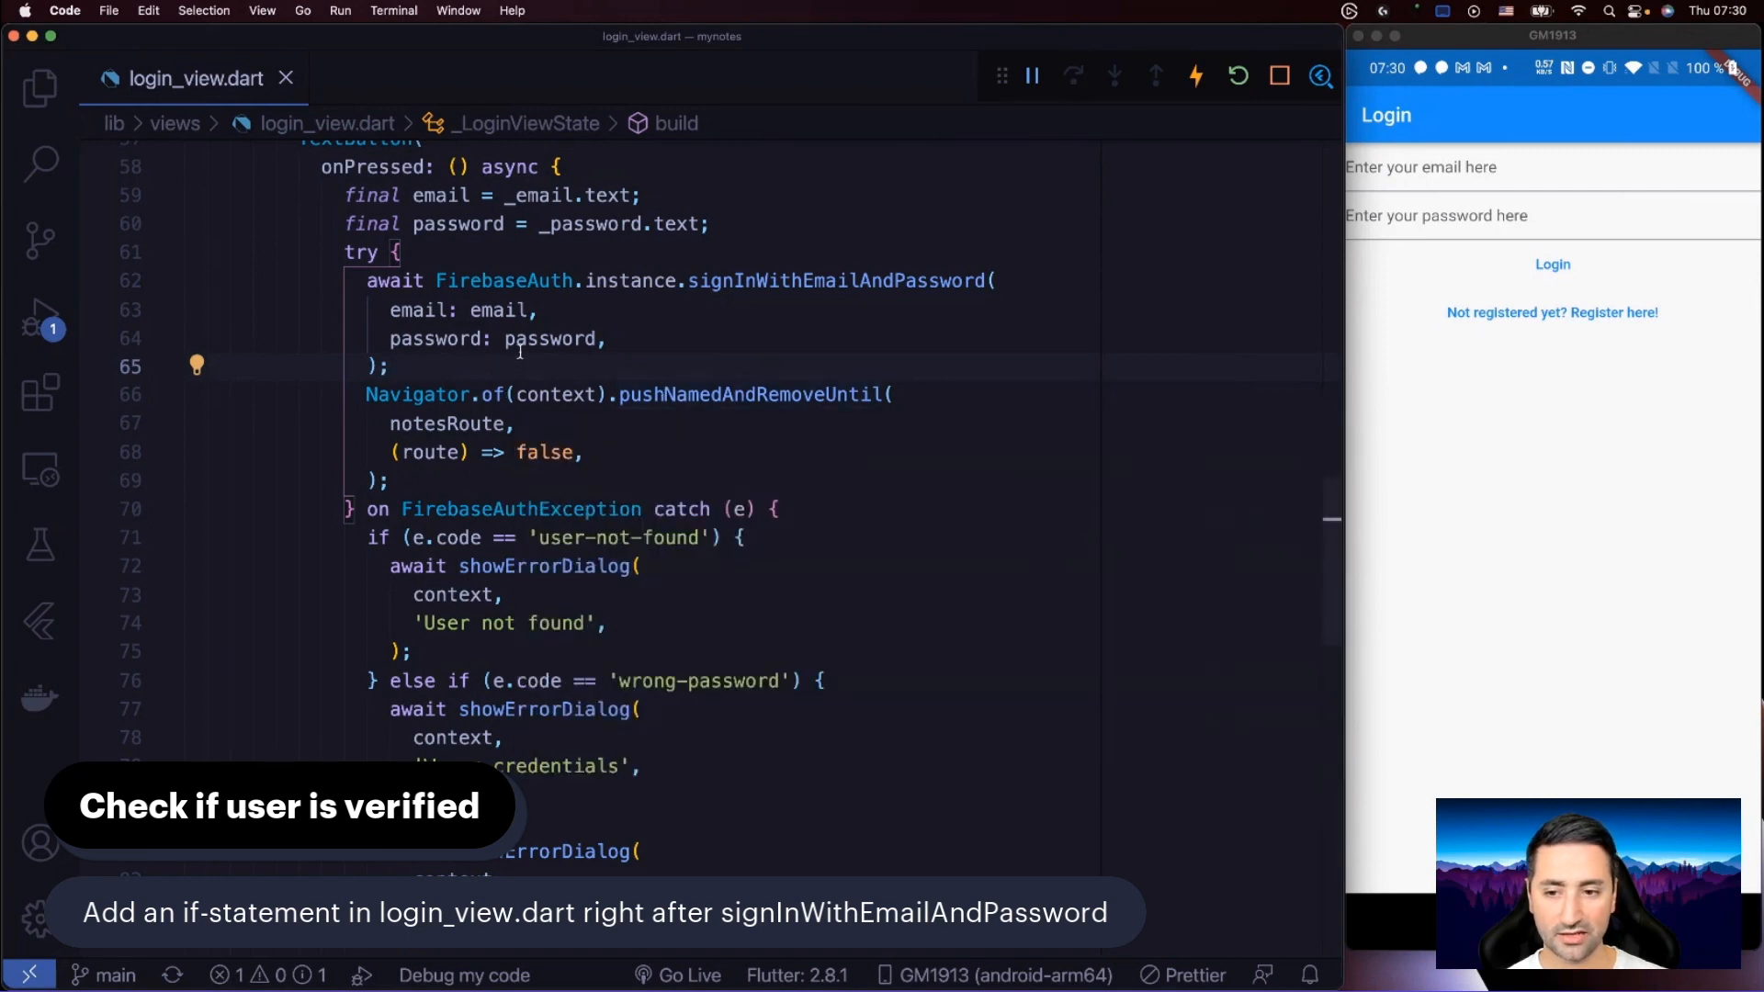
Step: After the sign-in call, add final user = FirebaseAuth.instance.currentUser
key(Enter)
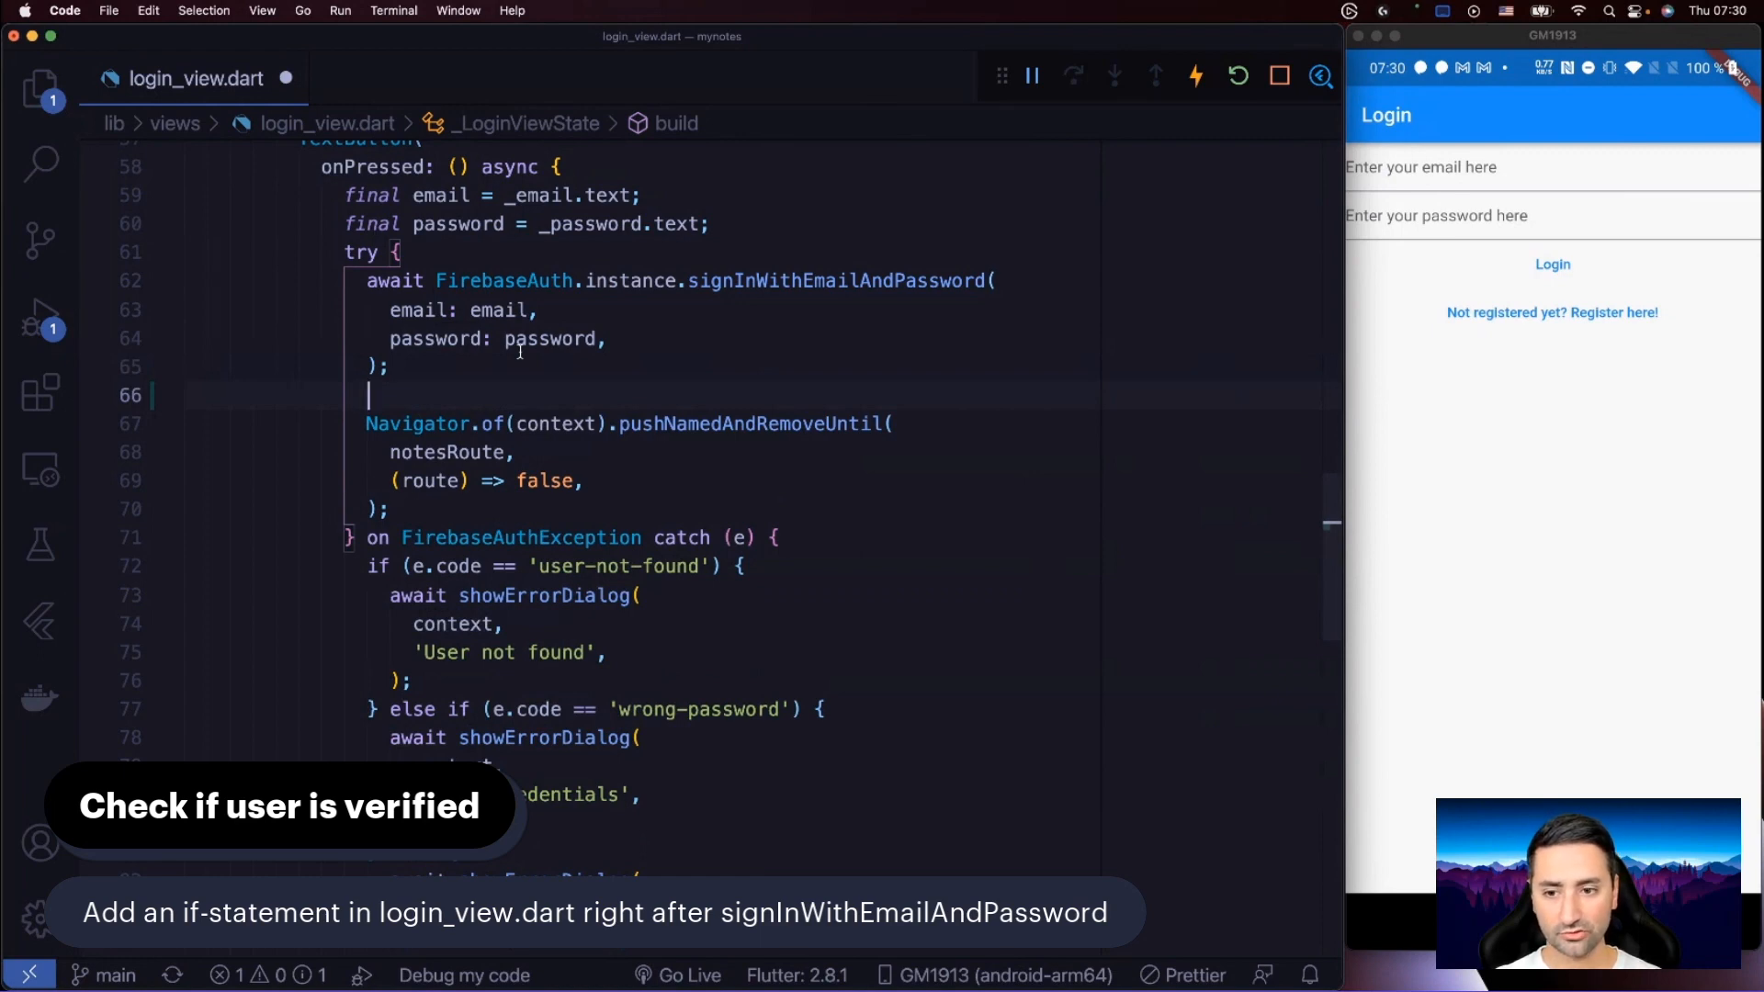
text(final user)
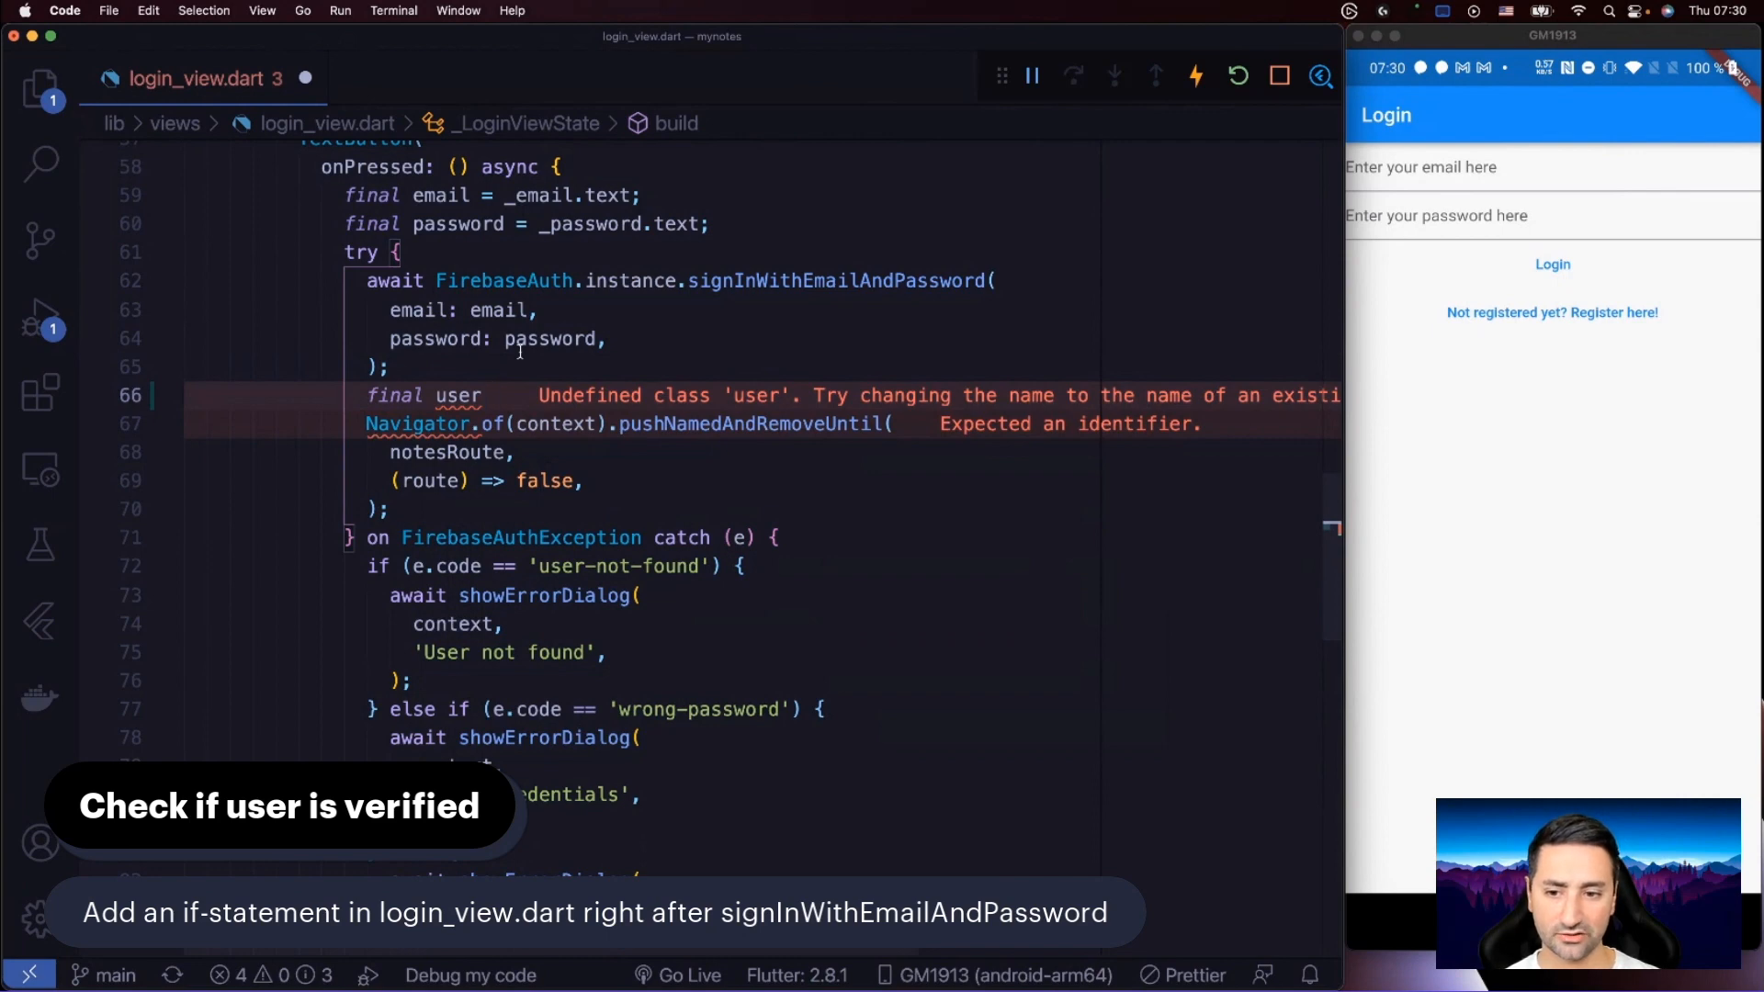
text(= FirebaseAuth.instance.)
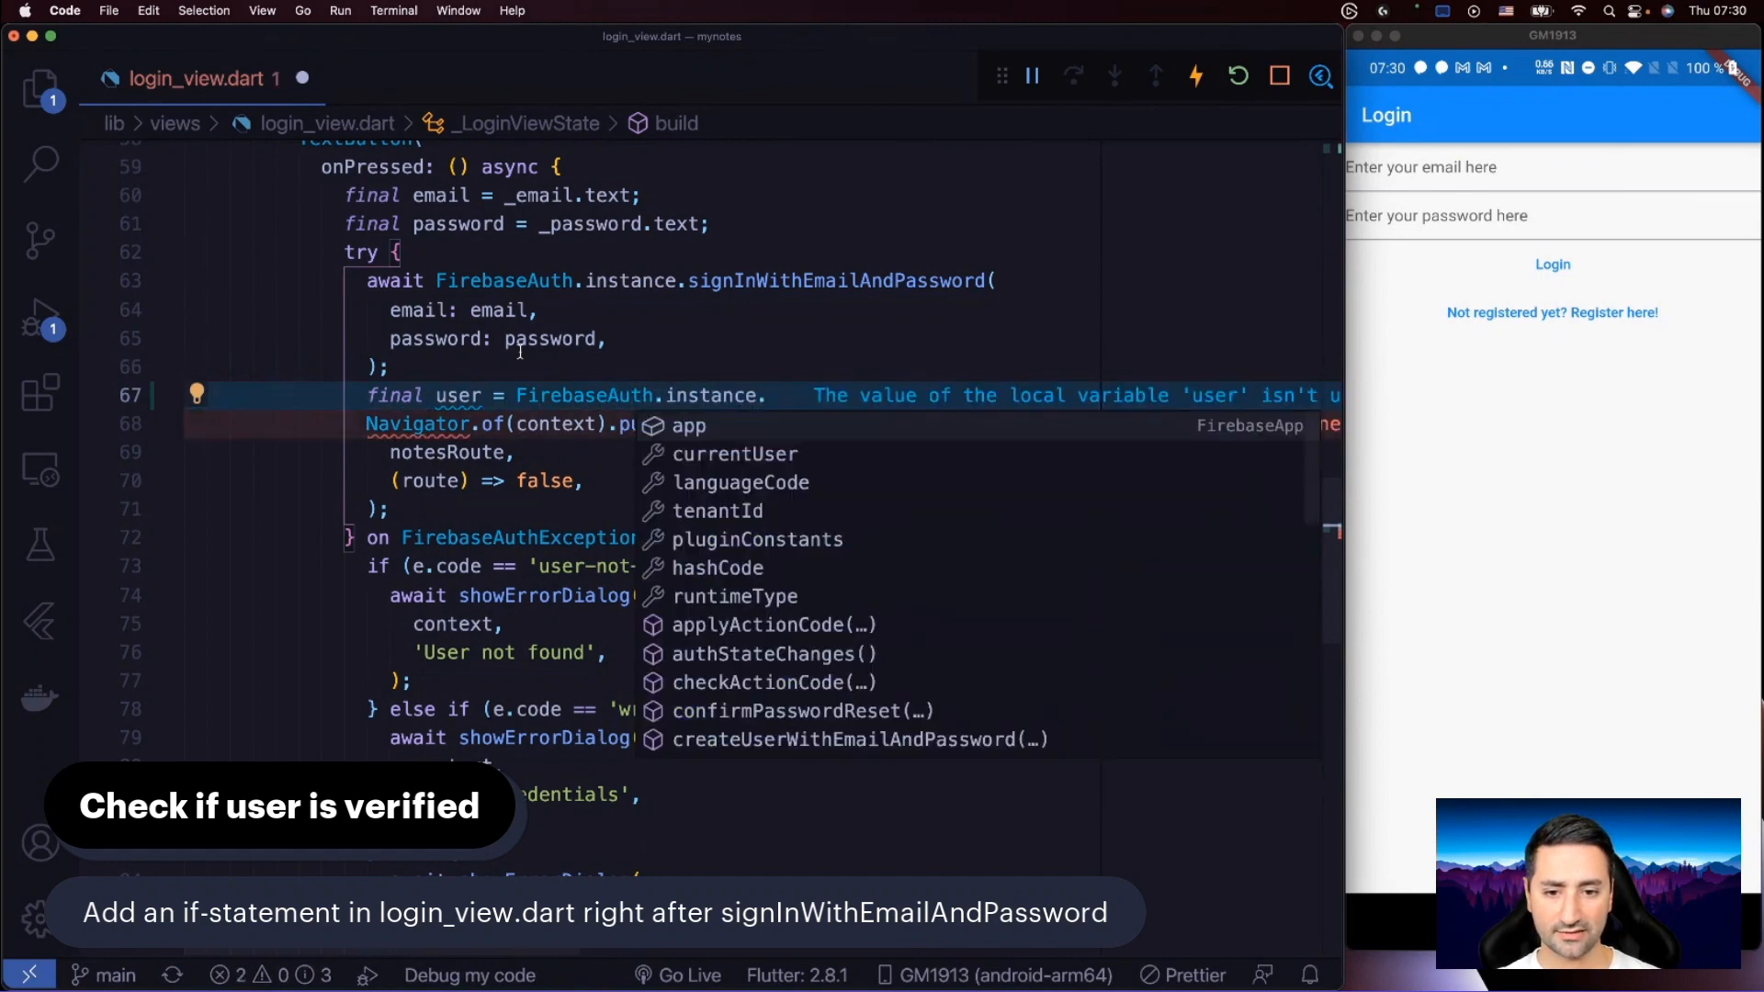
click(735, 453)
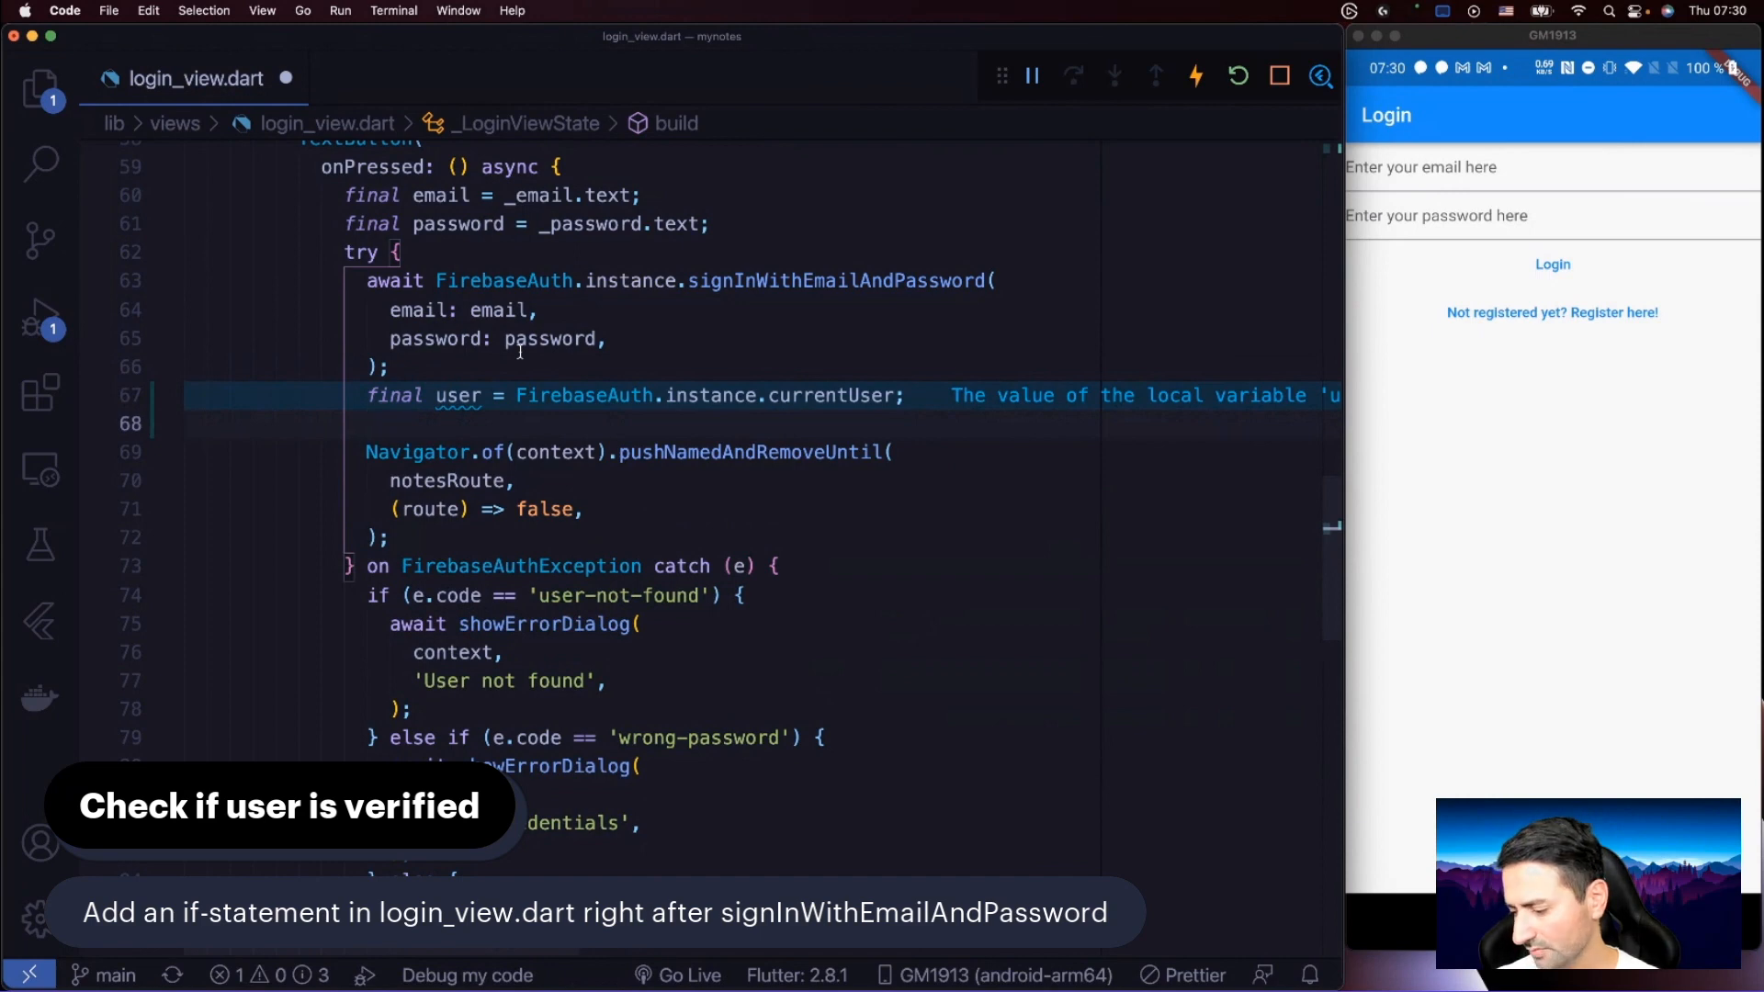
Step: Add if (user?.emailVerified ?? false) with 'verified' and 'NOT verified' branch comments
text(if (user ))
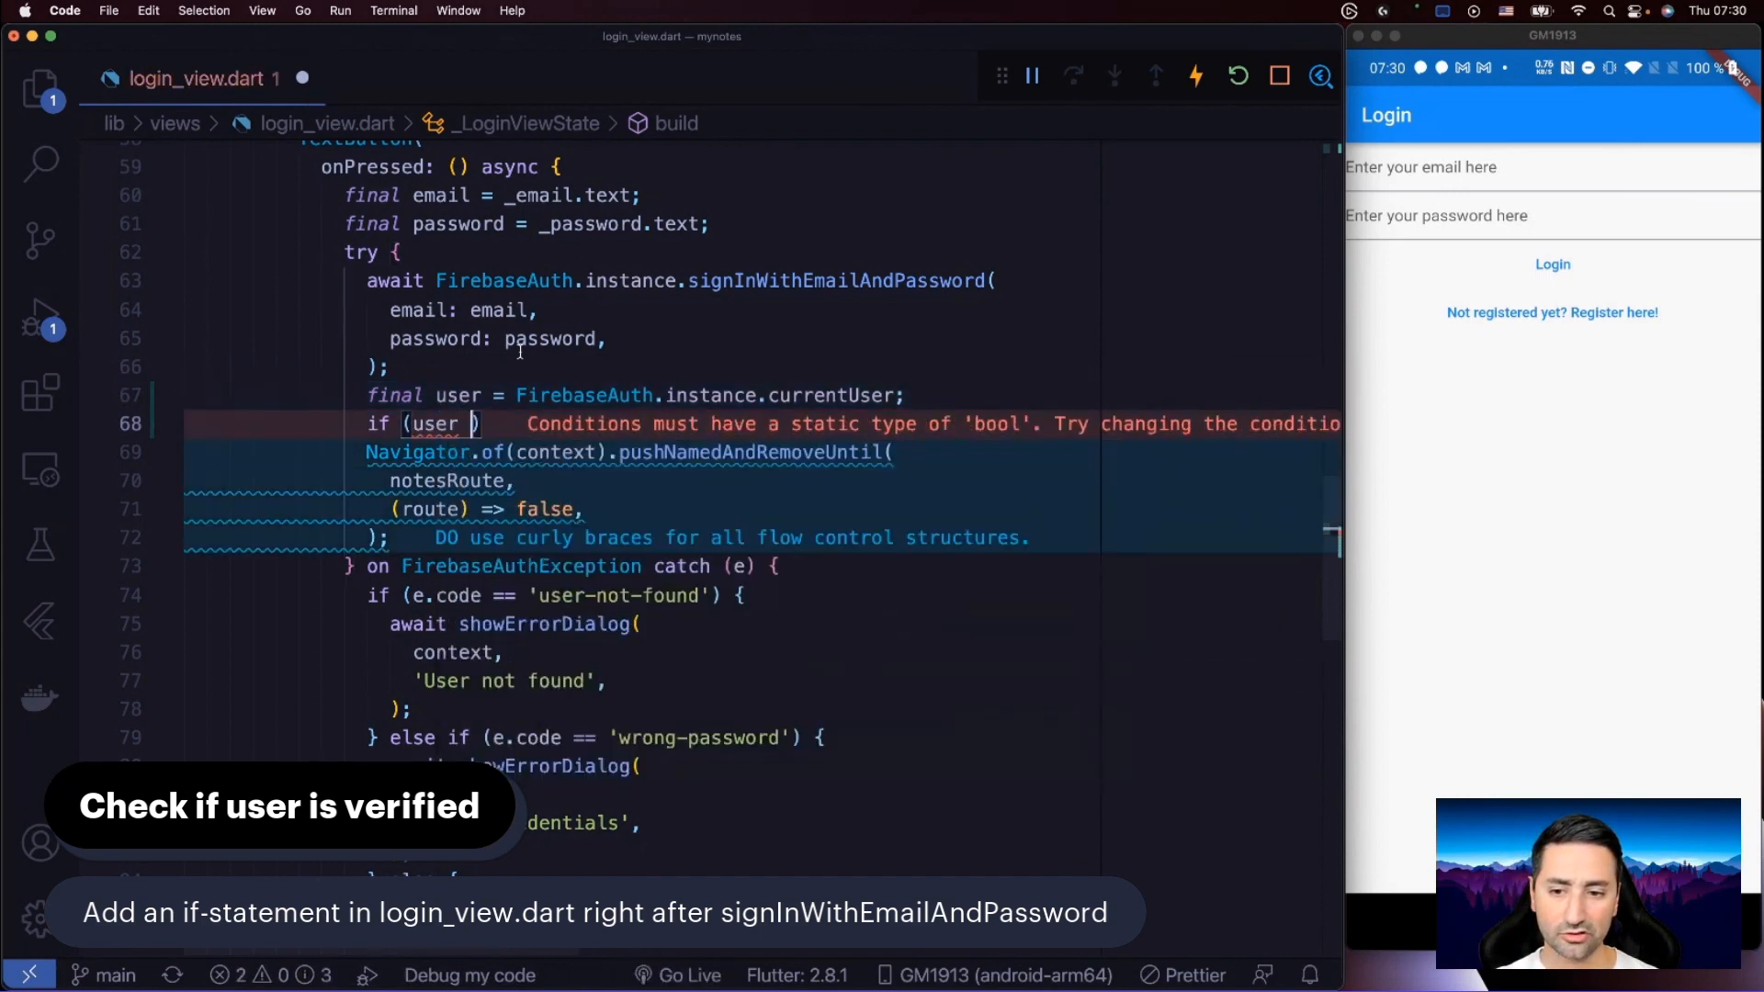
text(?.emailVerified)
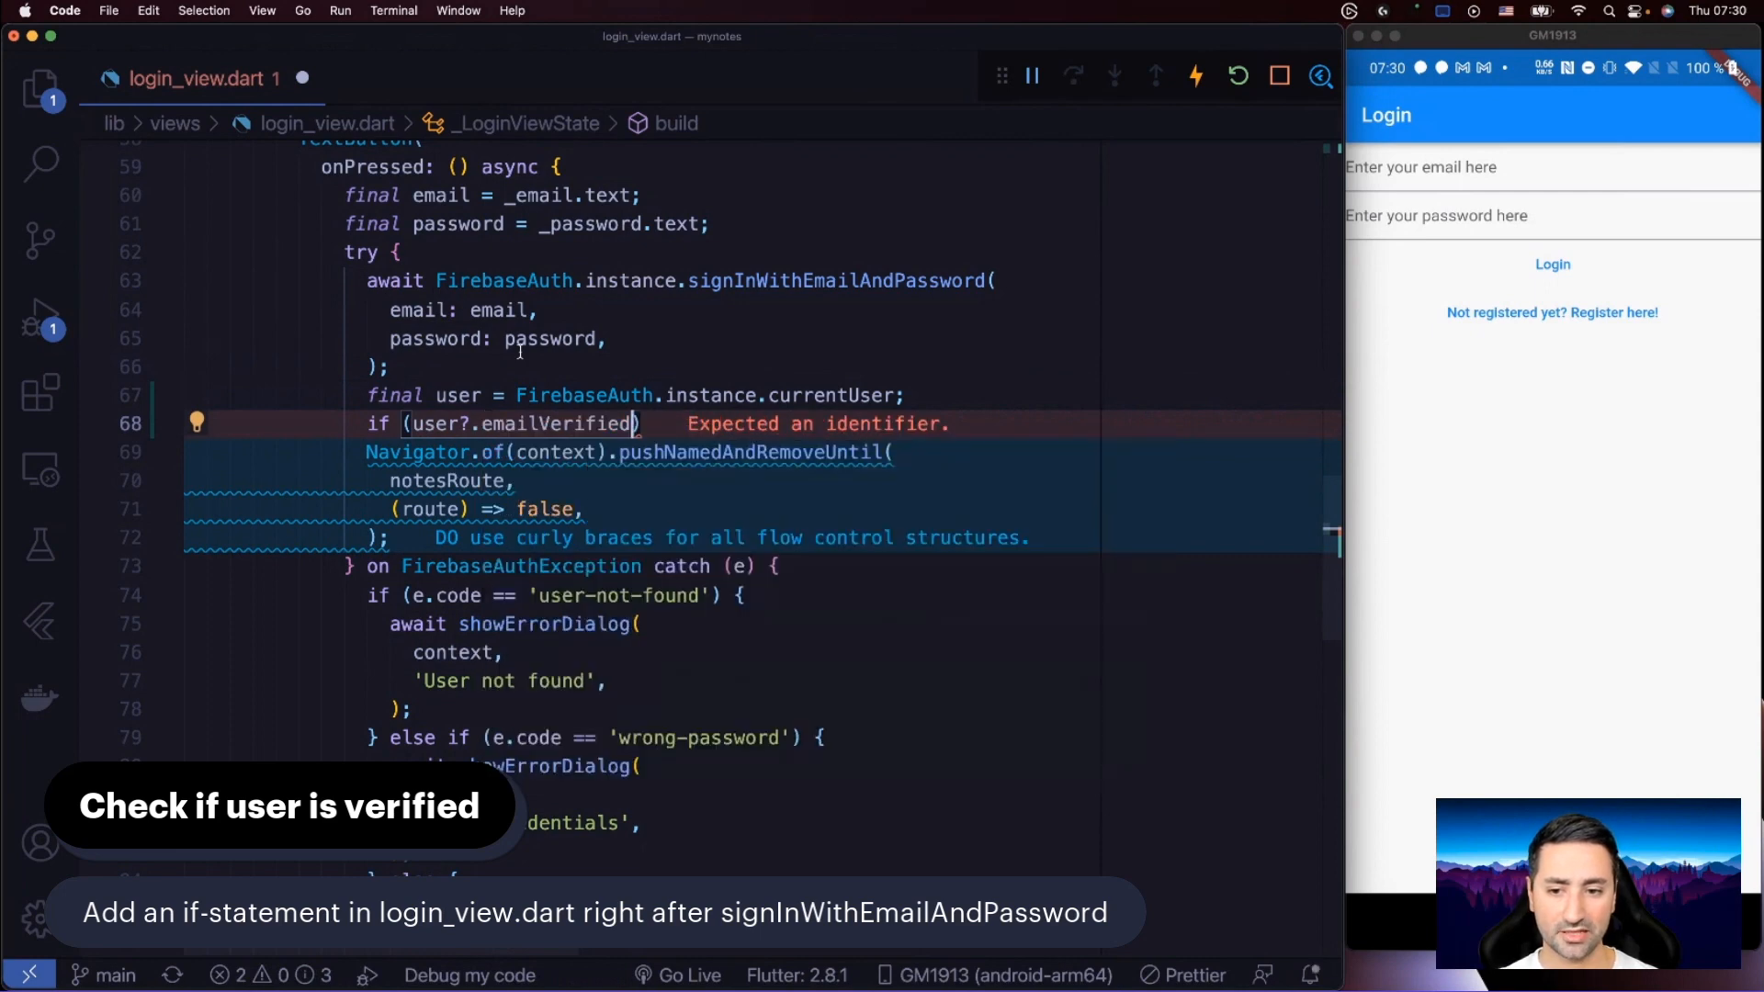
text(?? false)
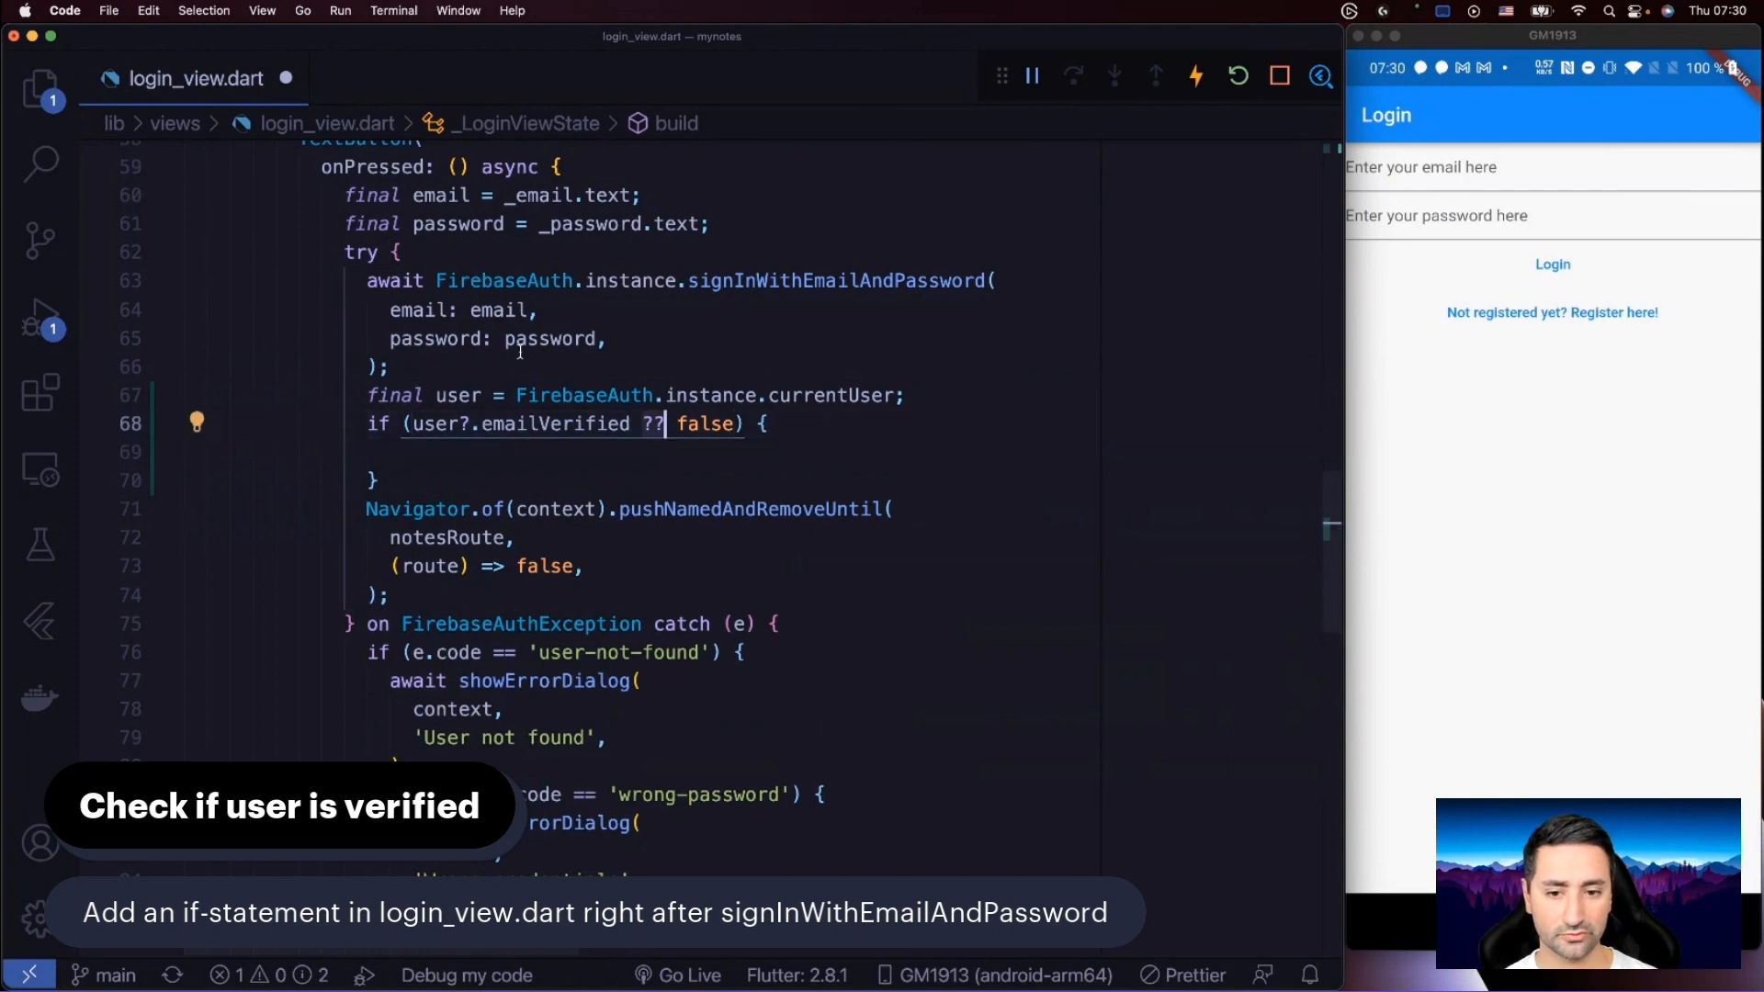
text(//)
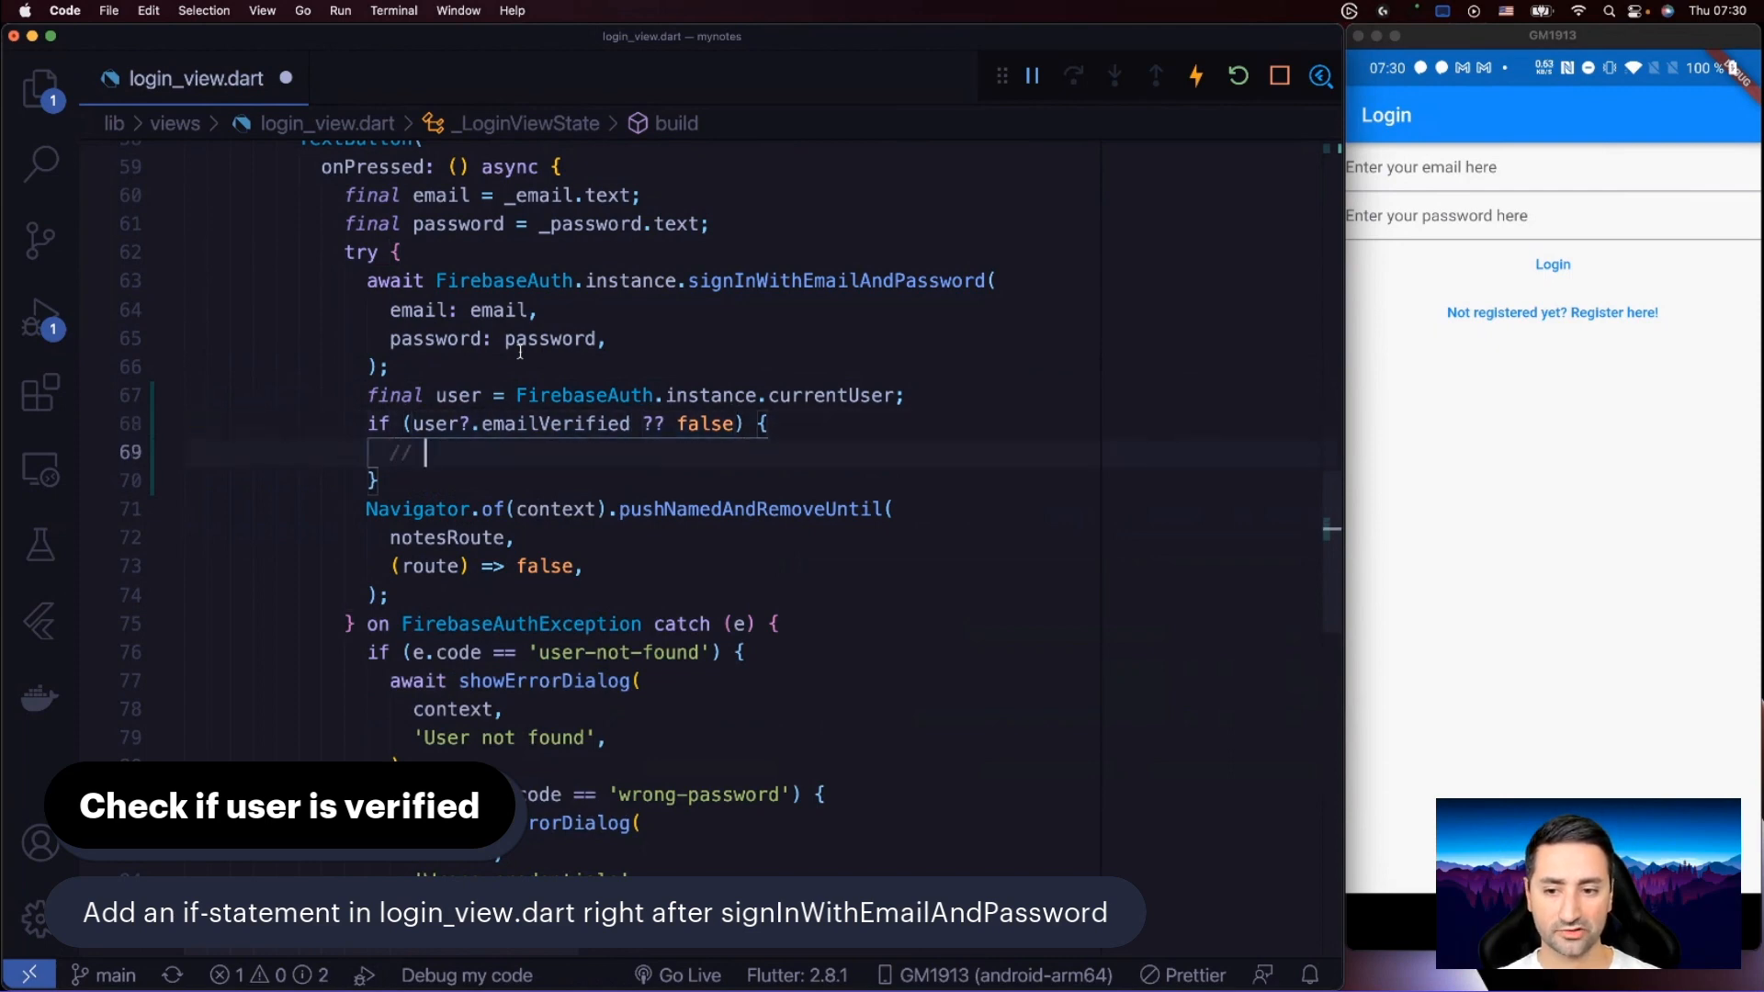
text(user's email is ve)
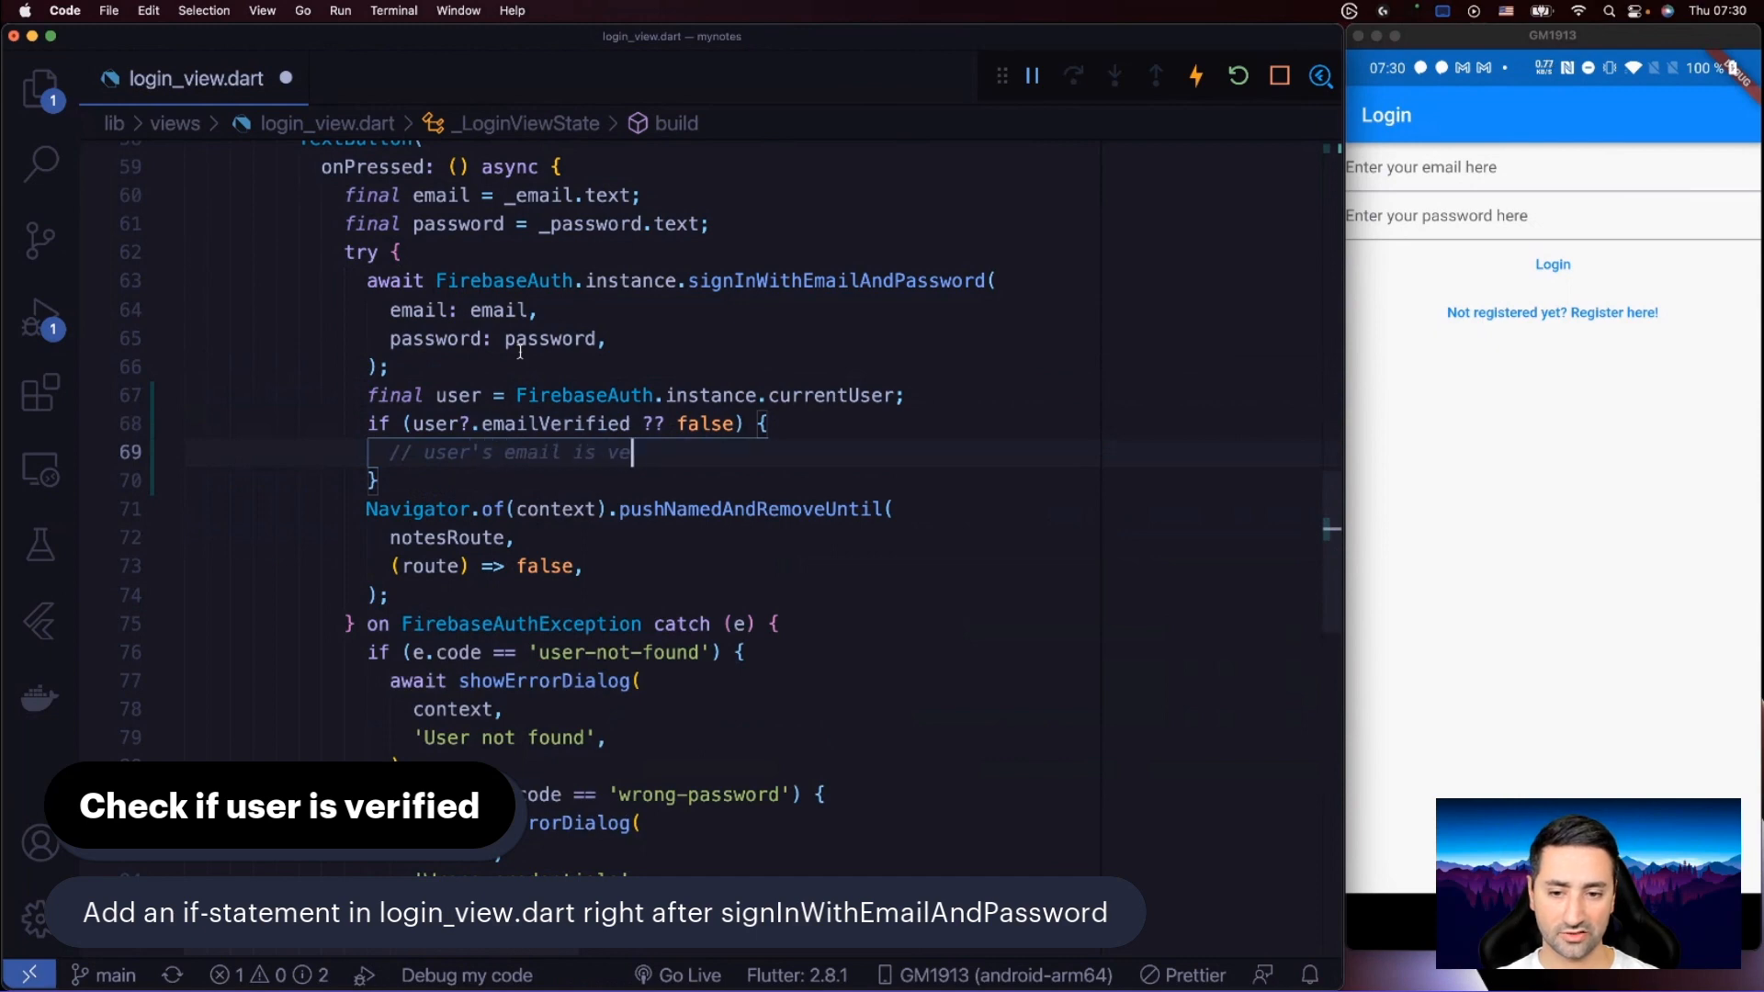
text(rified)
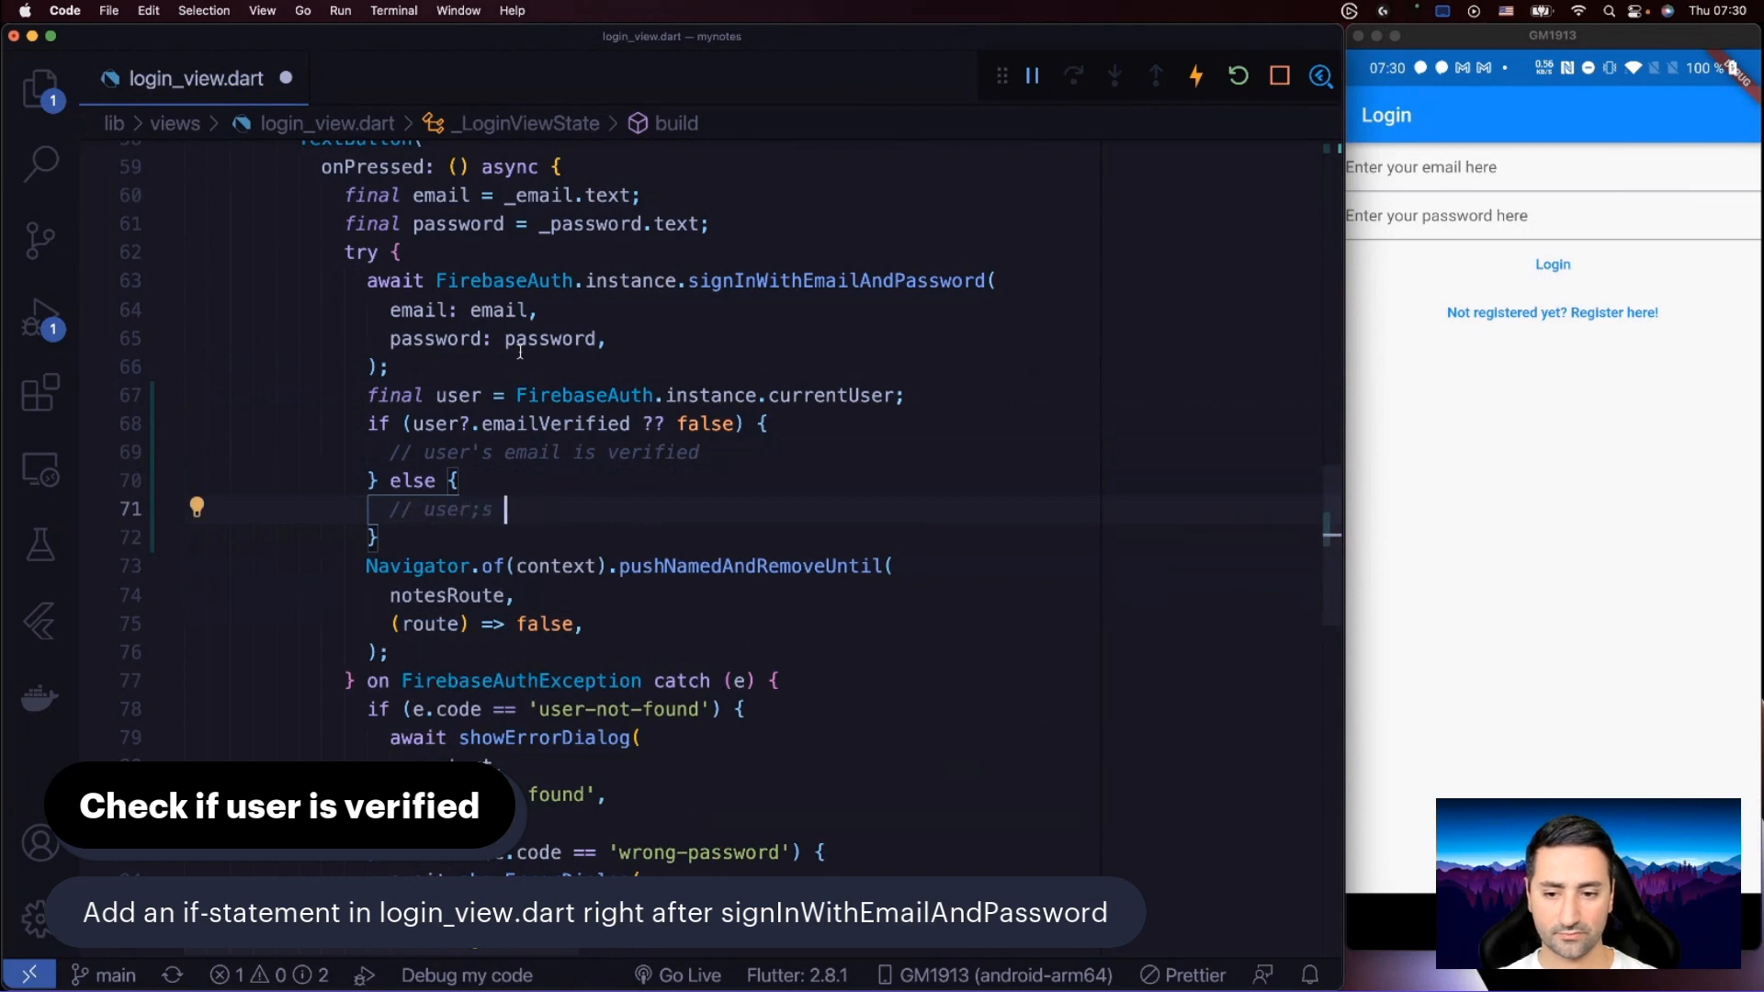
key(Backspace)
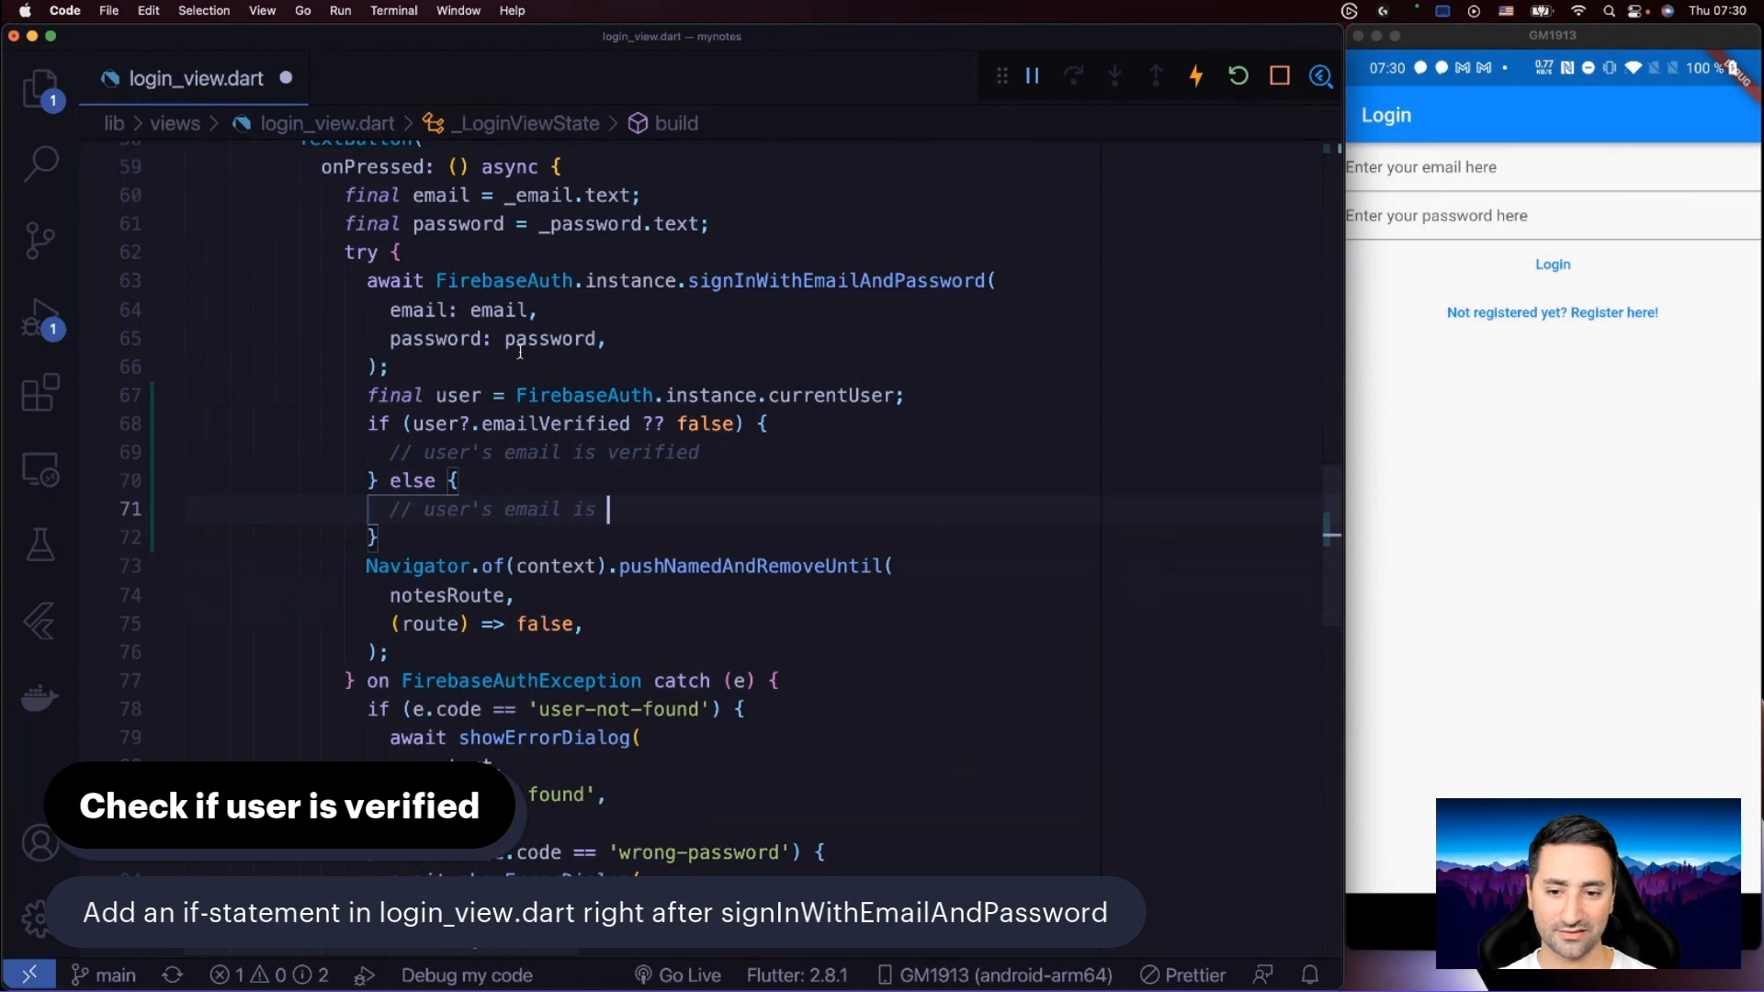
text(NOT verified)
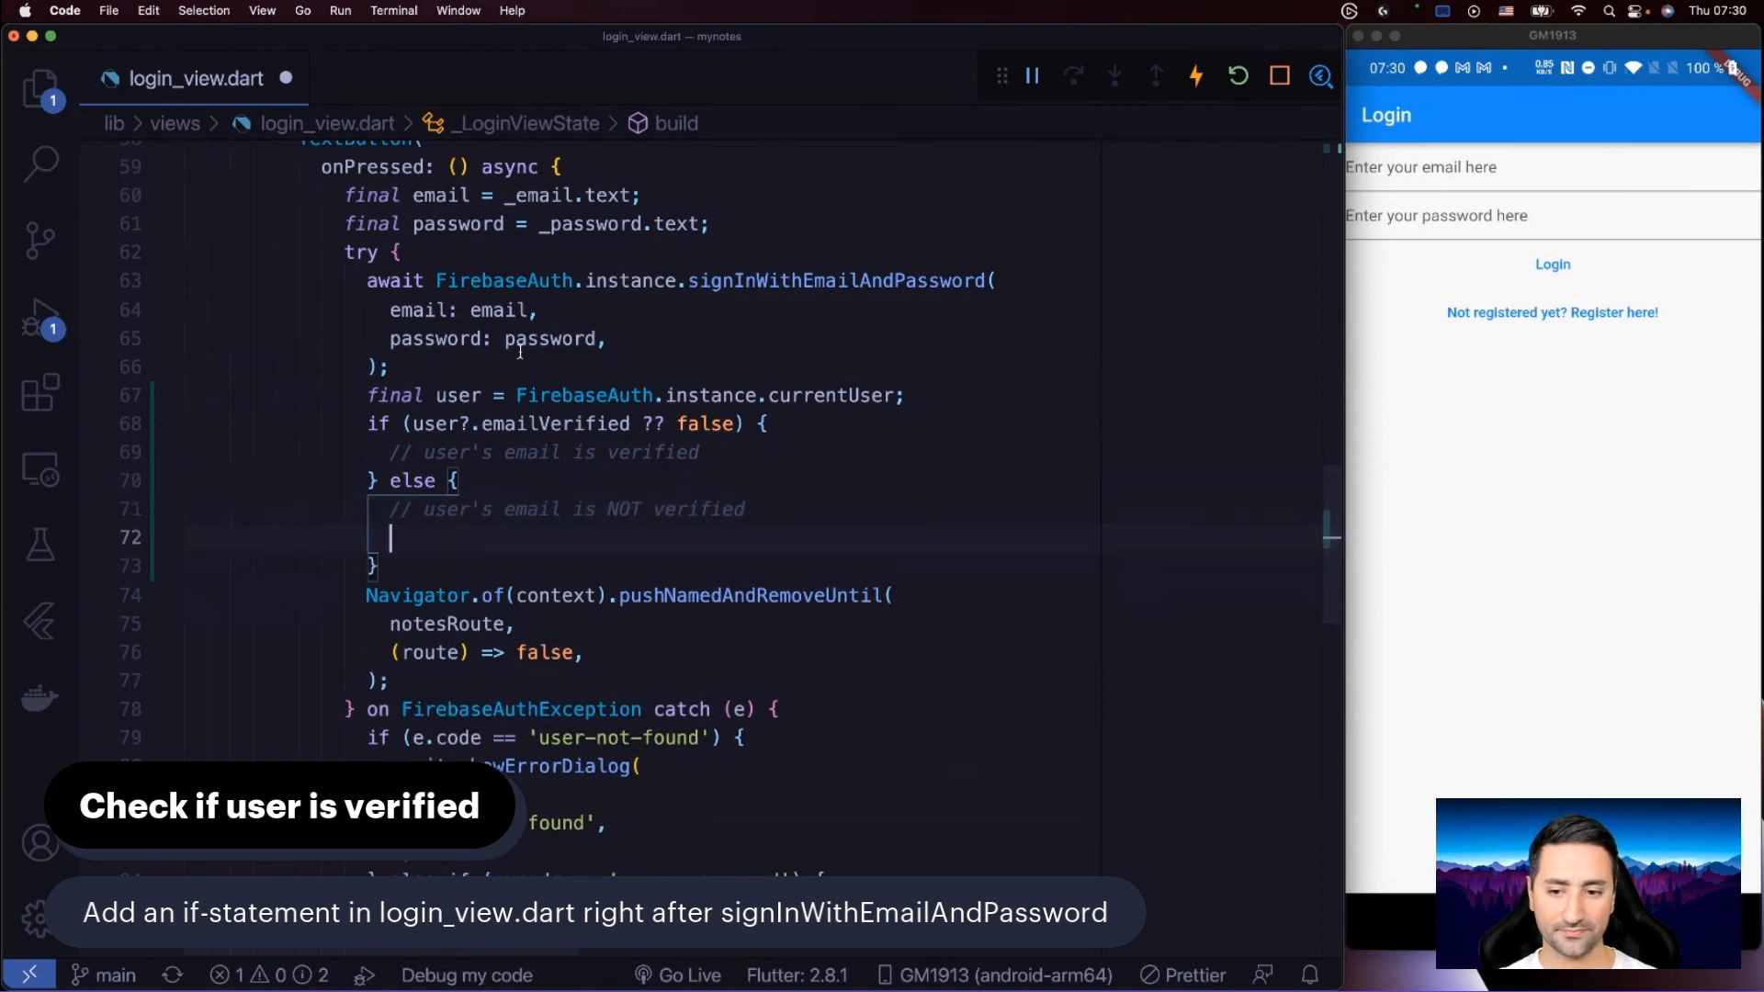
key(Backspace)
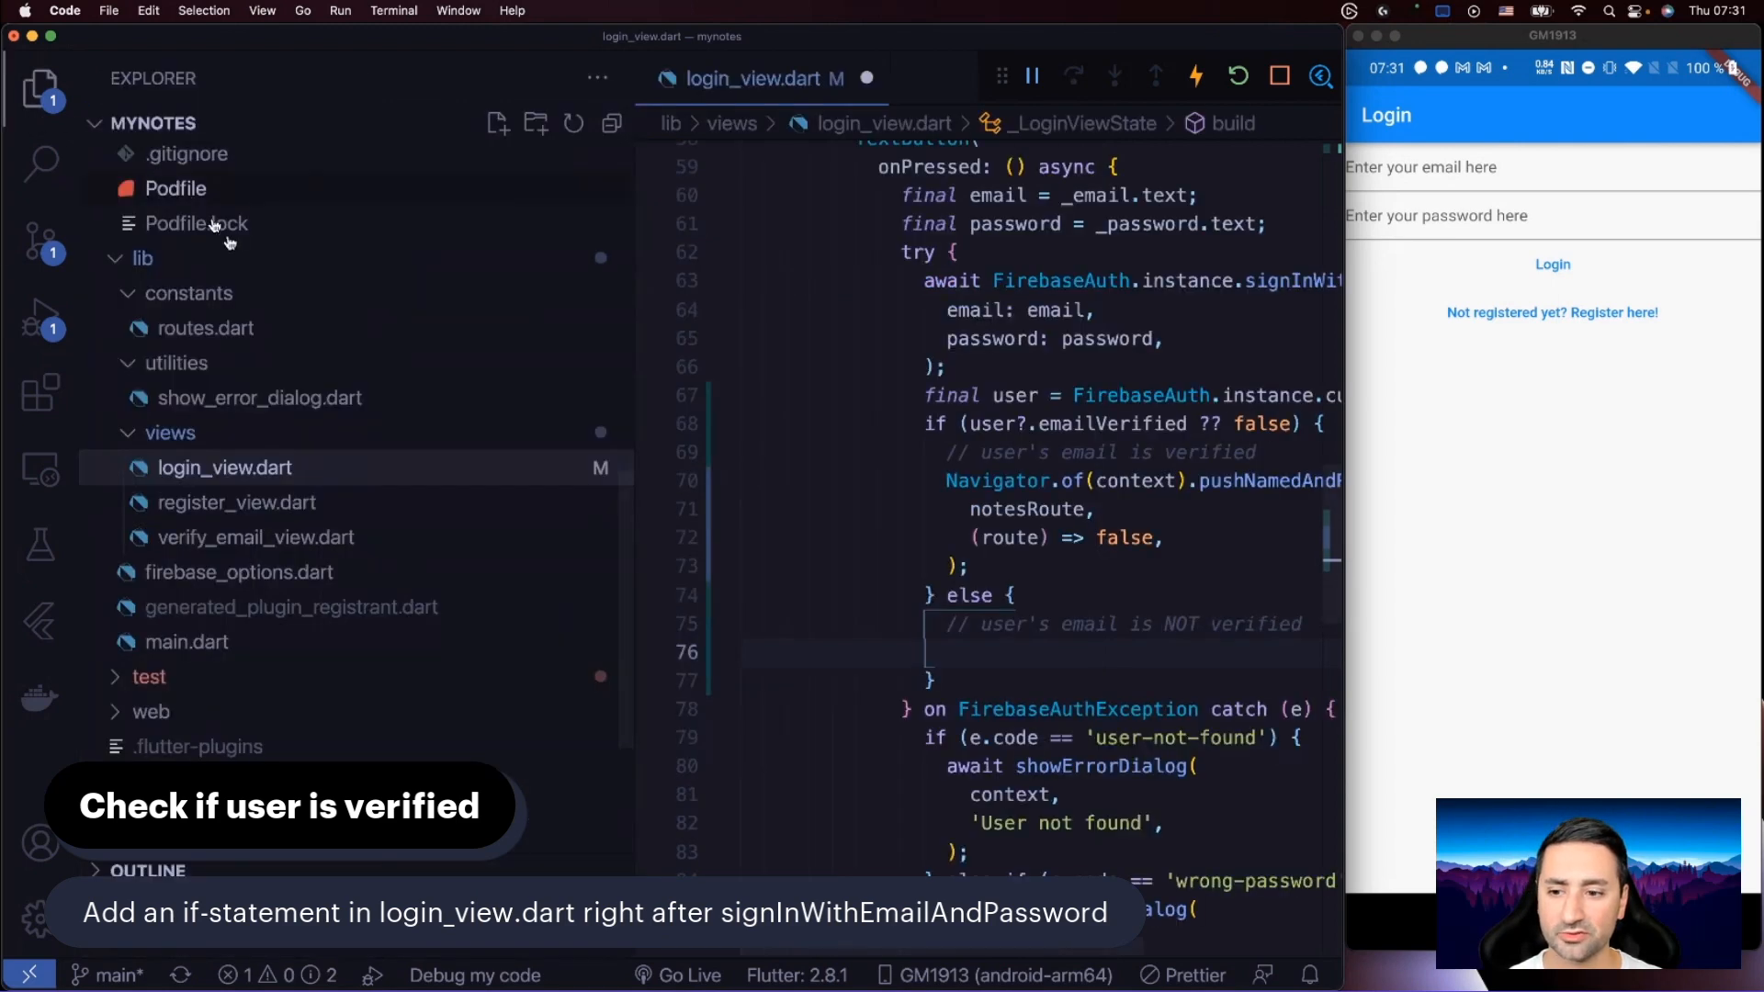
Step: Make the else branch navigate to verifyEmailRoute, chosen from autocomplete
click(206, 327)
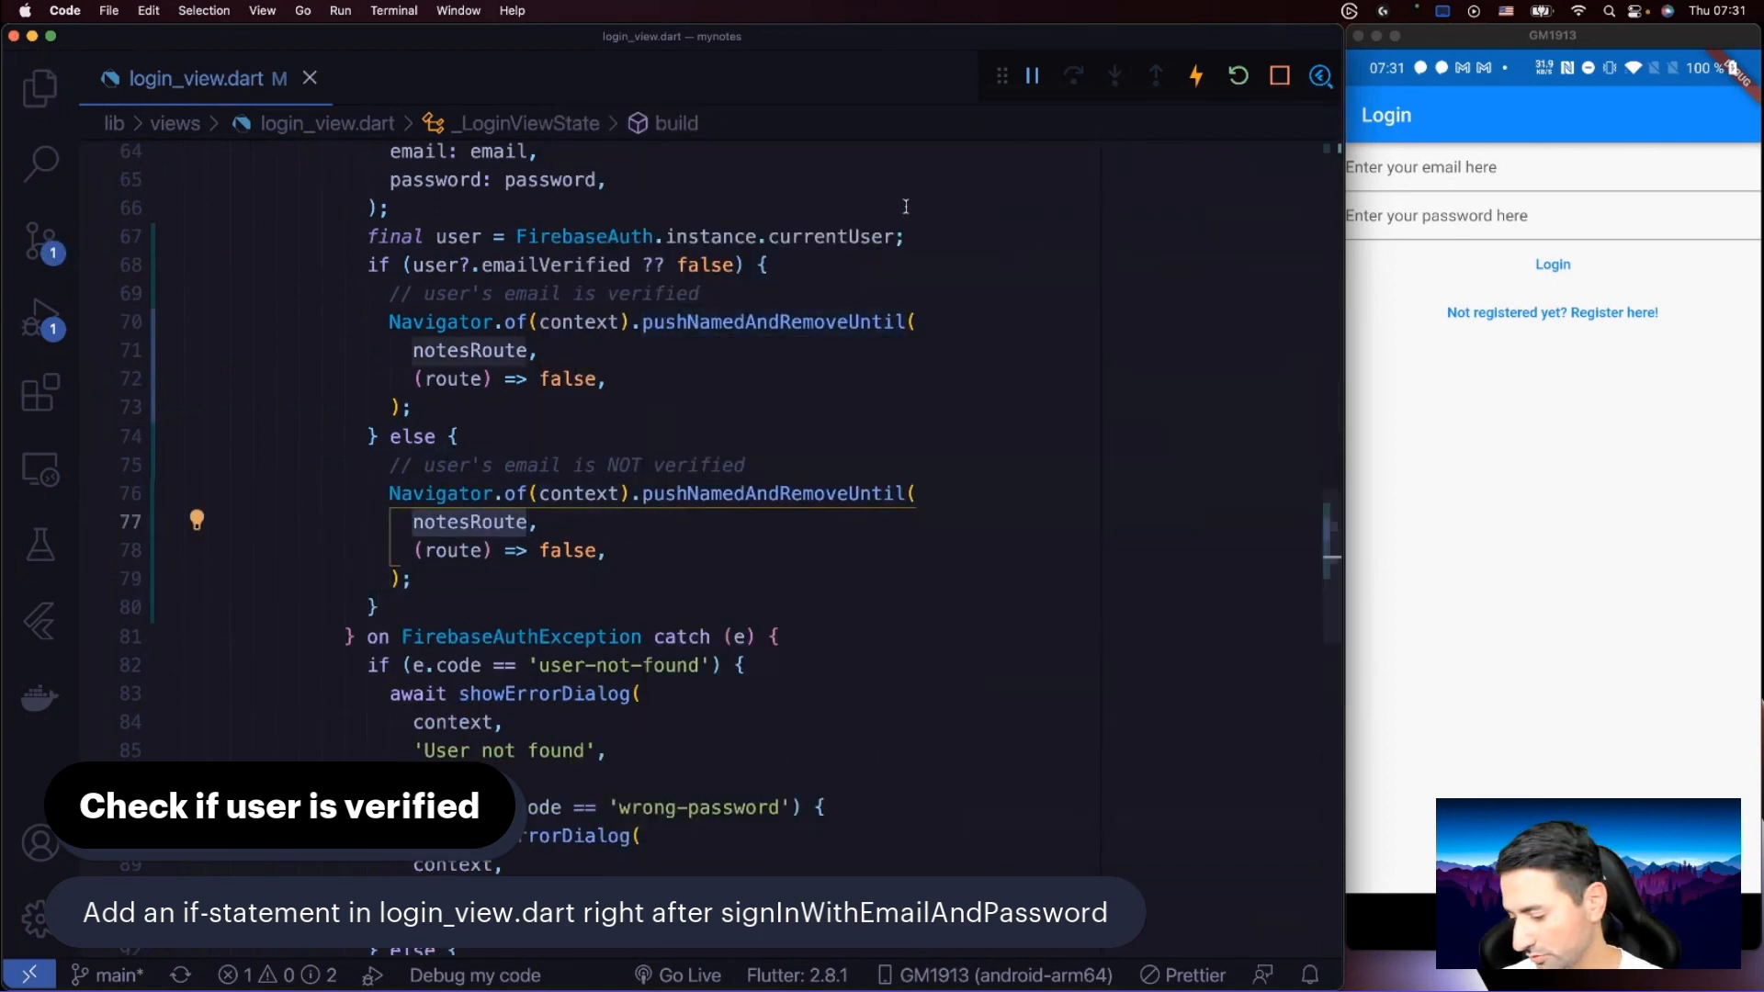
text(verifyEm,)
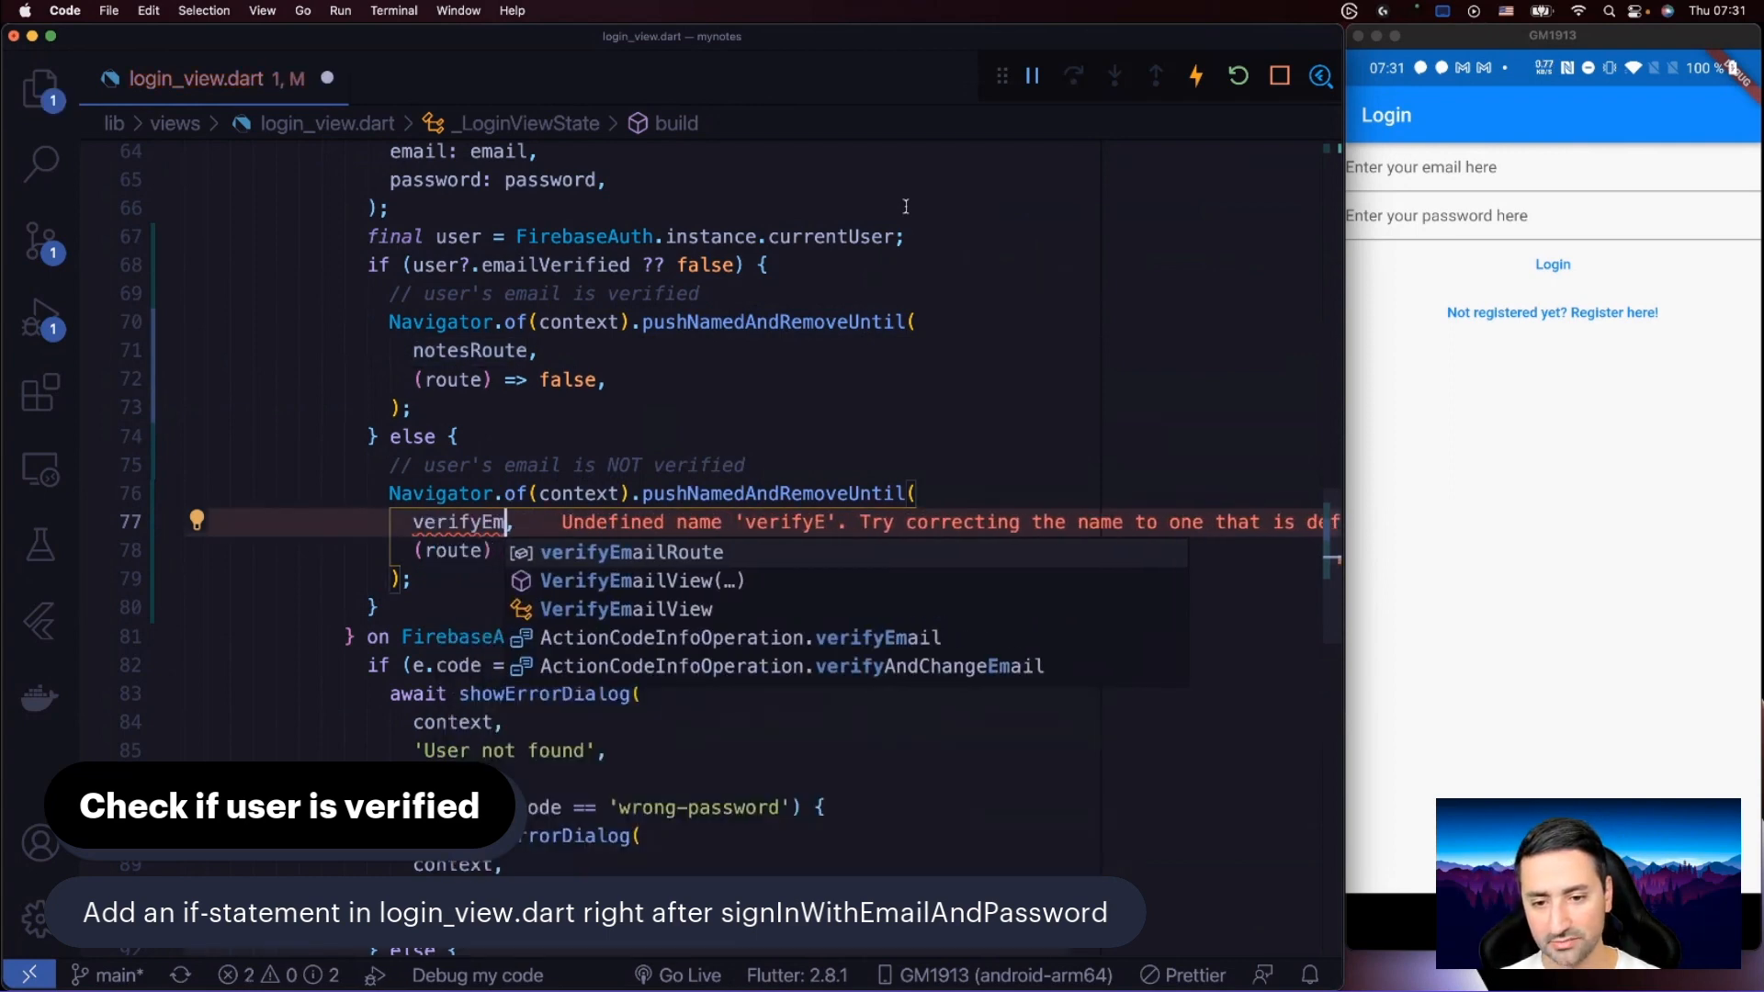
click(632, 551)
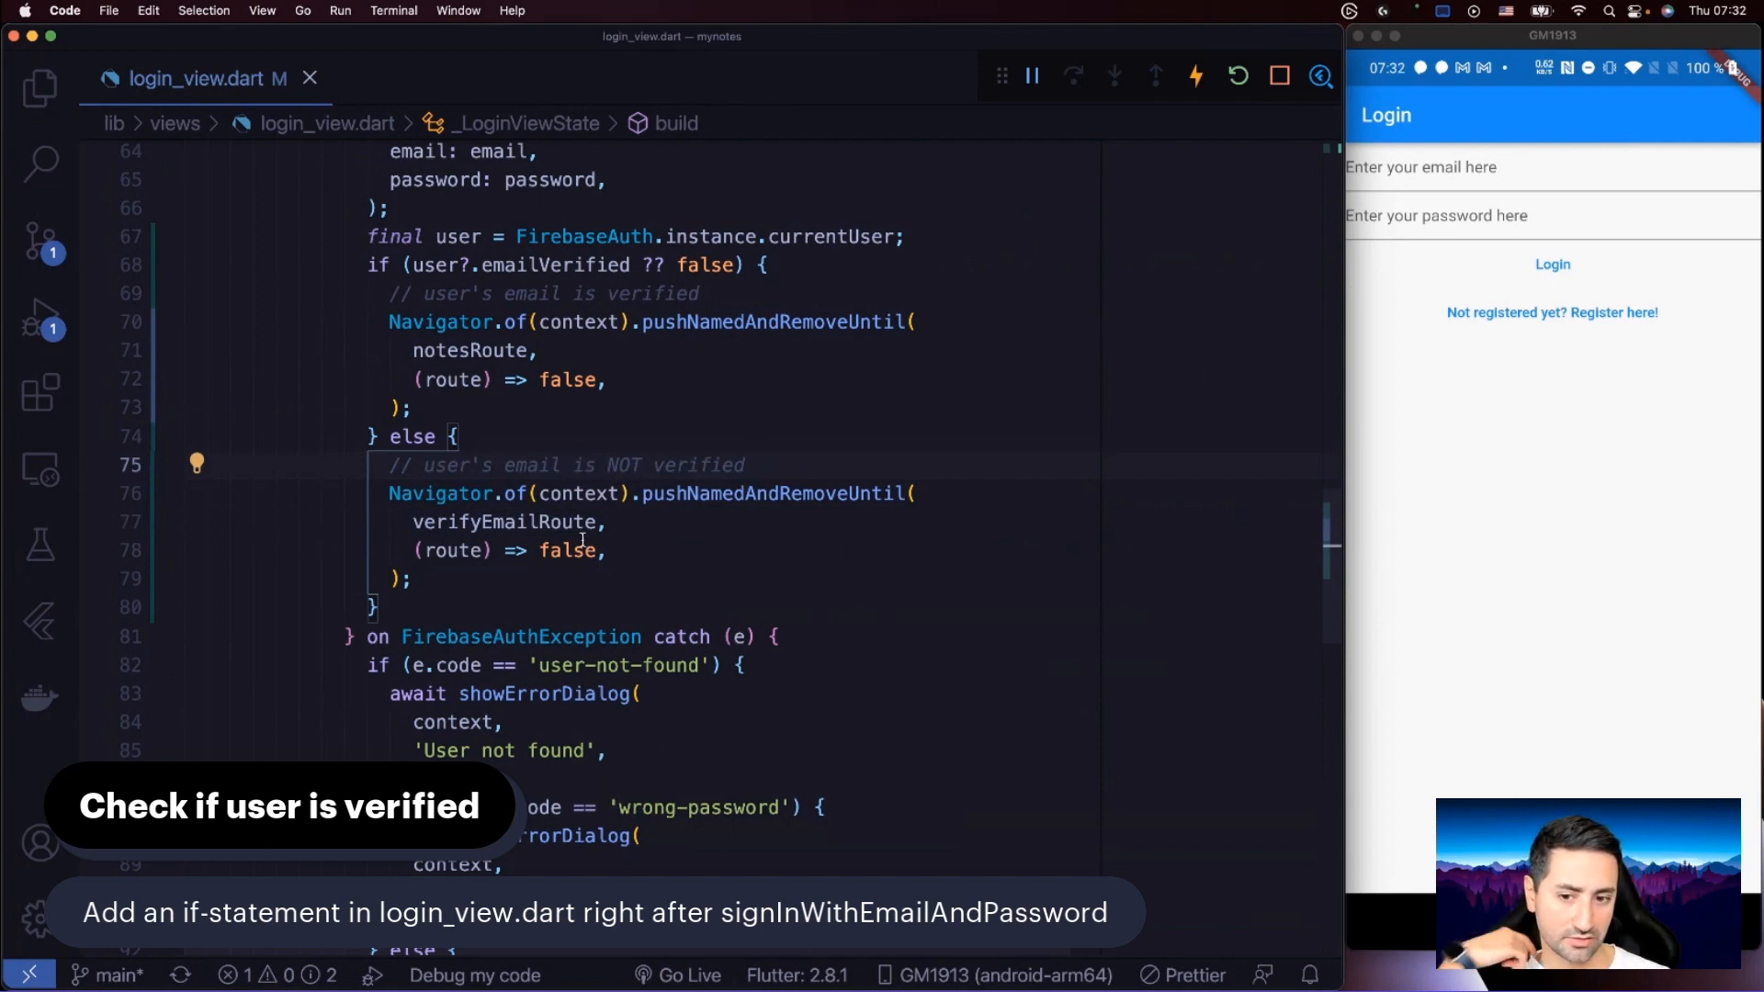
mouse_move(549, 422)
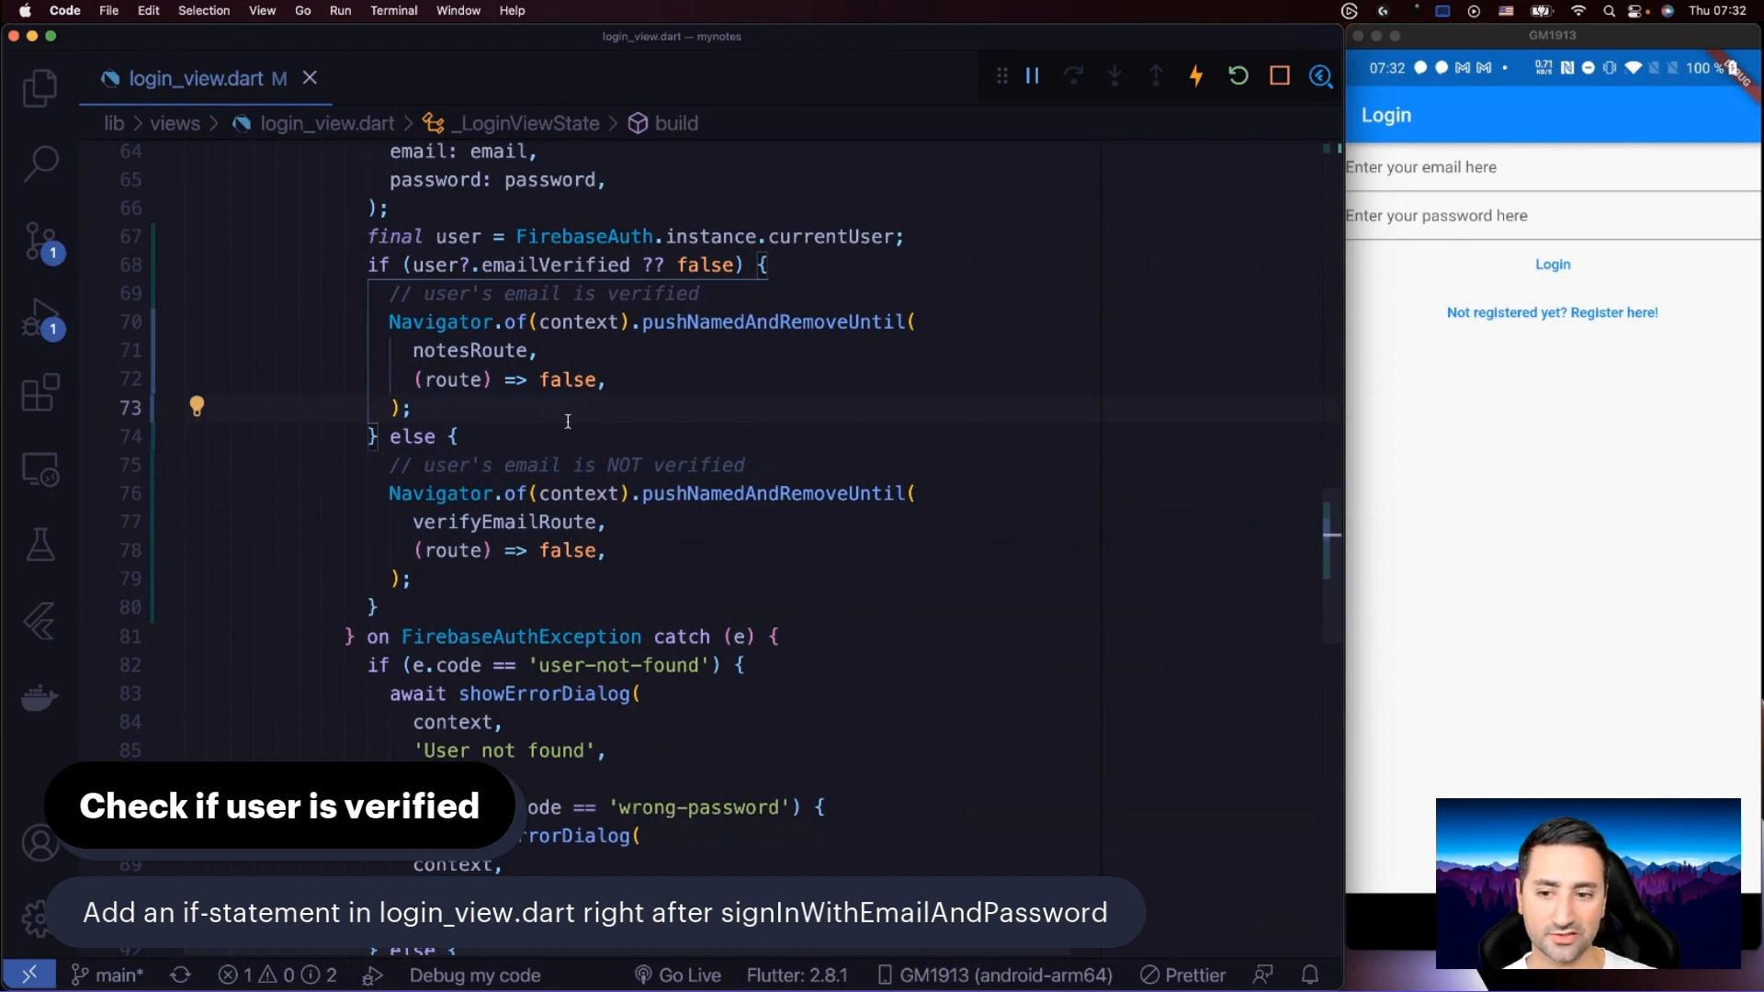
mouse_move(604, 446)
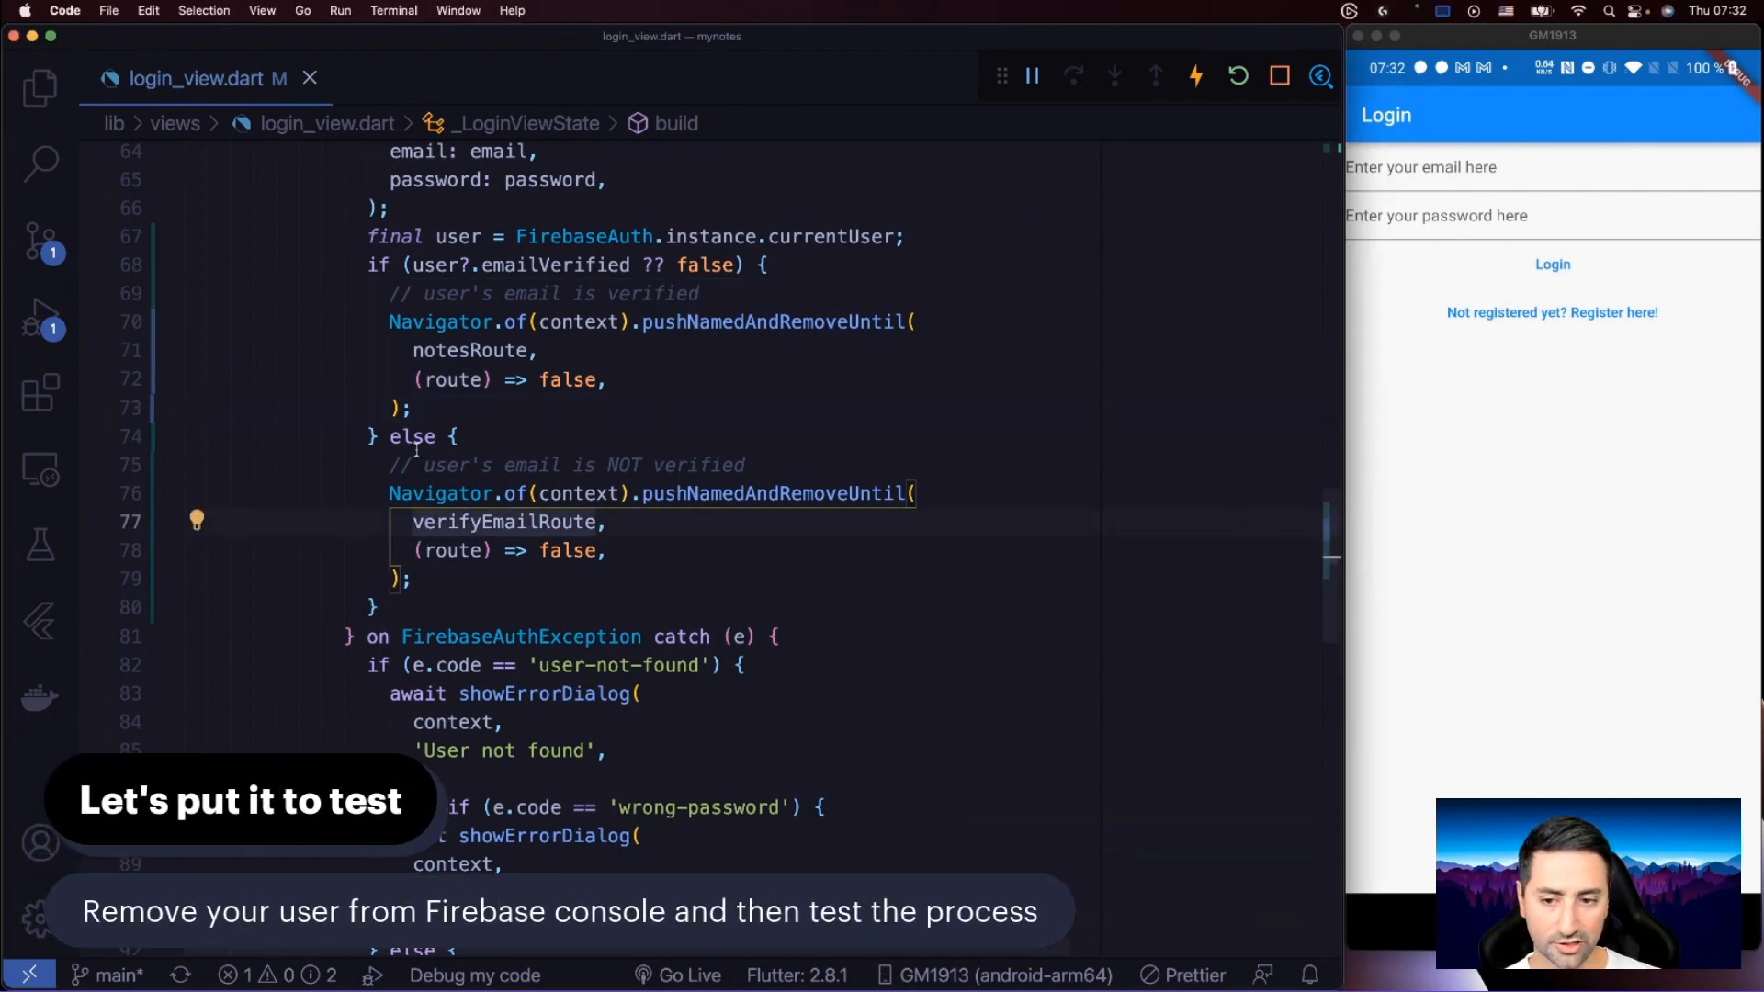
mouse_move(576, 321)
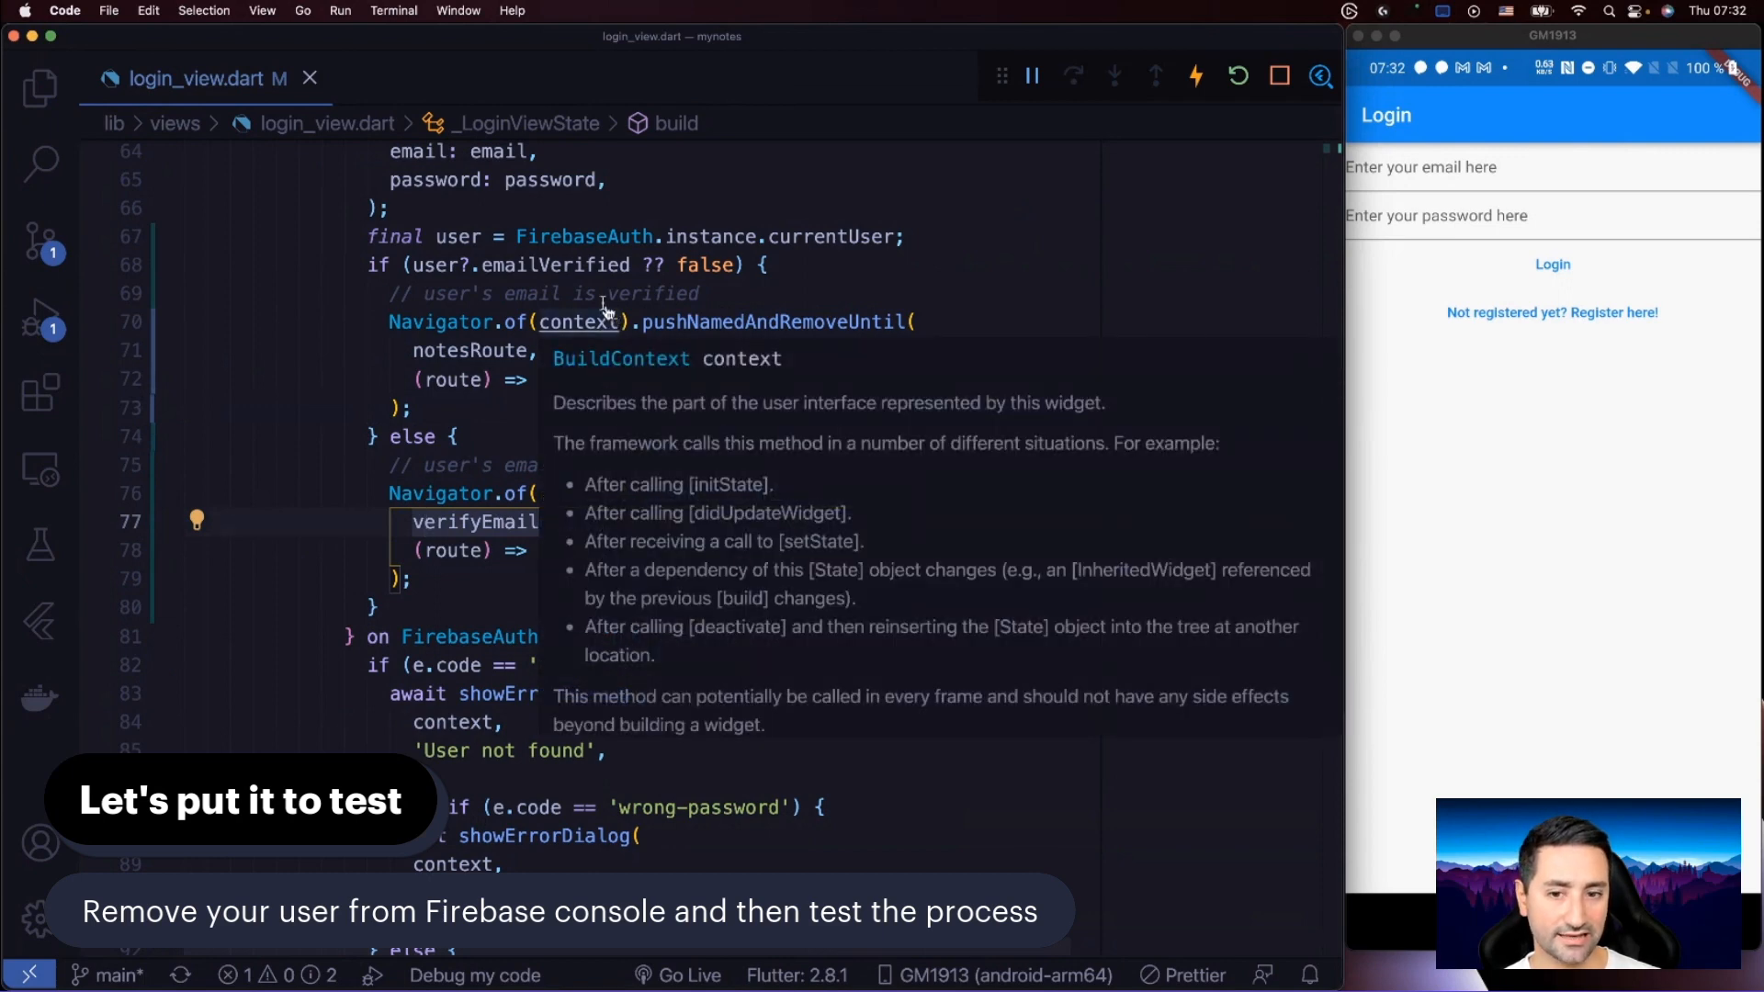
Step: Hot restart the app and open mynotes-flutter-project's Authentication users list in Firebase Console
click(1236, 76)
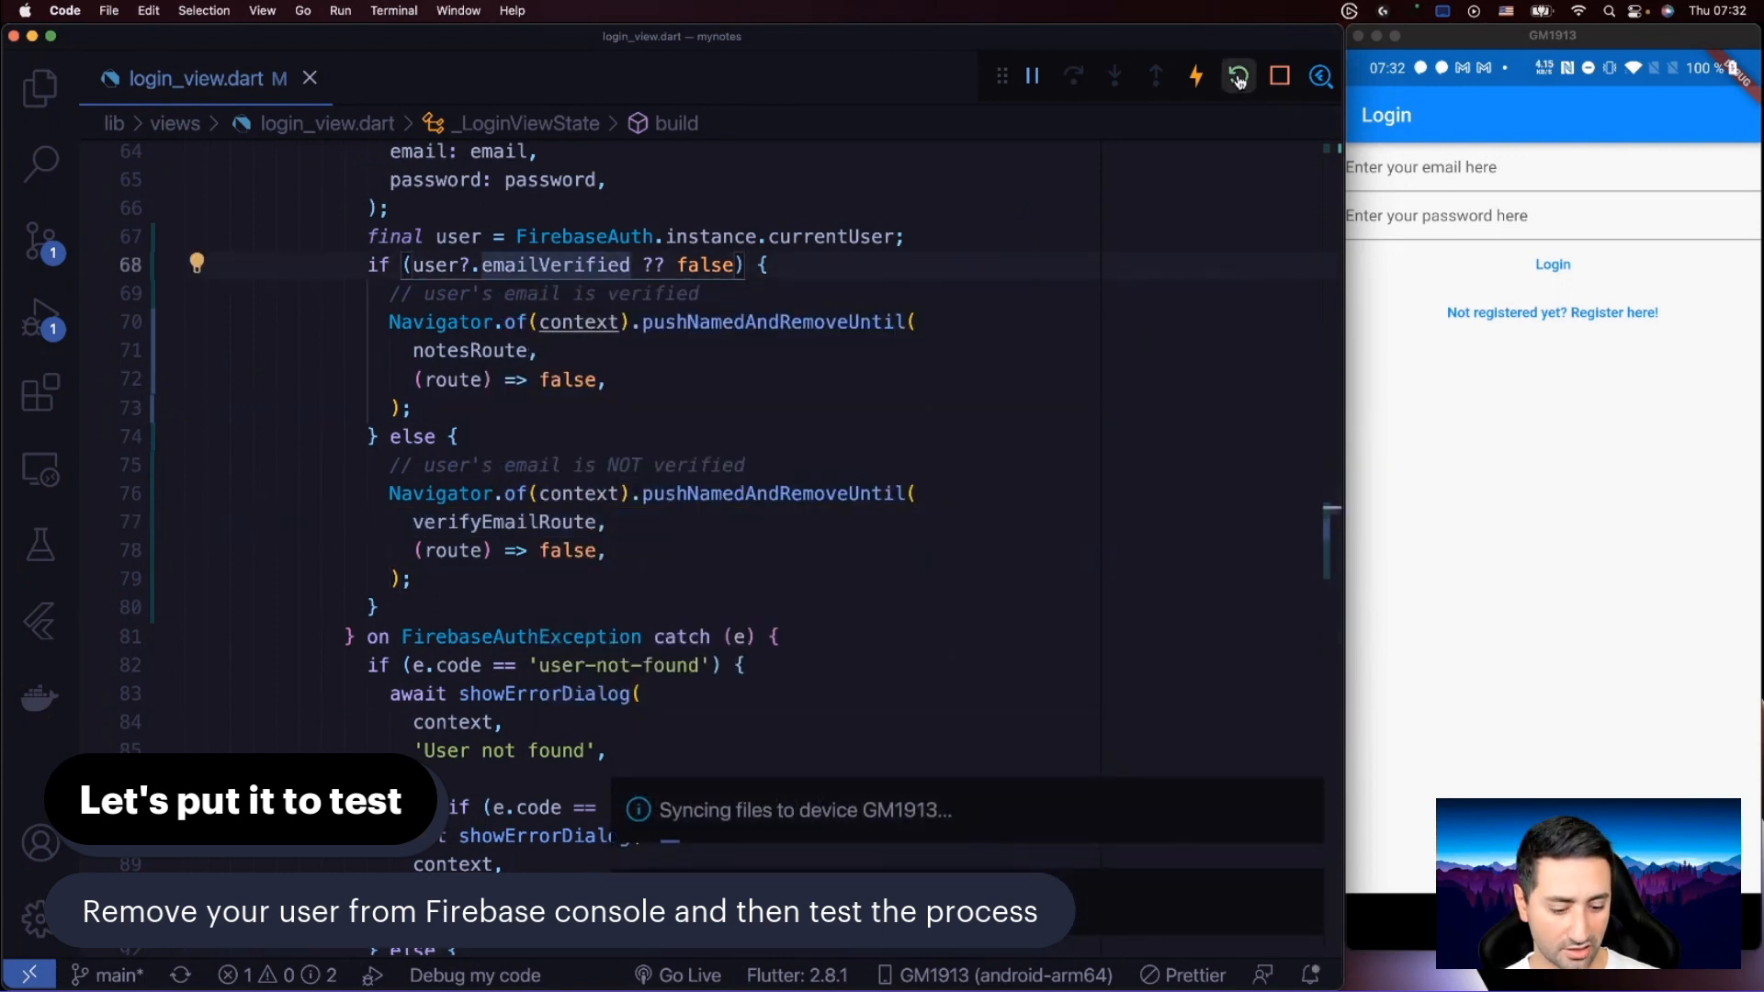
click(540, 405)
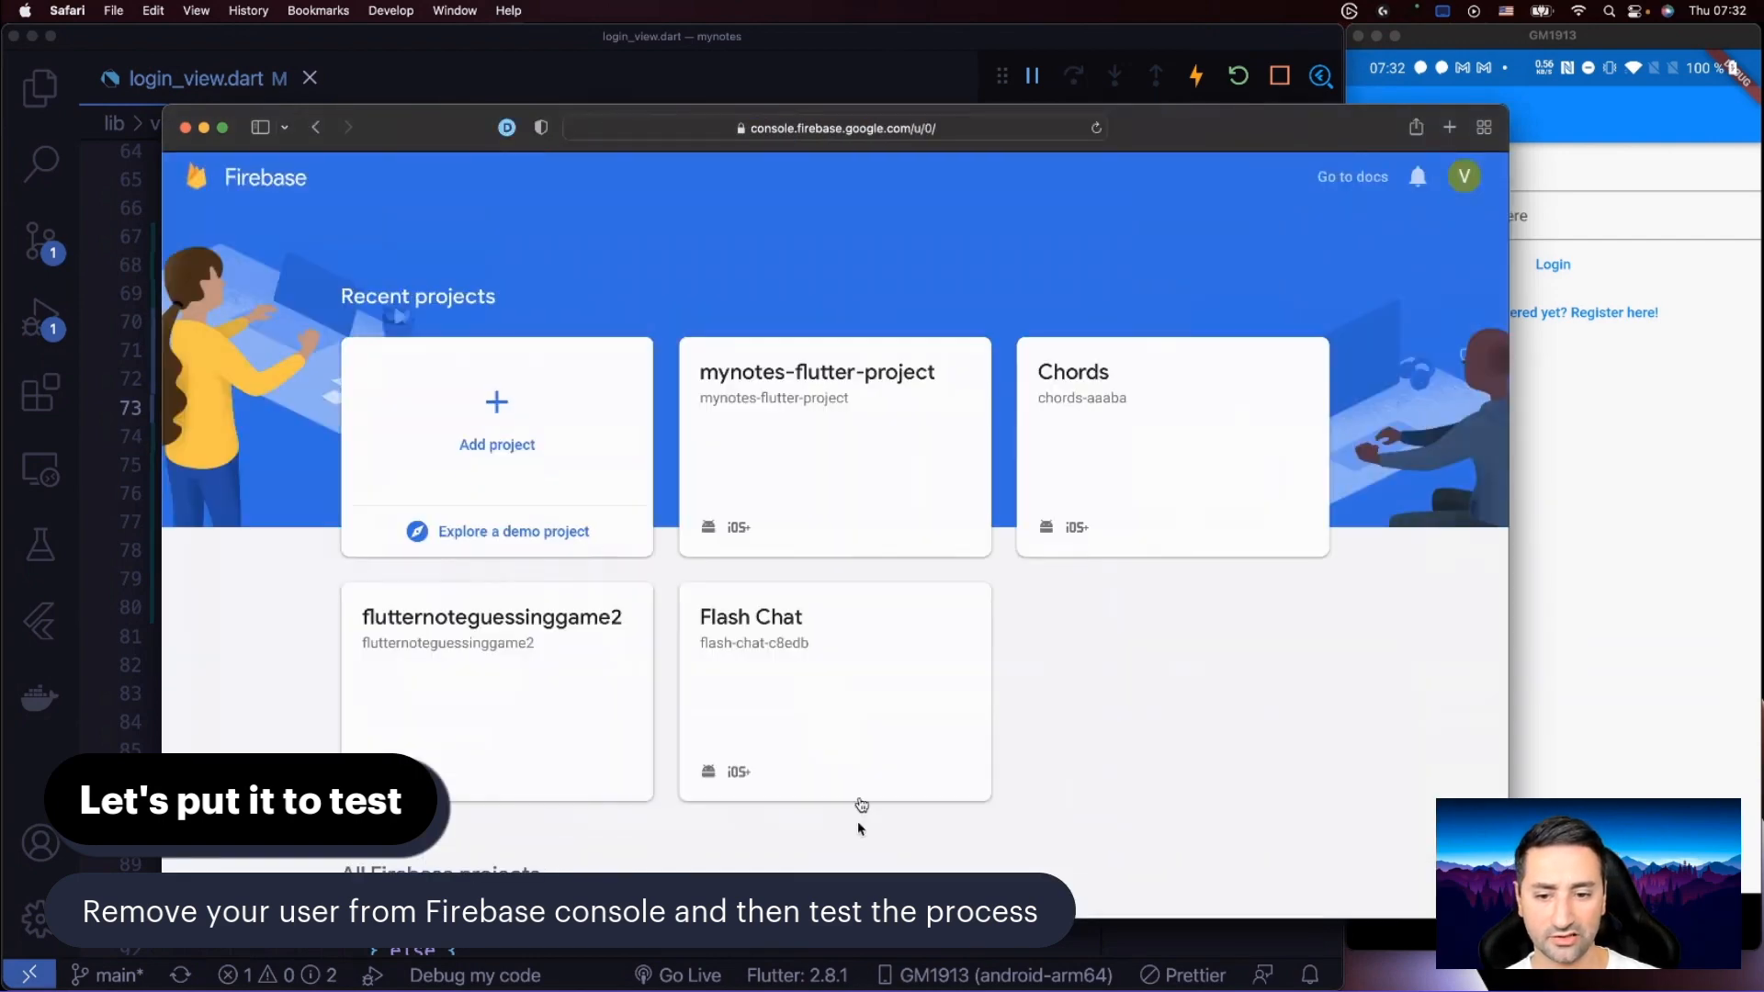
scroll(down, 3)
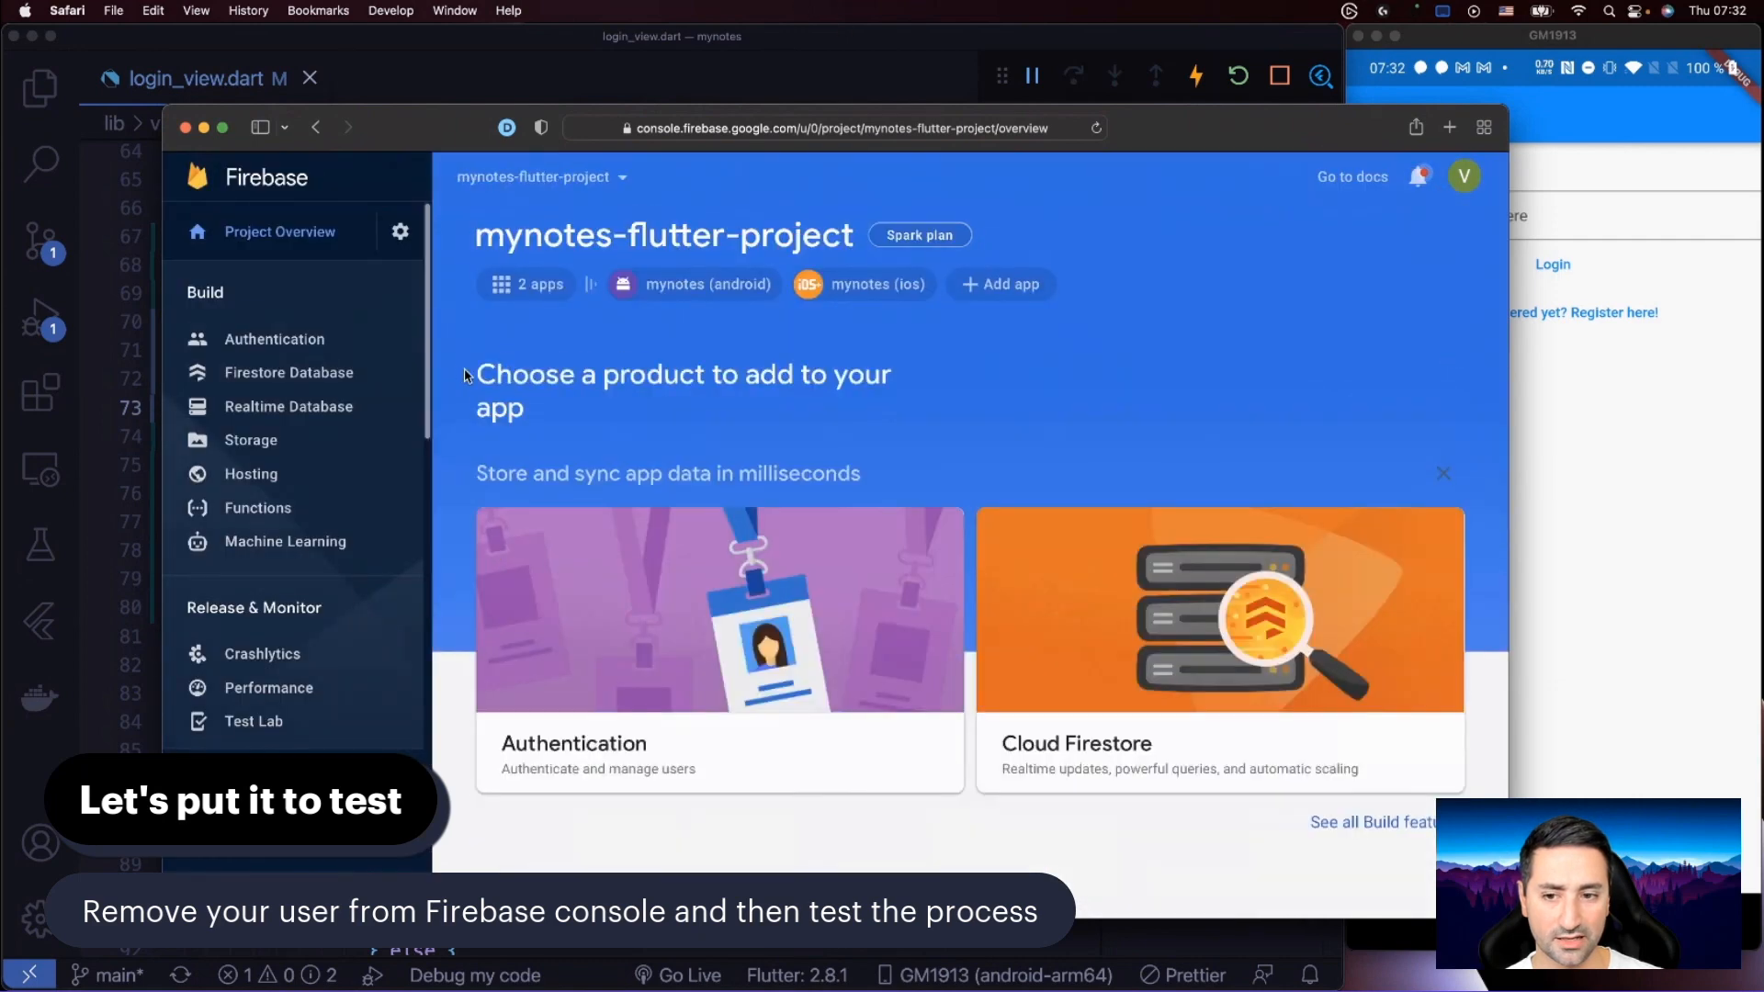
click(274, 339)
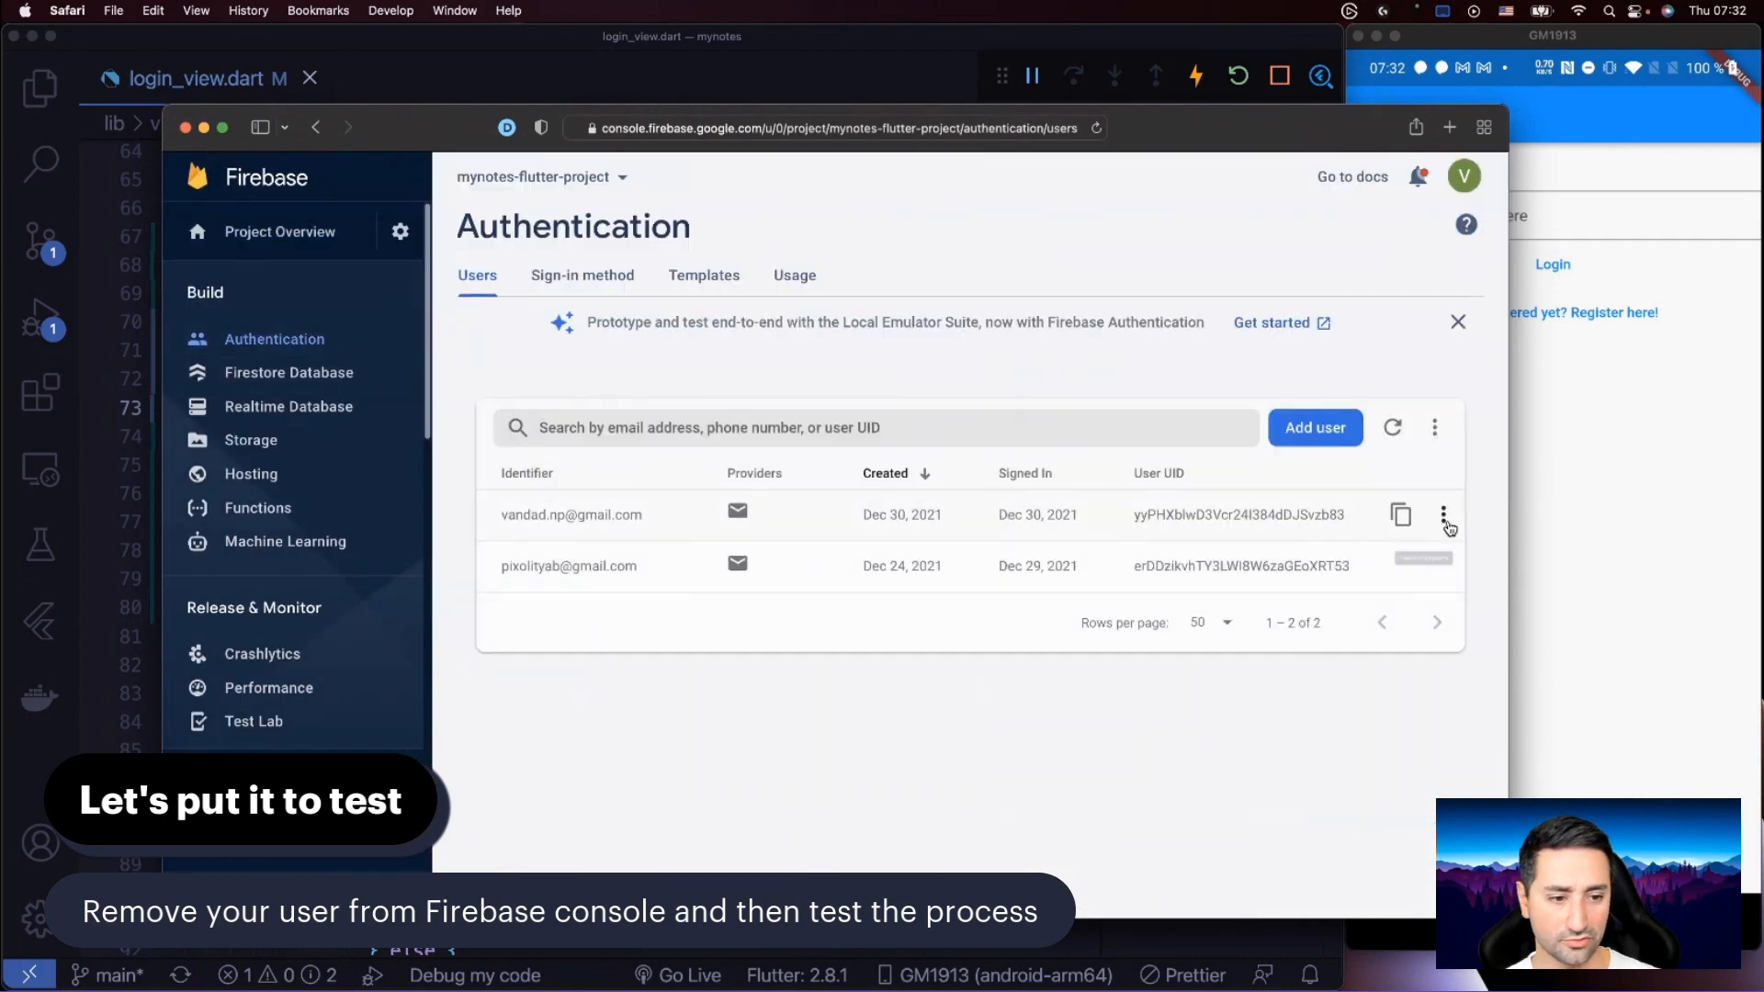
mouse_move(1028, 650)
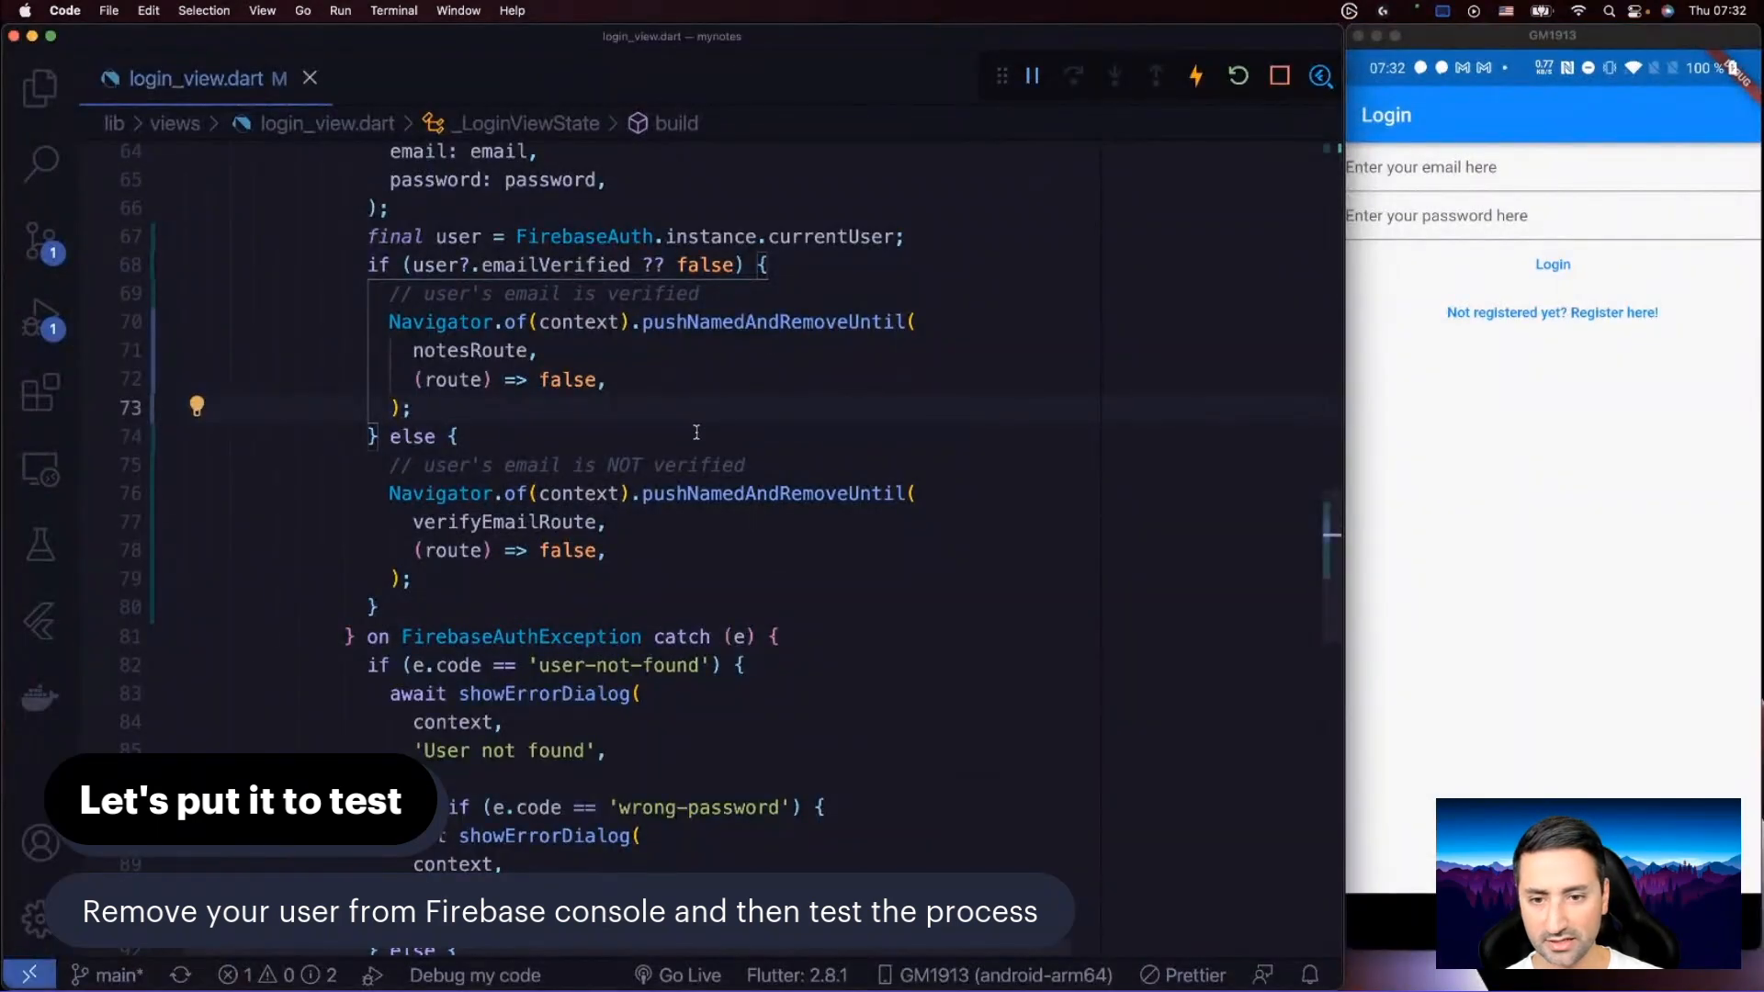
mouse_move(647, 390)
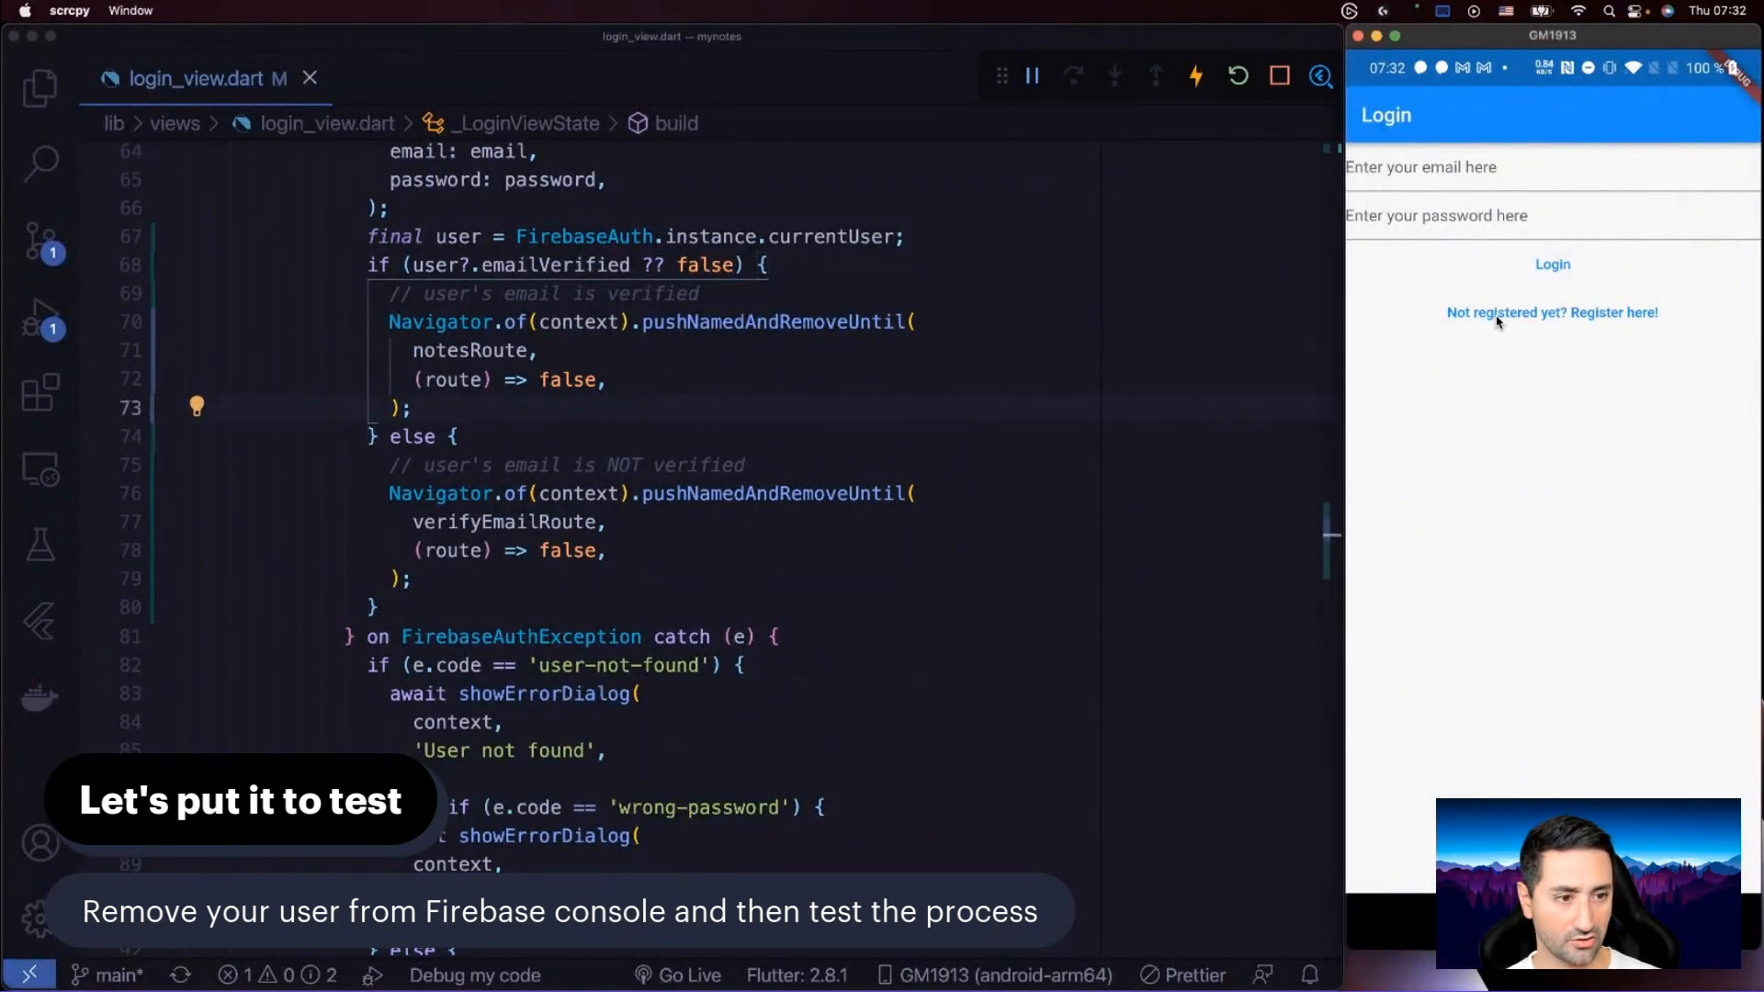
click(1551, 312)
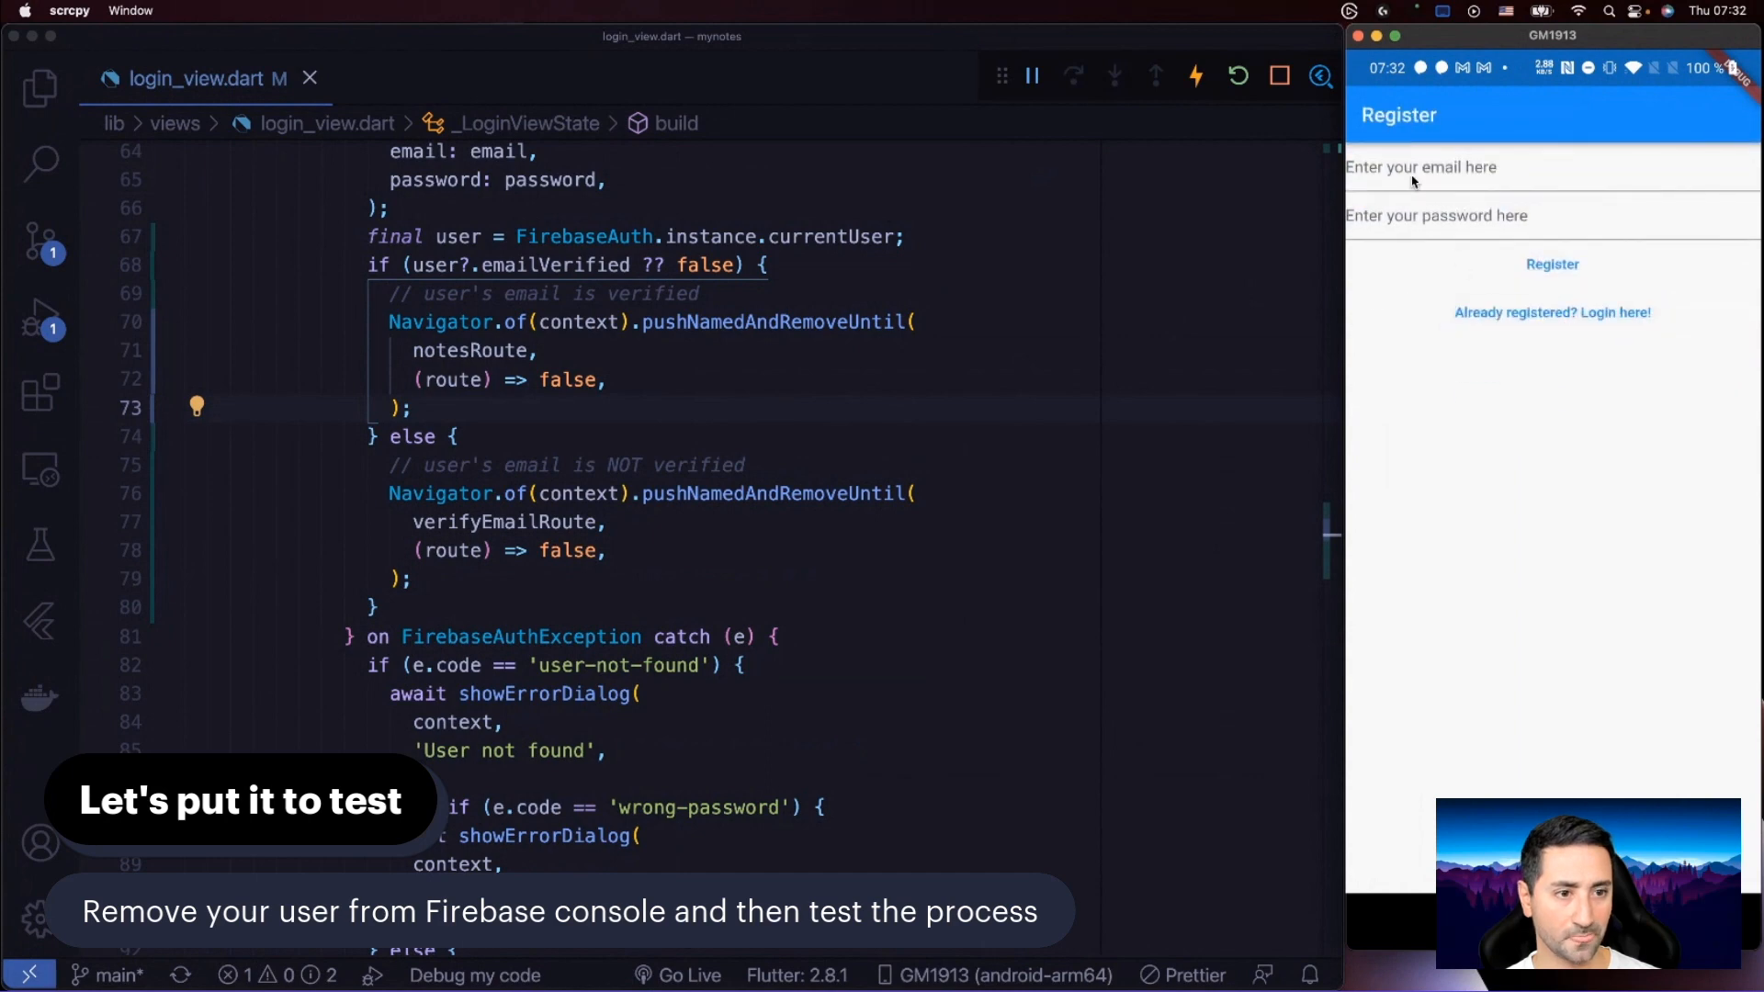
click(1421, 166)
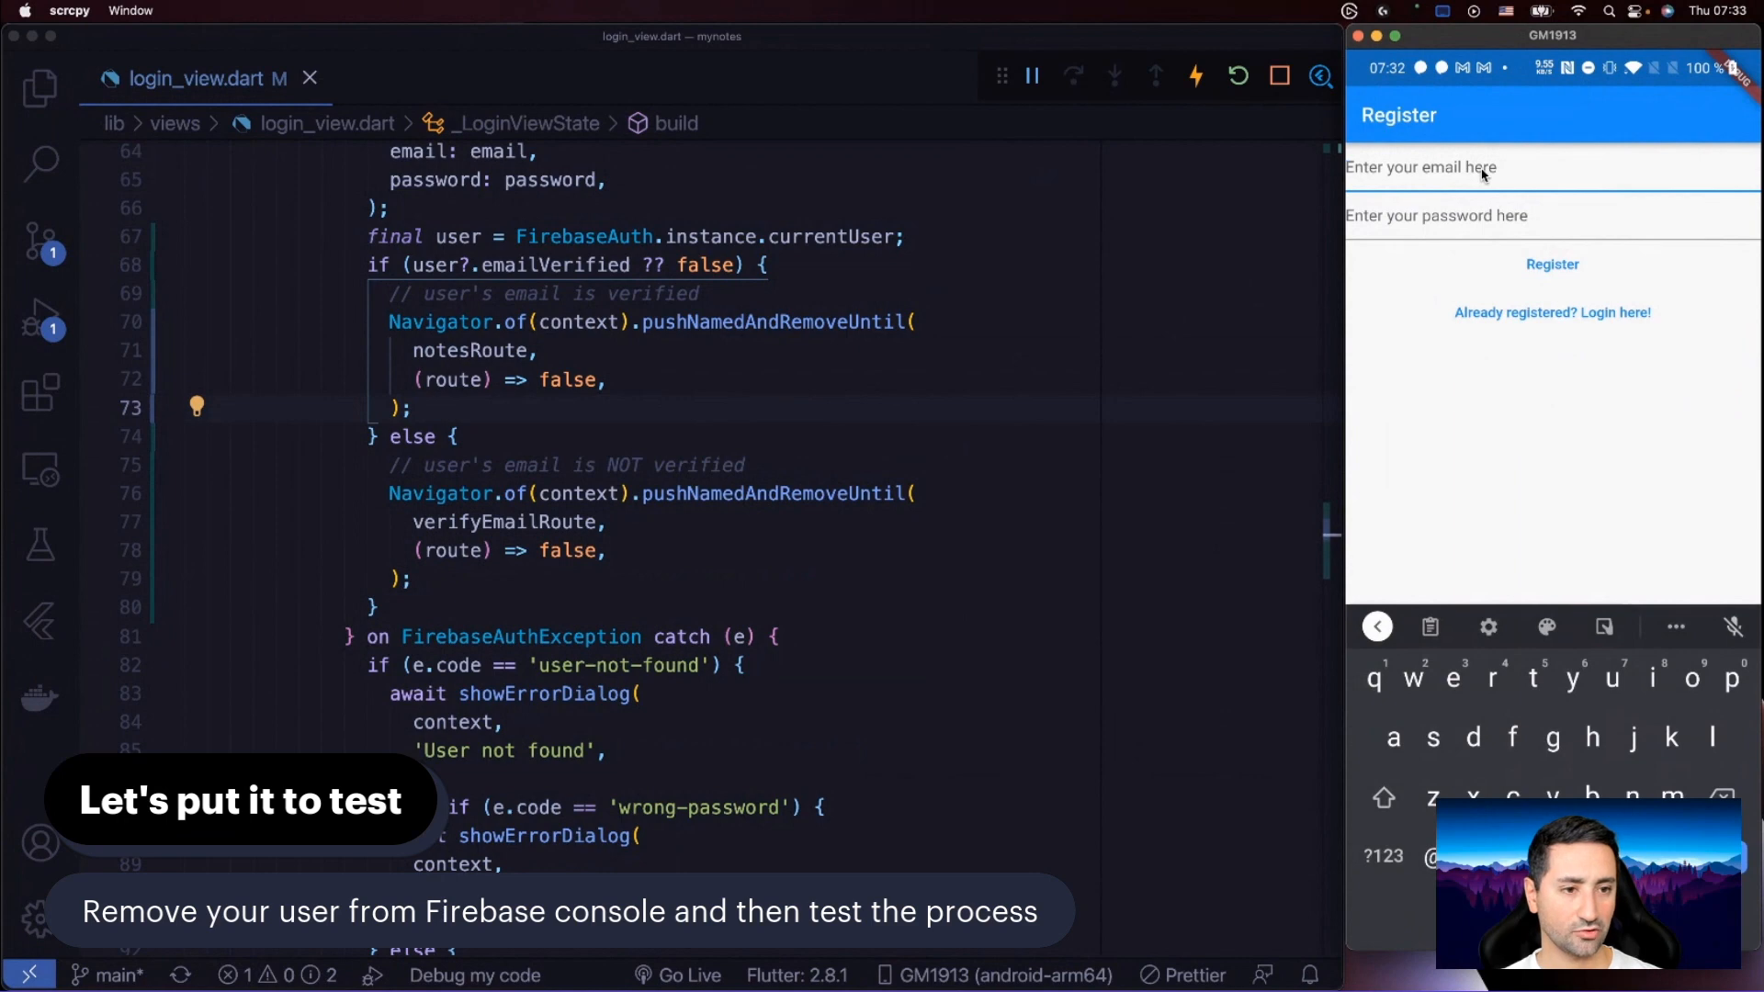
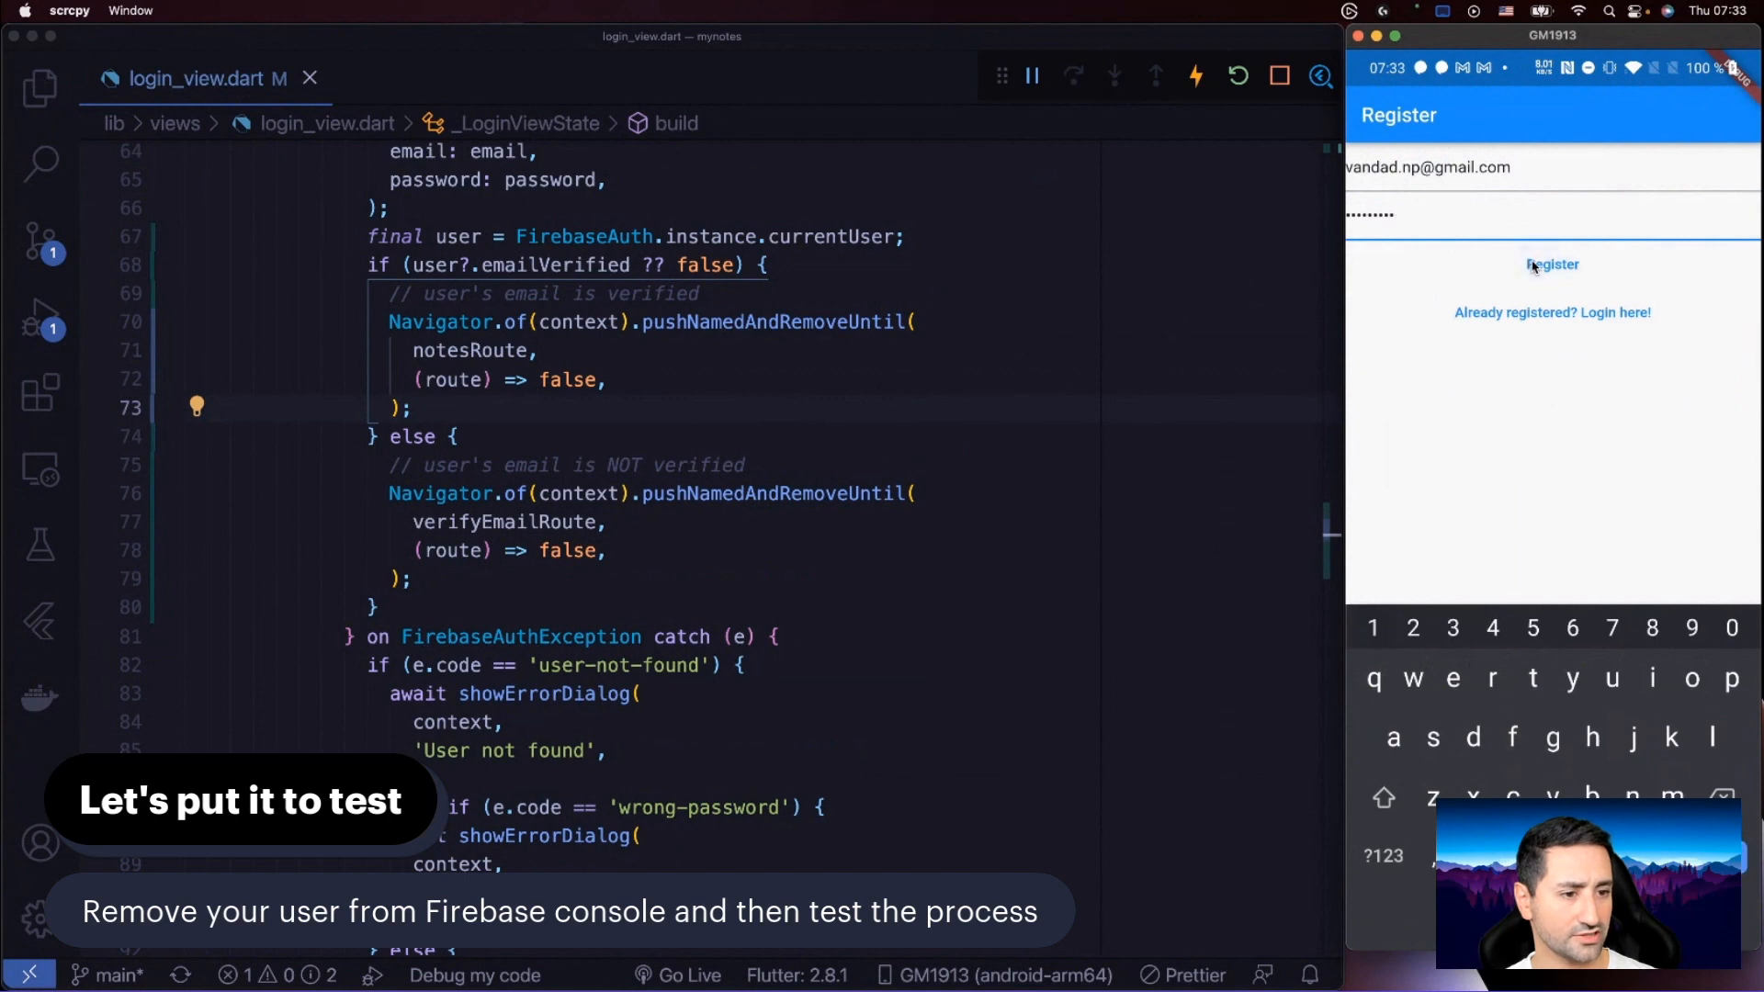
click(1552, 264)
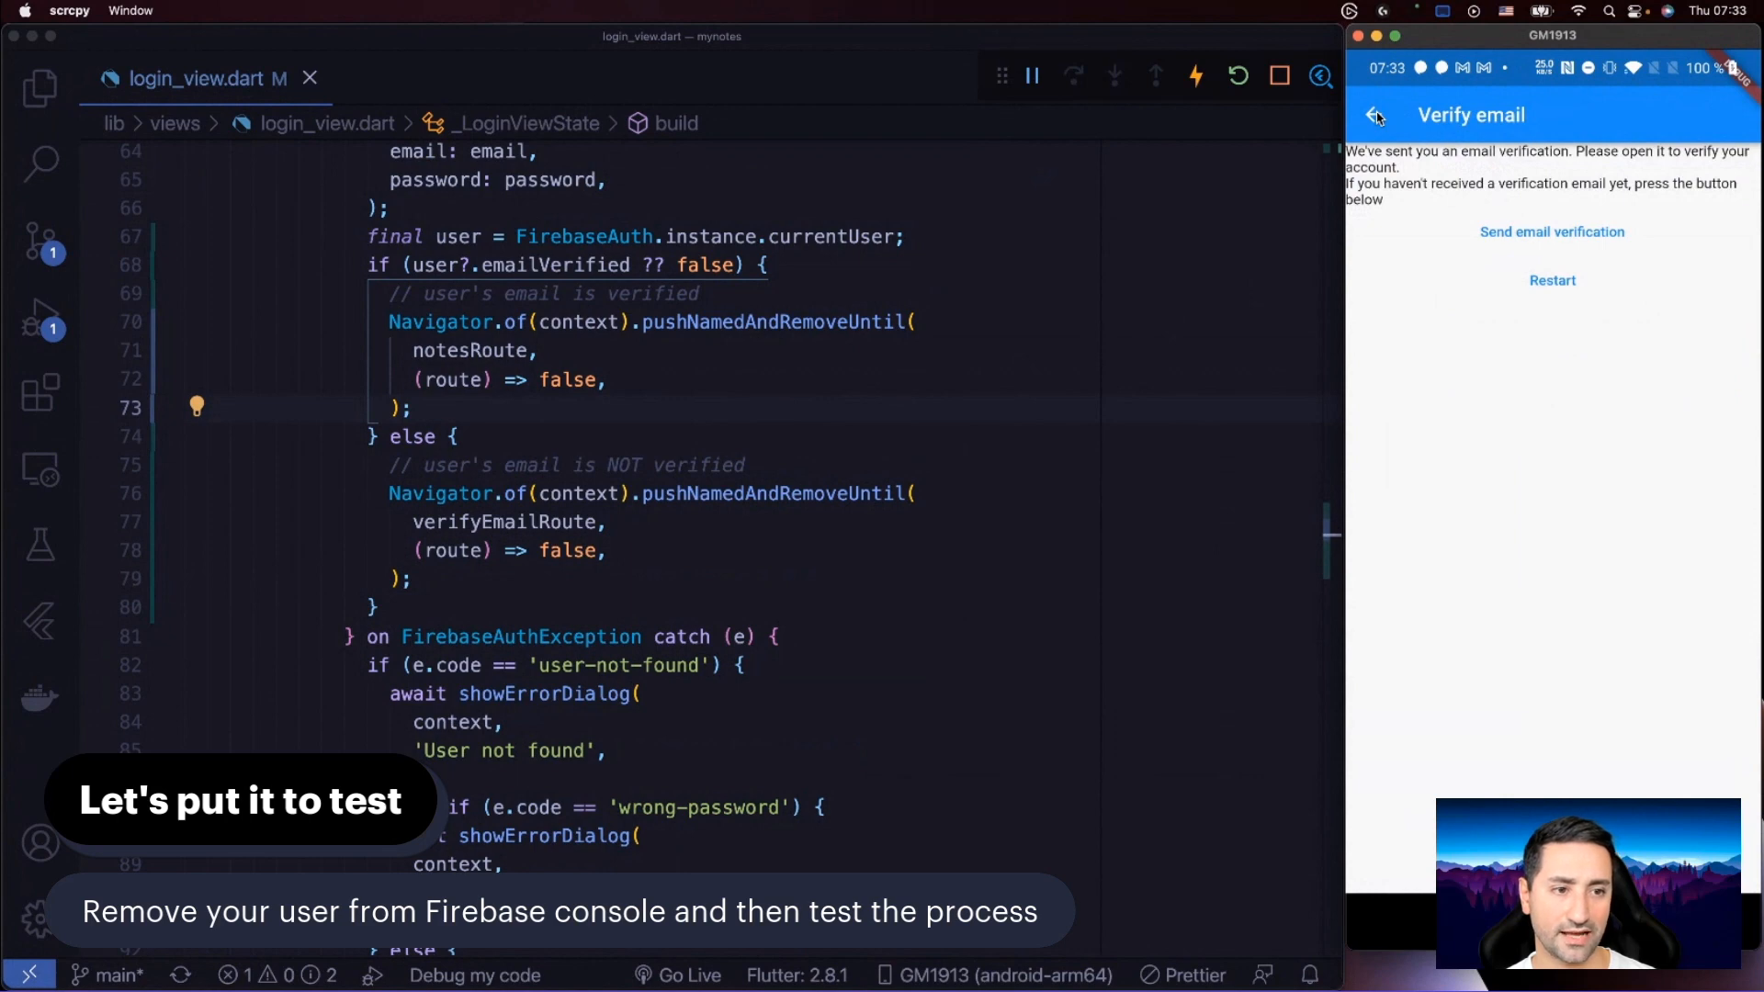
click(1373, 115)
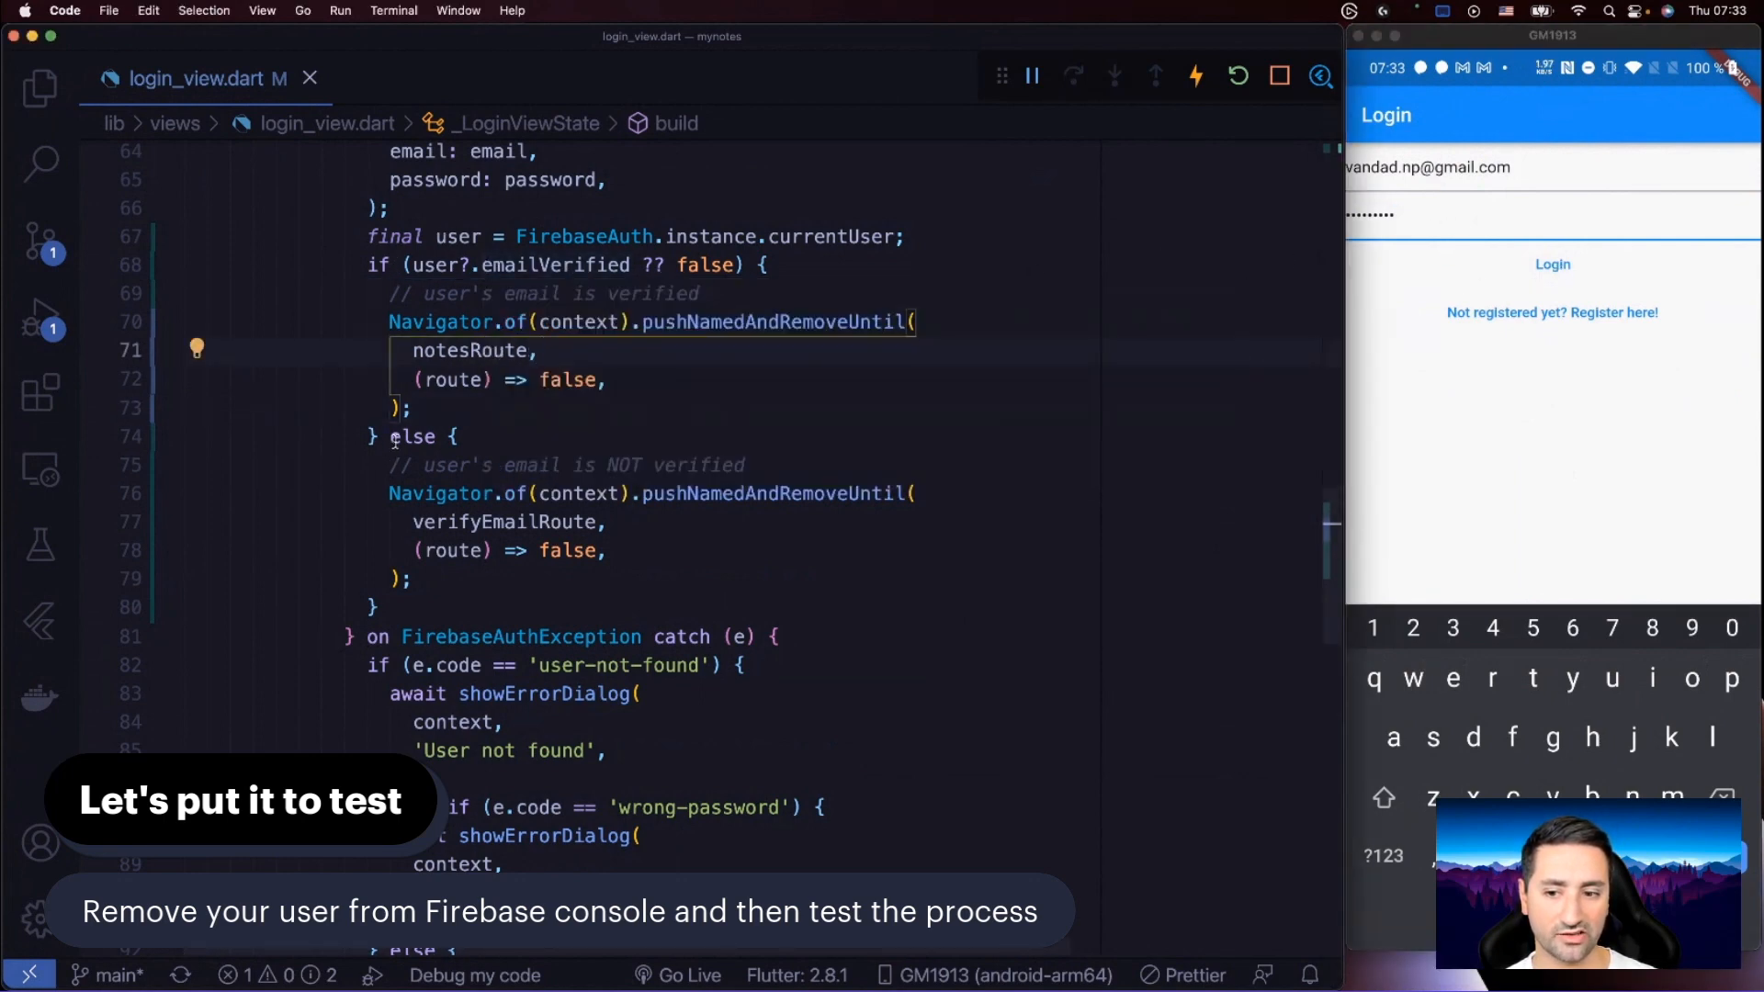
mouse_move(469, 492)
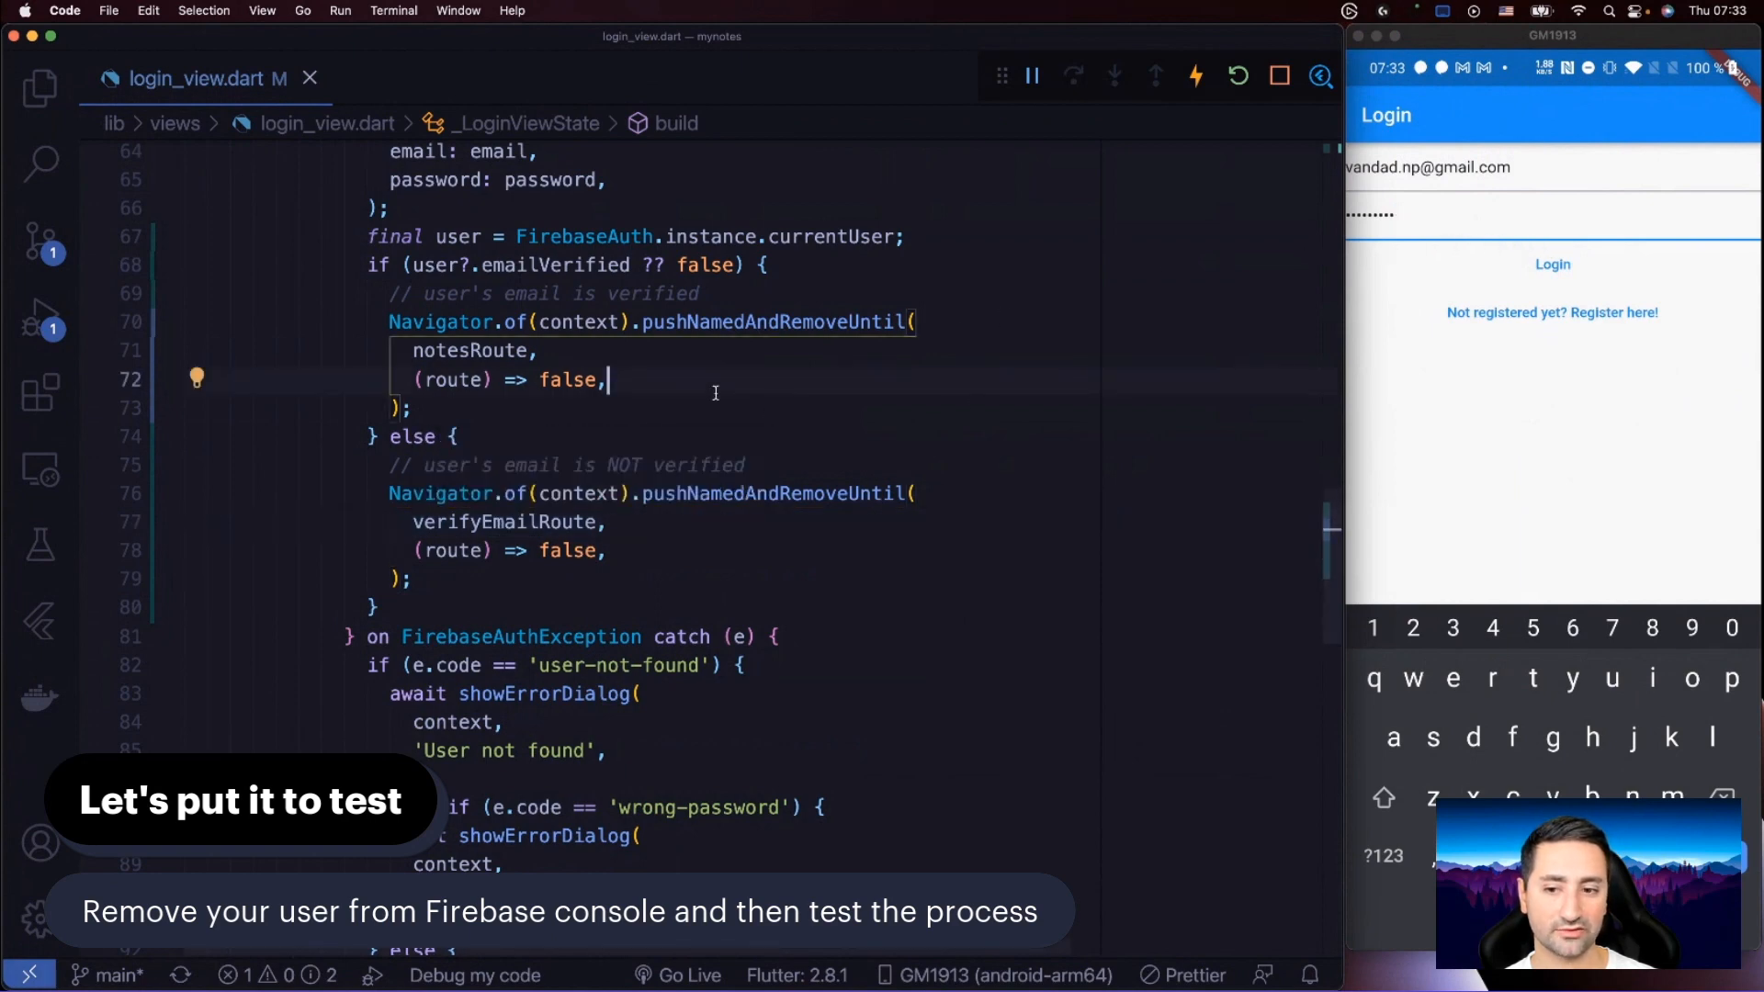
Step: Log in with the filled-in unverified credentials and reach the Verify email screen
click(1552, 264)
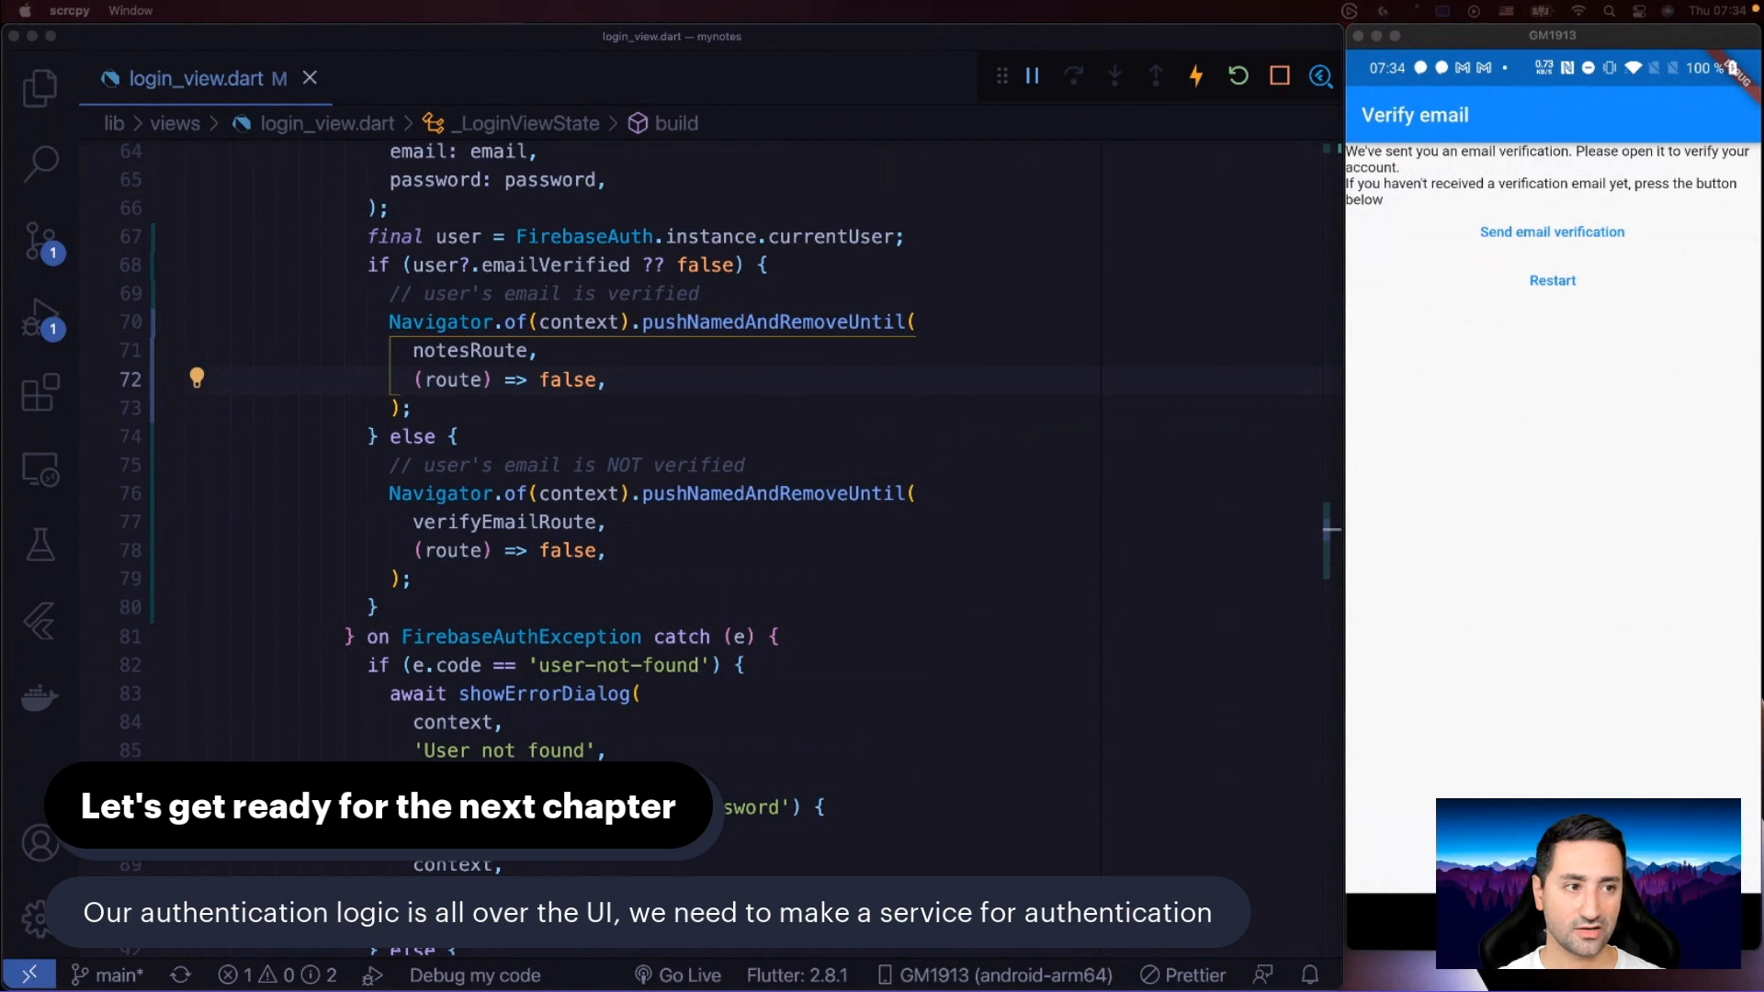
mouse_move(760, 445)
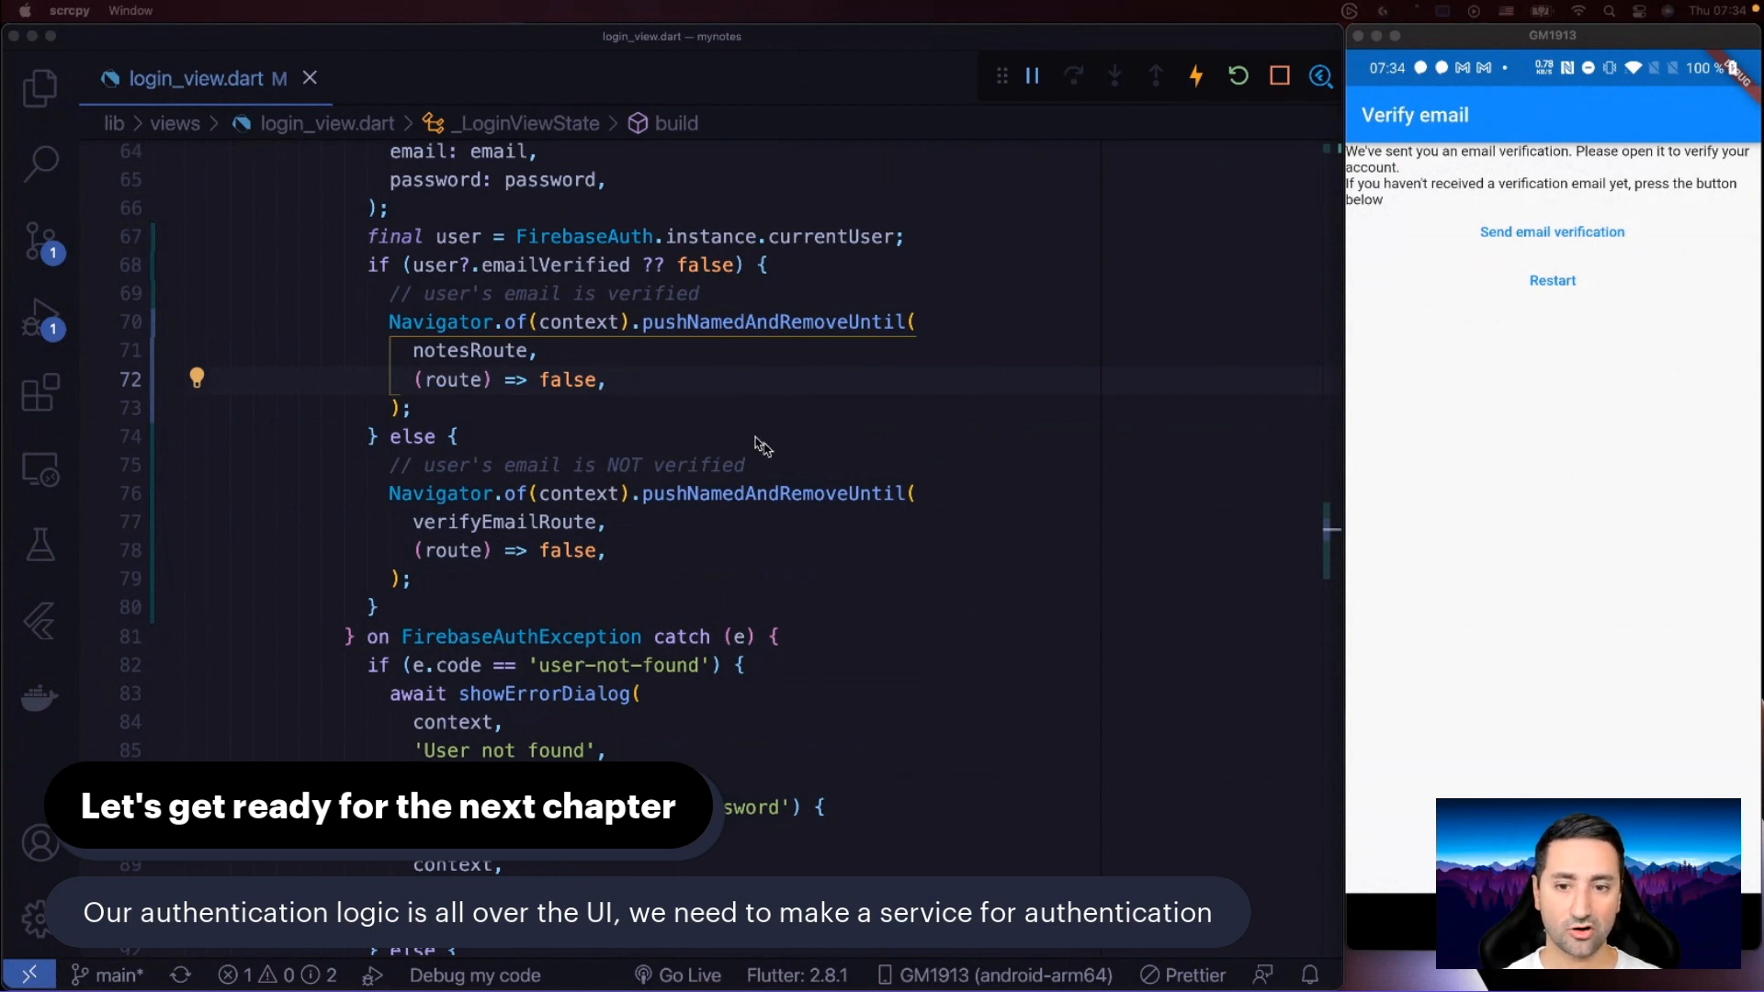
mouse_move(583, 237)
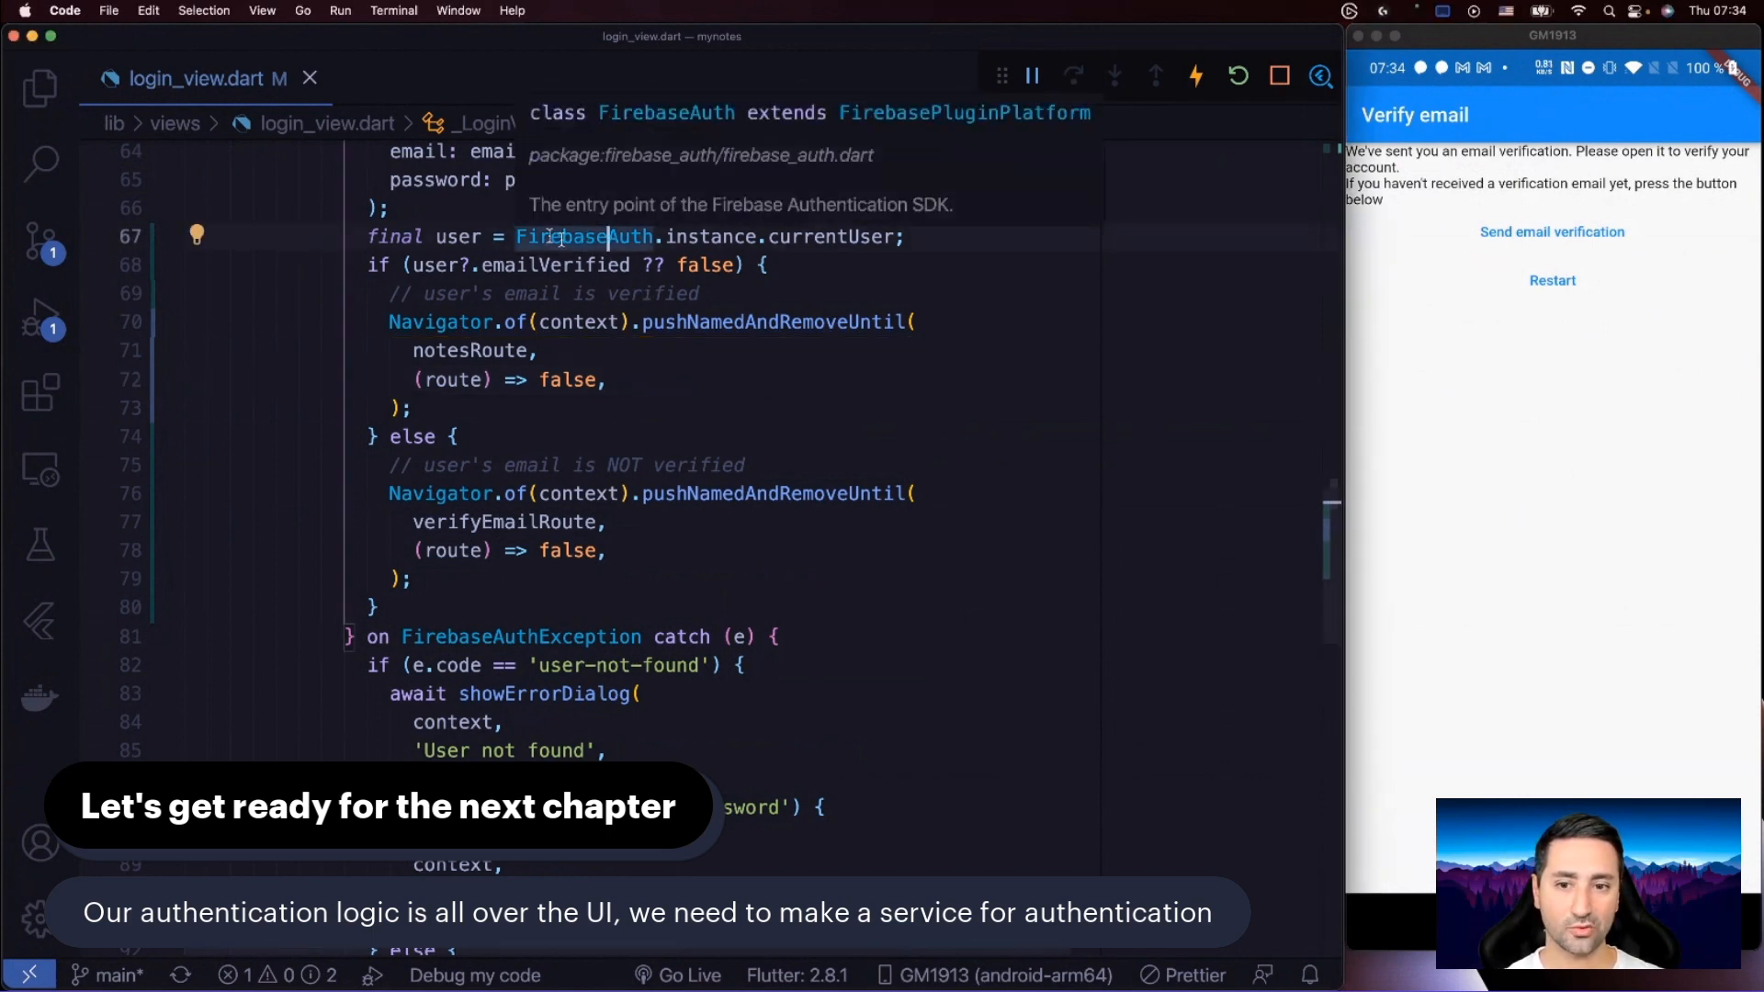